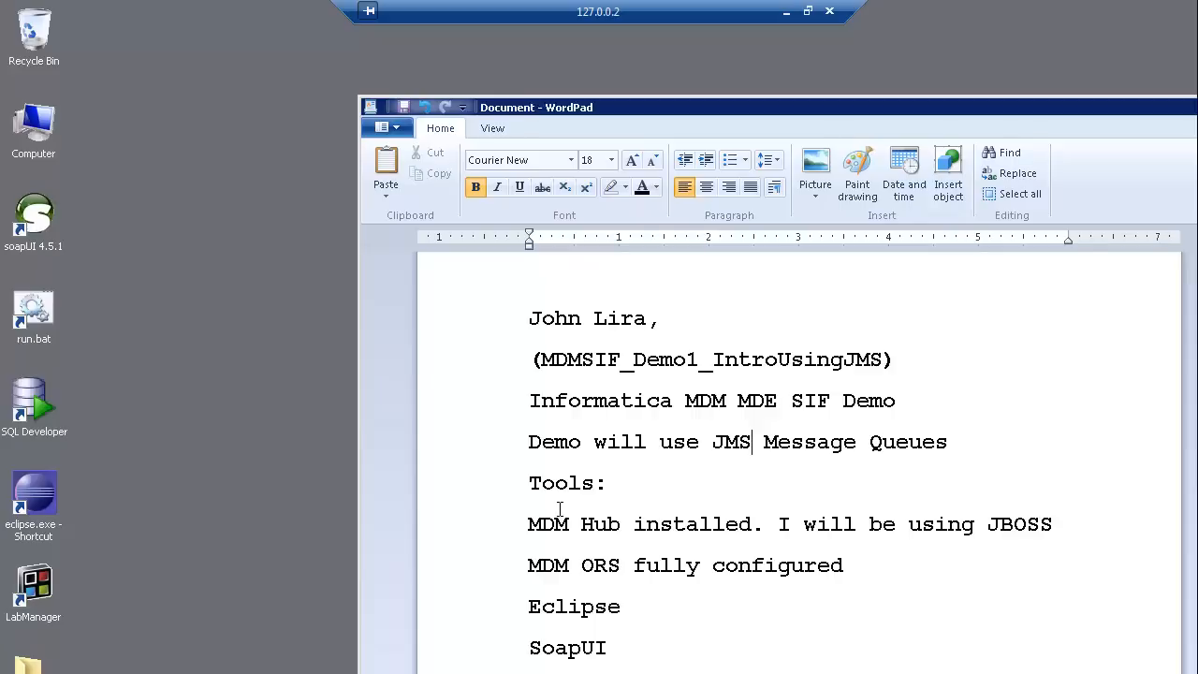
pyautogui.moveTo(494, 541)
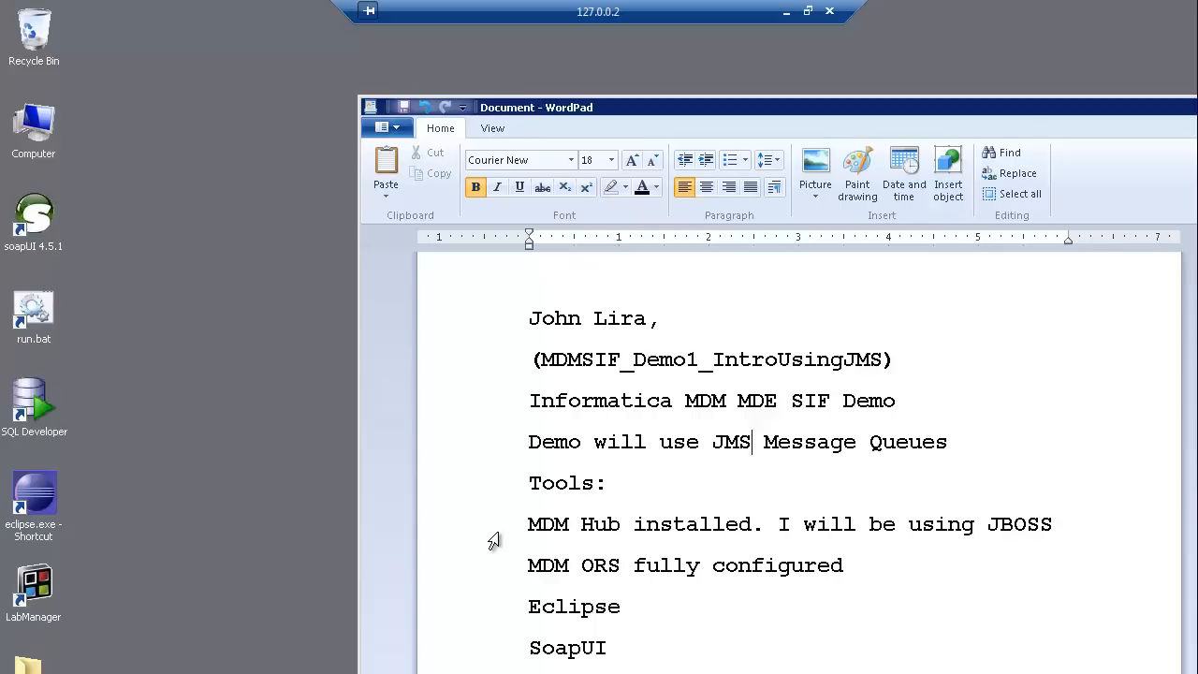
# Mark SoapUI in the tools list, then edit destinations-service.xml from the messaging folder in Notepad++
pyautogui.moveTo(528, 524); pyautogui.dragTo(1052, 524)
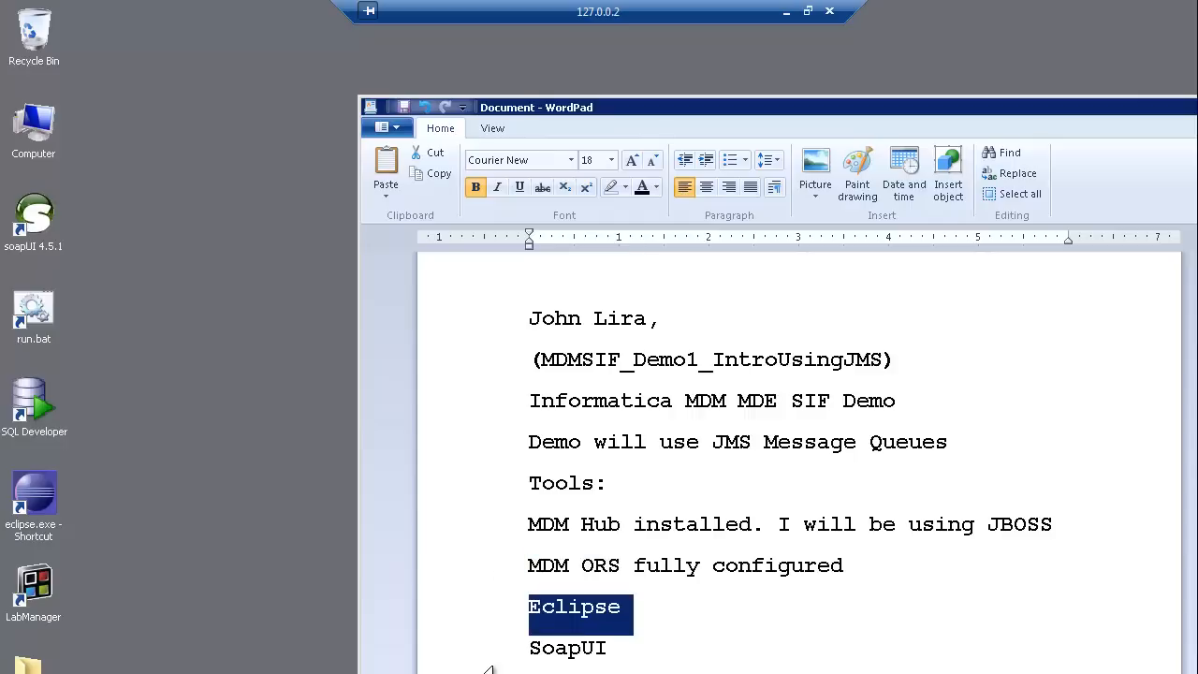
pyautogui.doubleClick(567, 648)
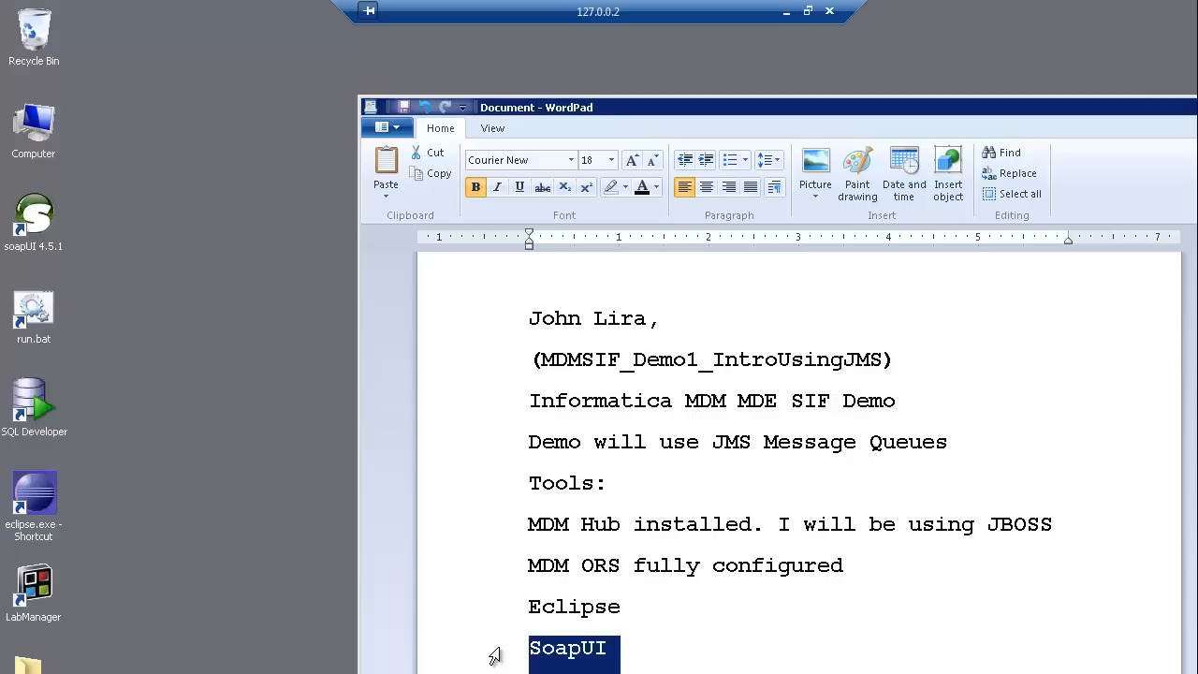
pyautogui.moveTo(307, 539)
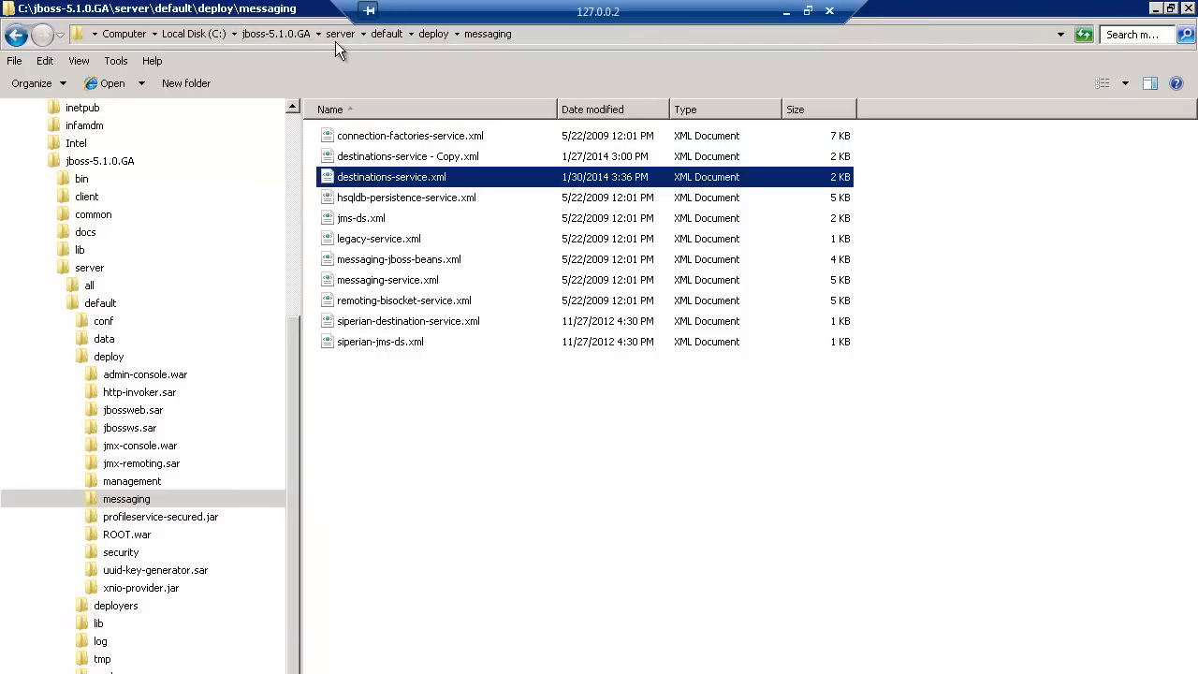
pyautogui.moveTo(442, 232)
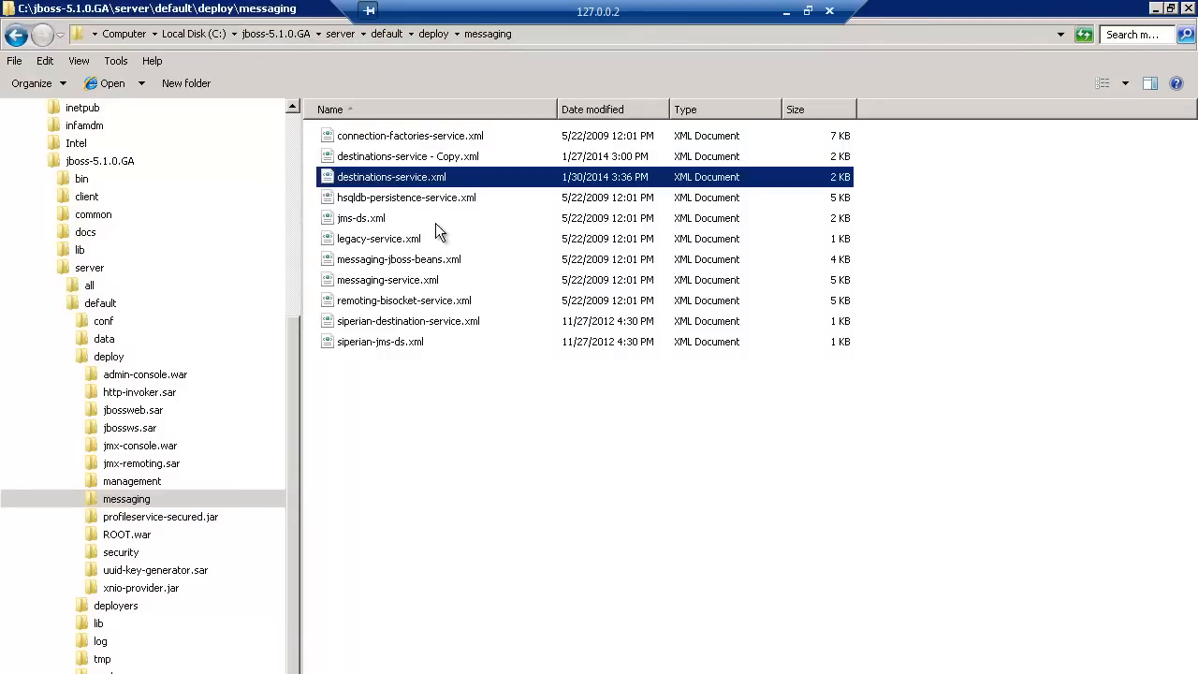
pyautogui.moveTo(402, 186)
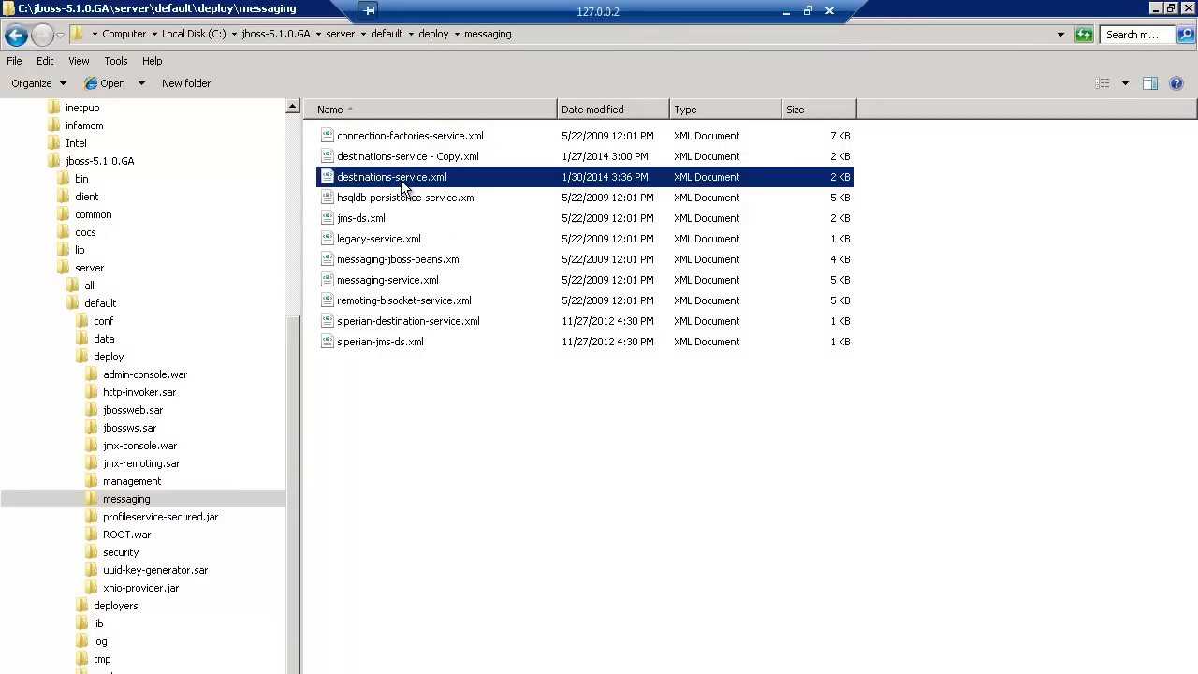
pyautogui.rightClick(391, 176)
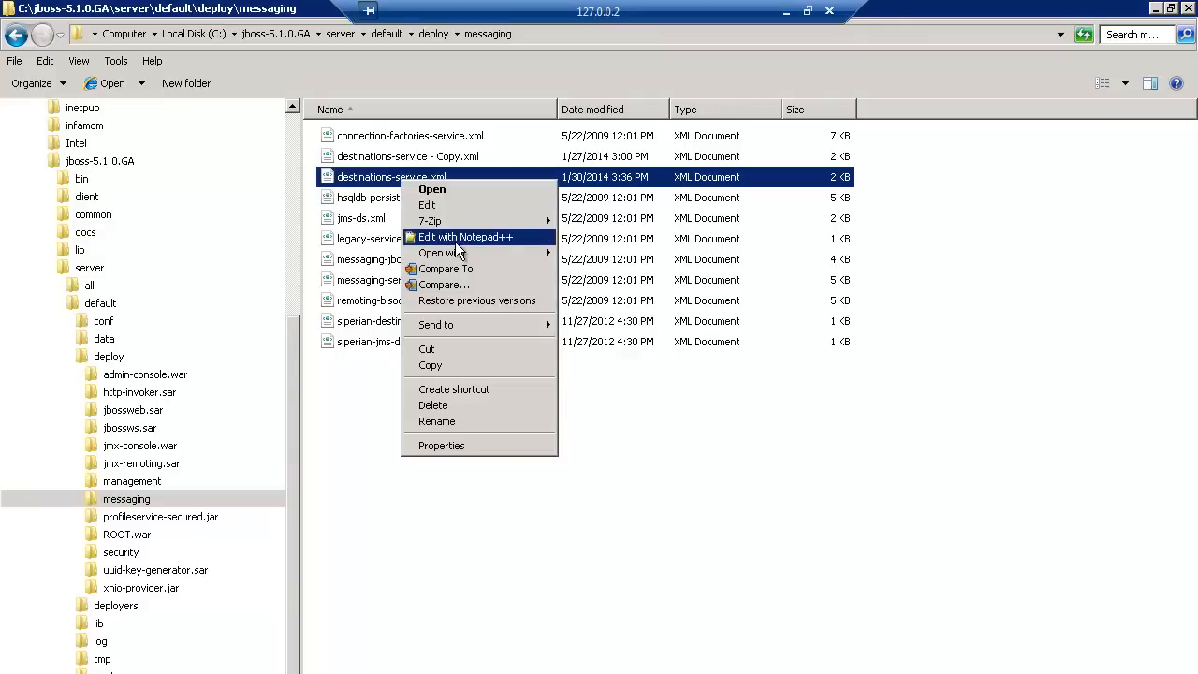
pyautogui.click(464, 236)
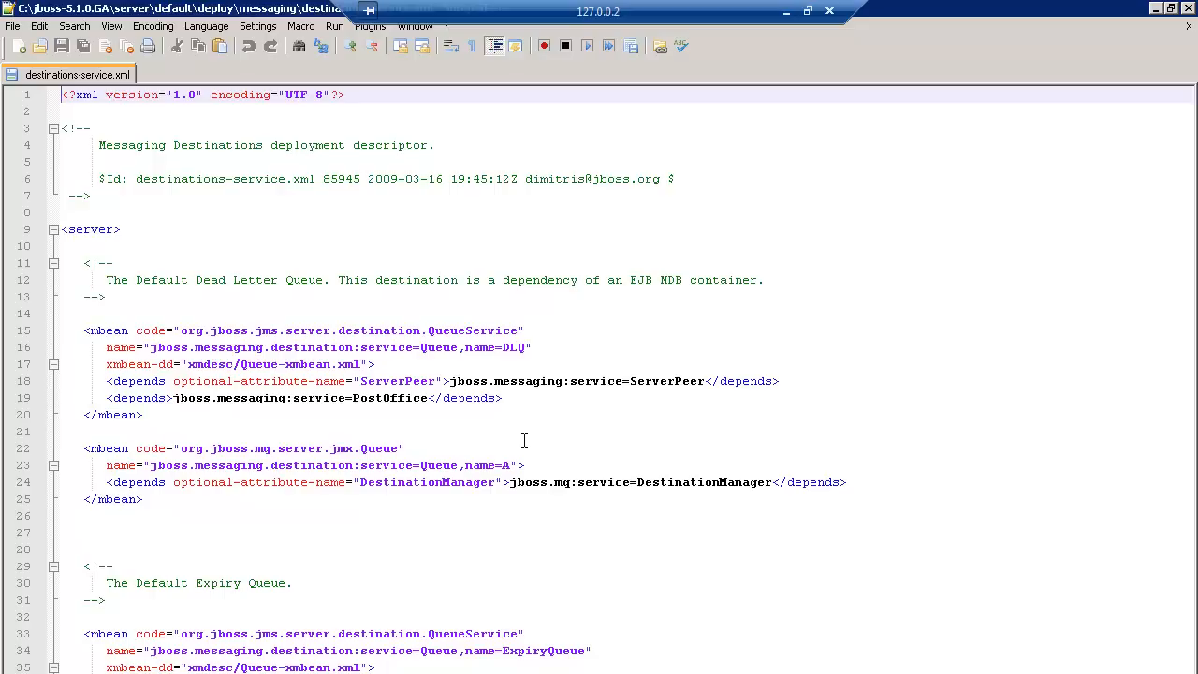
pyautogui.moveTo(494, 415)
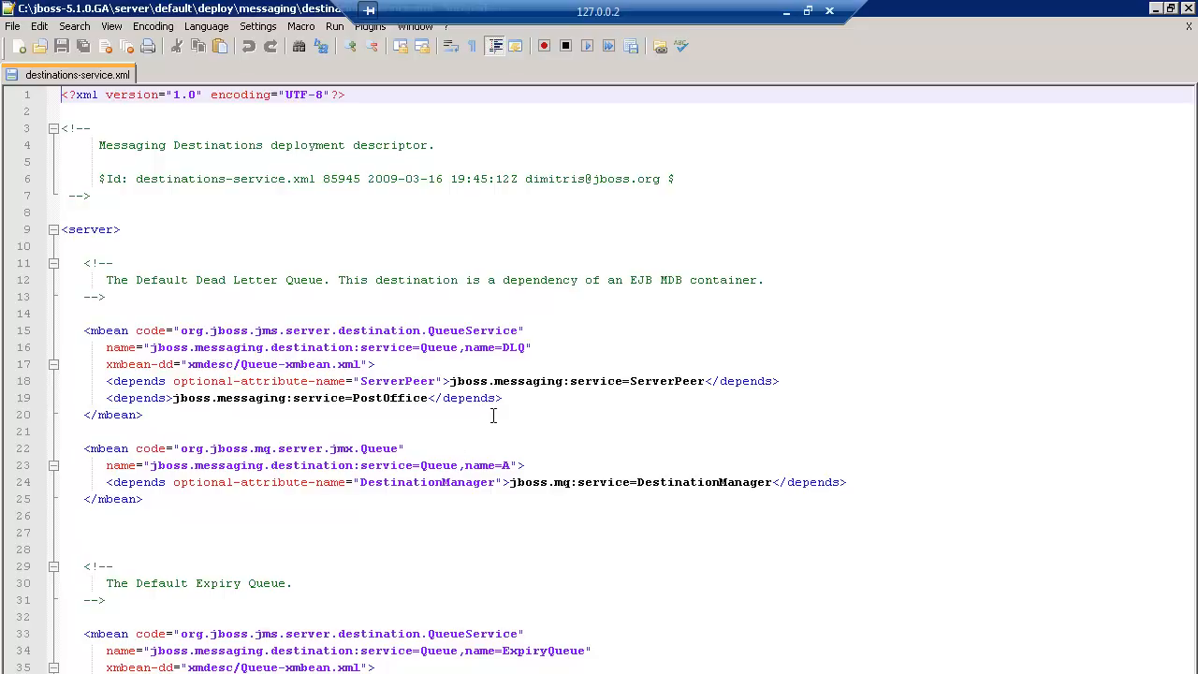
pyautogui.moveTo(301, 444)
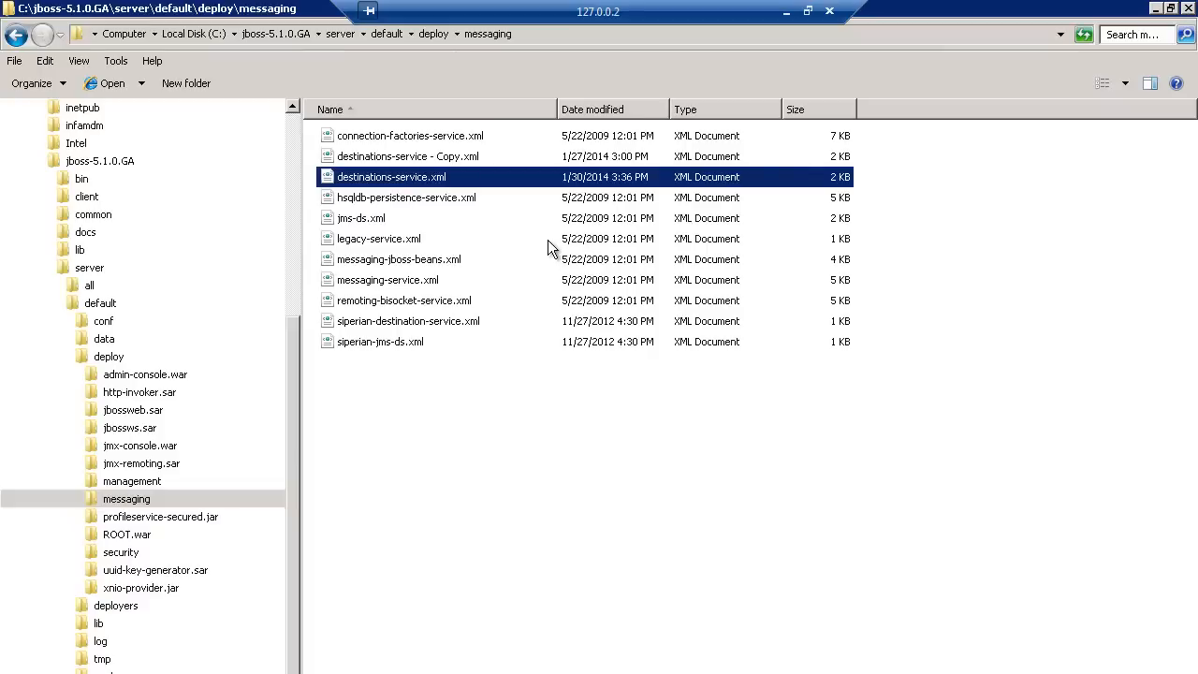
pyautogui.moveTo(435, 139)
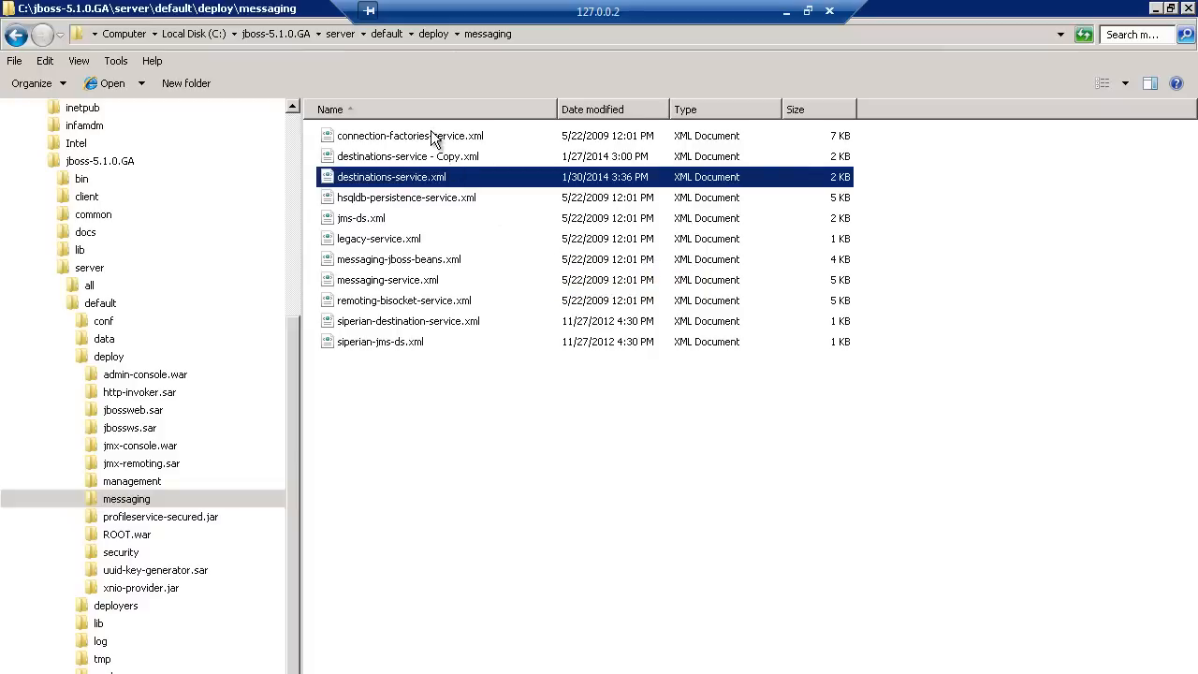
# Edit connection-factories-service.xml in Notepad++ and minimize Explorer to reveal the MDM Hub page in Firefox
pyautogui.rightClick(382, 135)
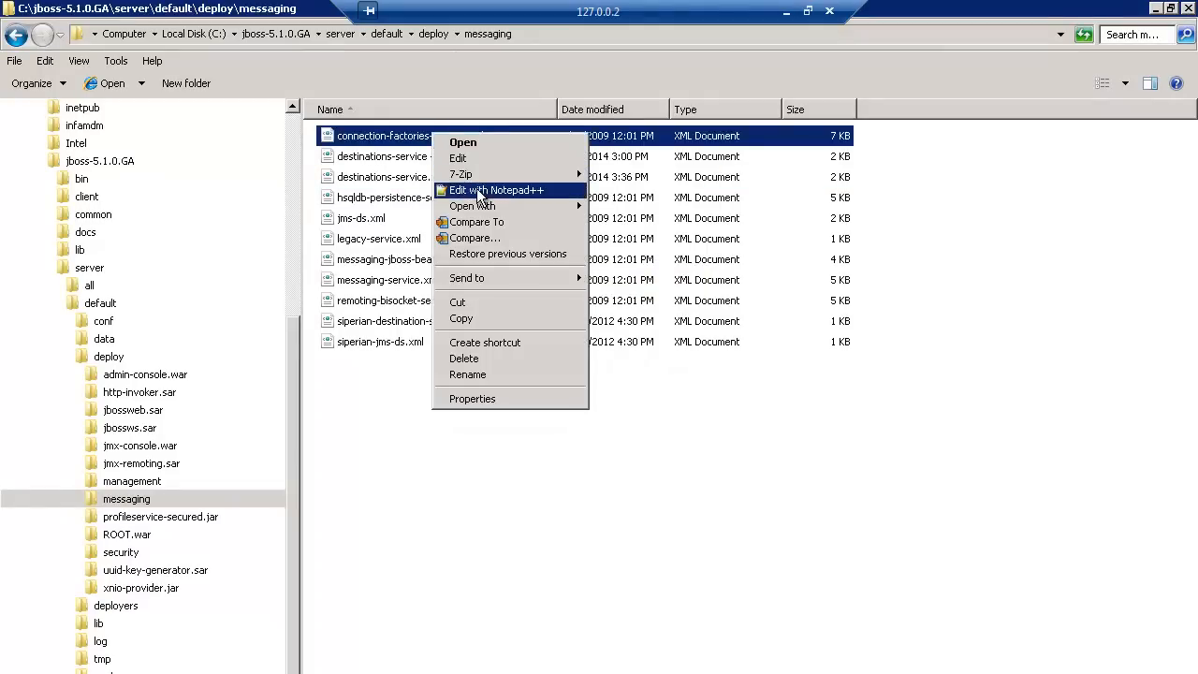
pyautogui.click(494, 191)
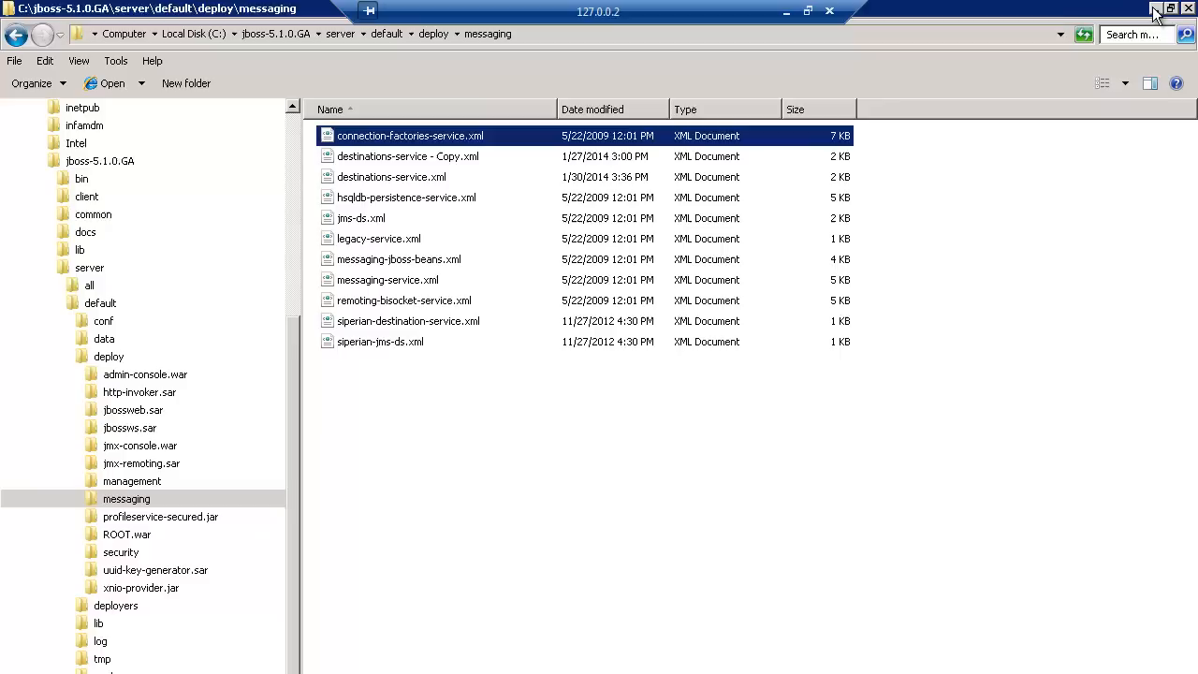
pyautogui.click(1156, 13)
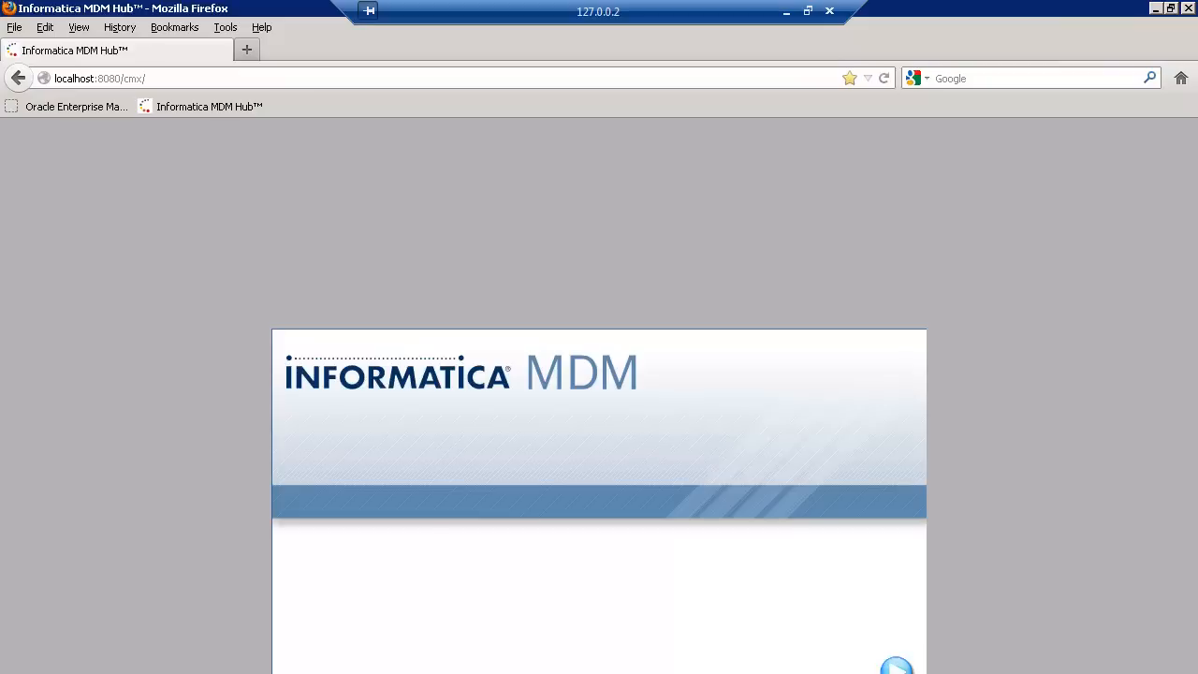
# Launch the Hub Console via JNLP, log in as admin and connect to the MDM_SAMPLE database
pyautogui.click(894, 664)
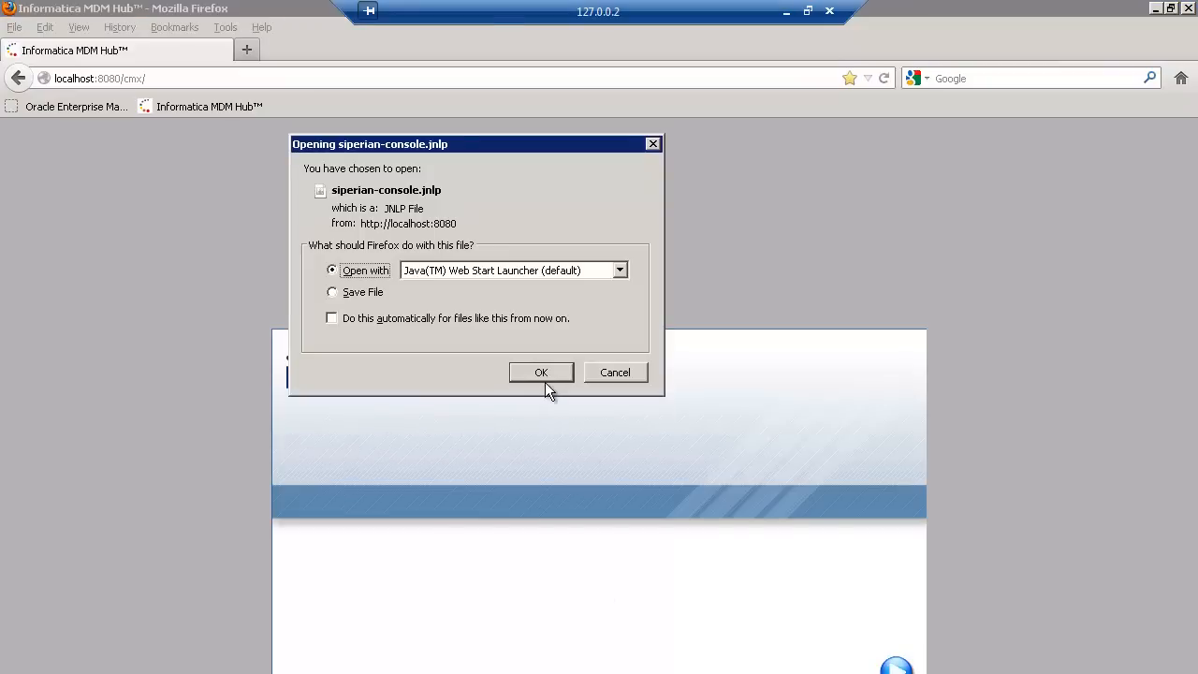
pyautogui.click(539, 371)
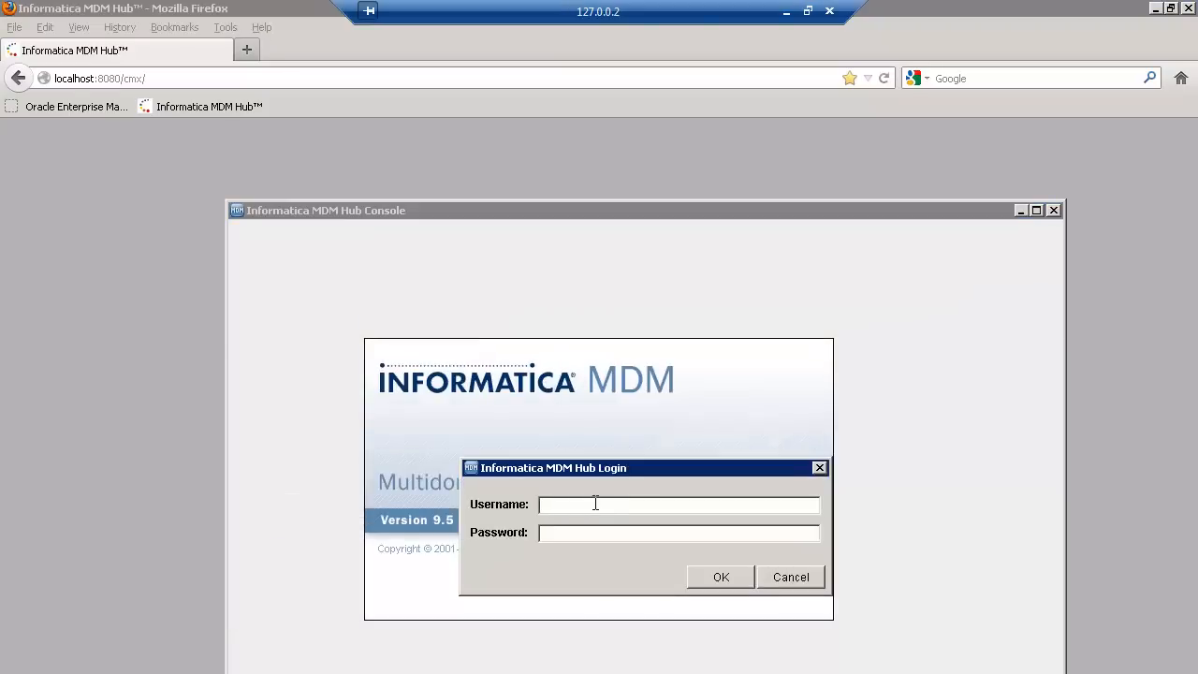
pyautogui.write('admin')
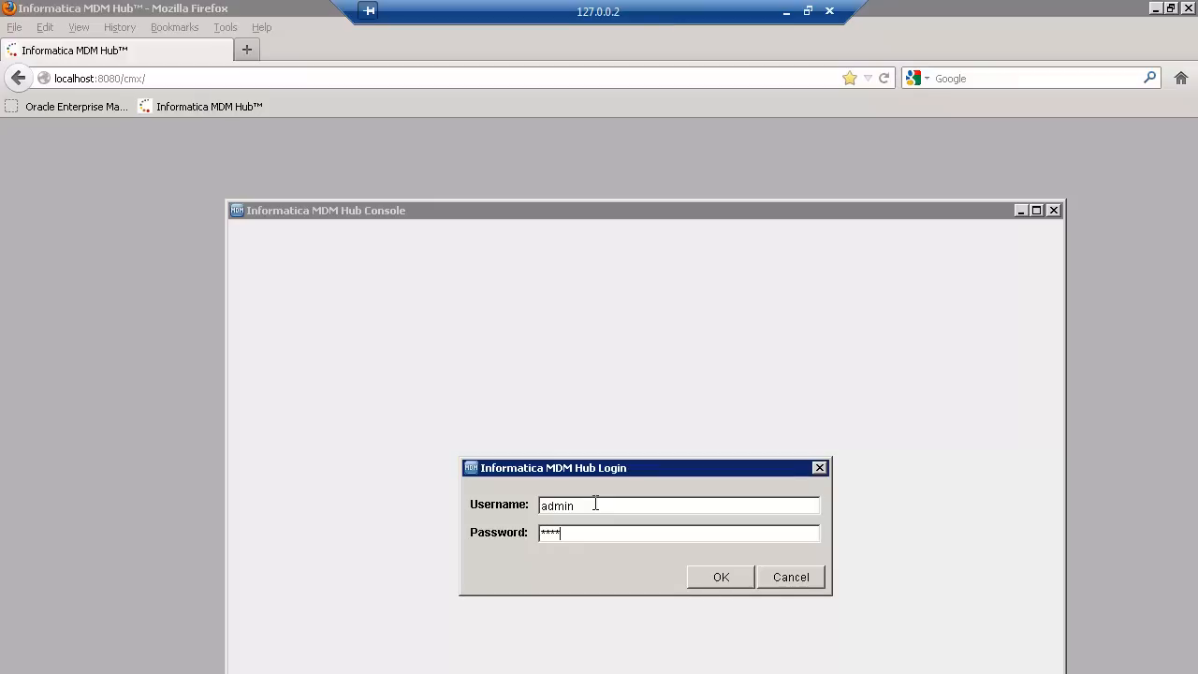
pyautogui.click(719, 576)
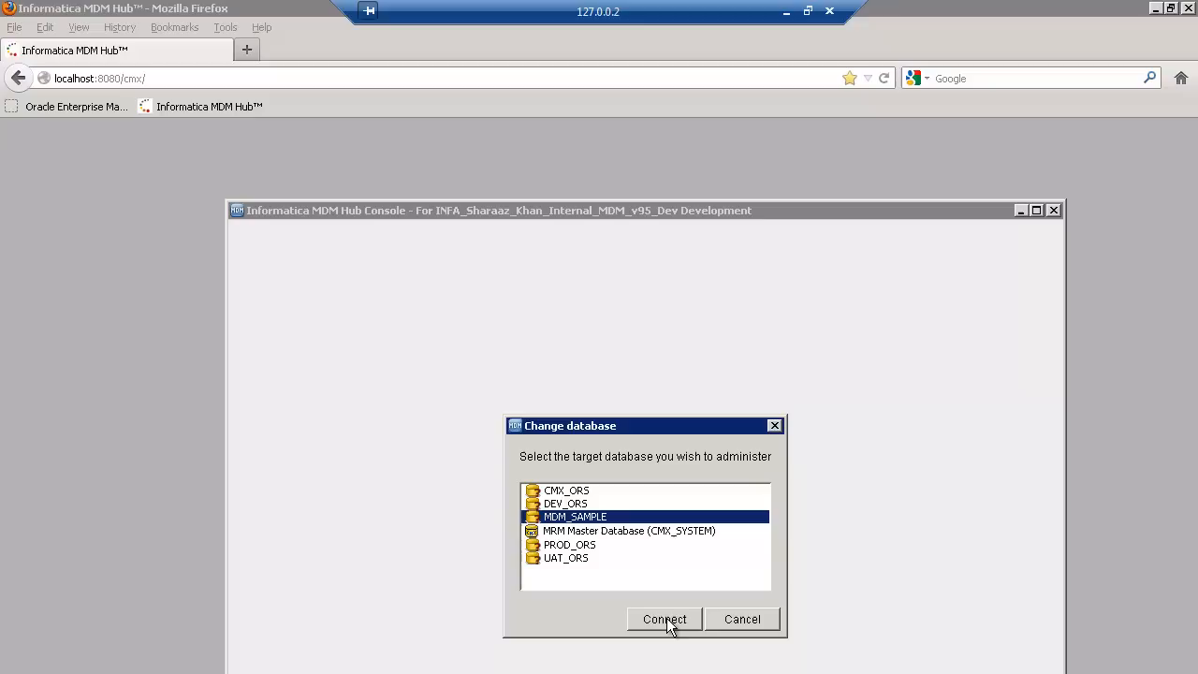
pyautogui.click(663, 617)
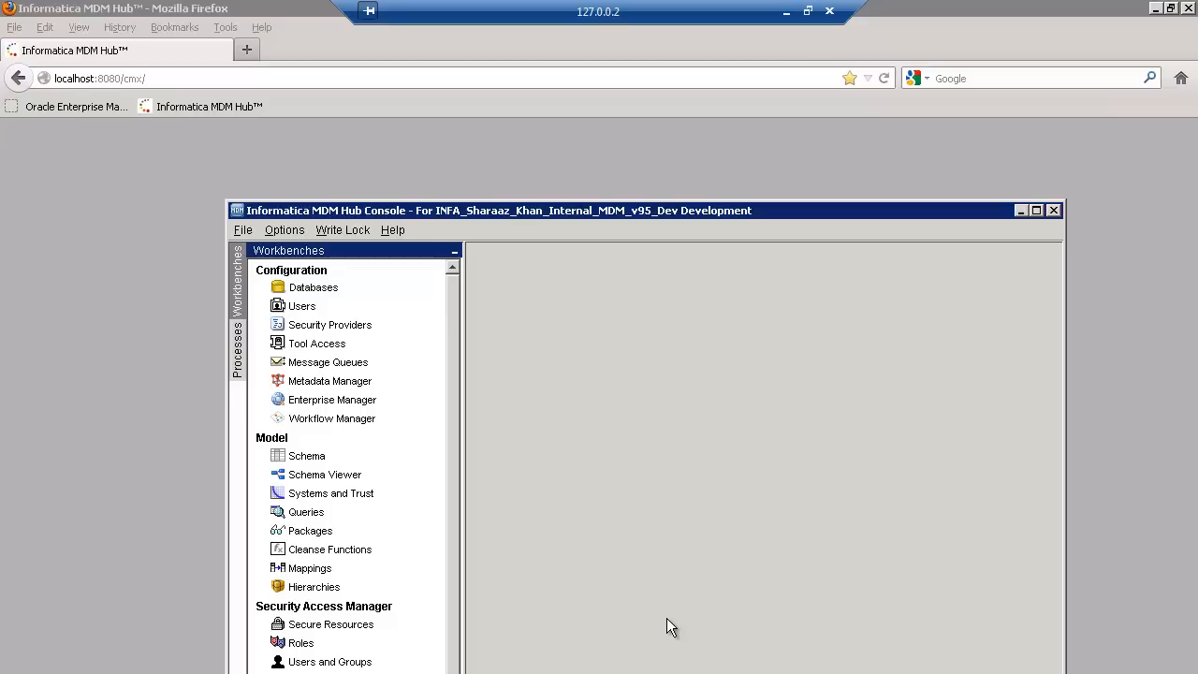
pyautogui.moveTo(1045, 224)
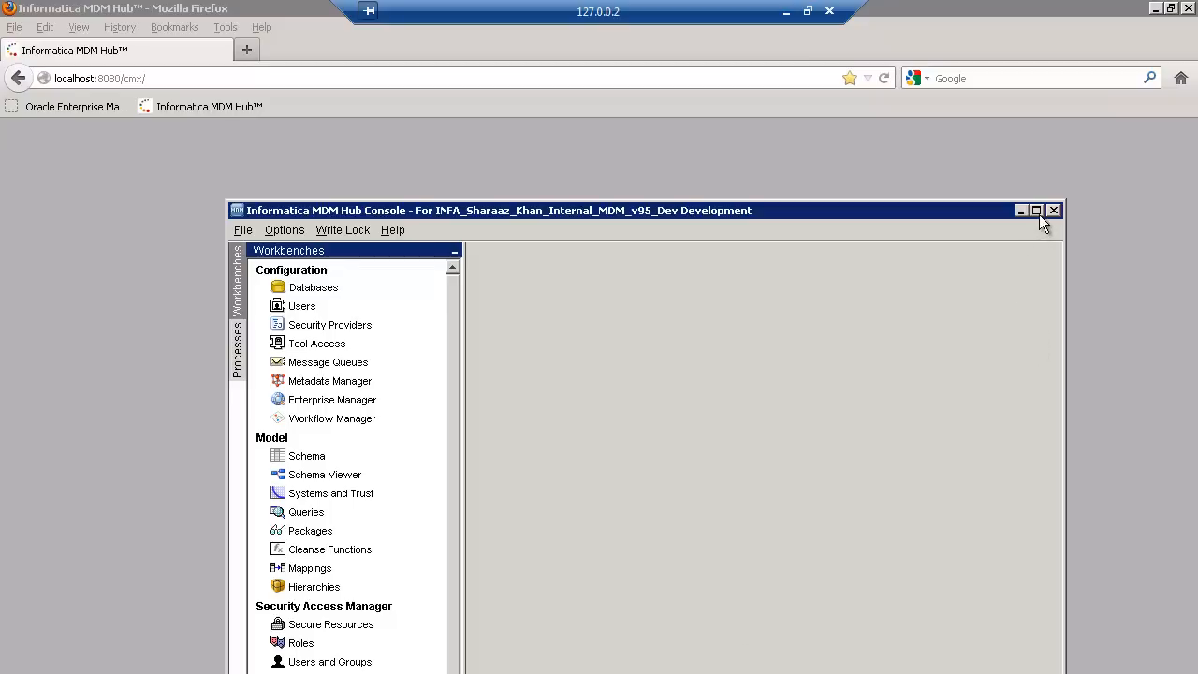
# Maximize the console and show the Party base object's properties in the Schema tool
pyautogui.click(1035, 210)
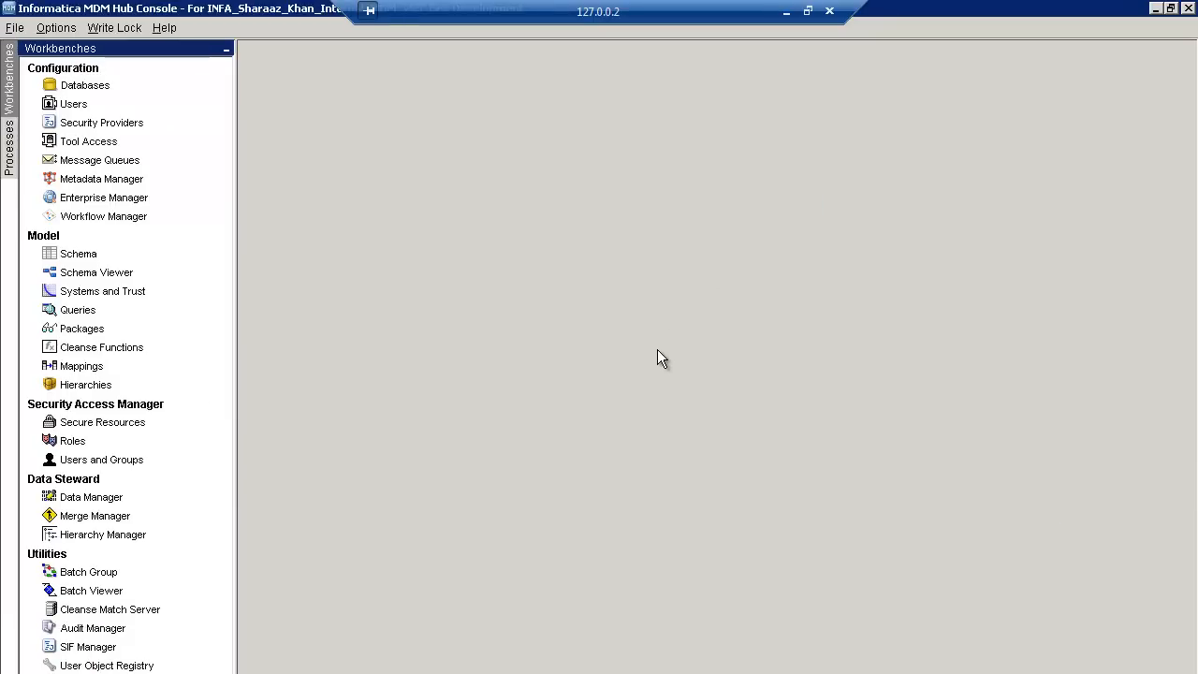
pyautogui.moveTo(601, 365)
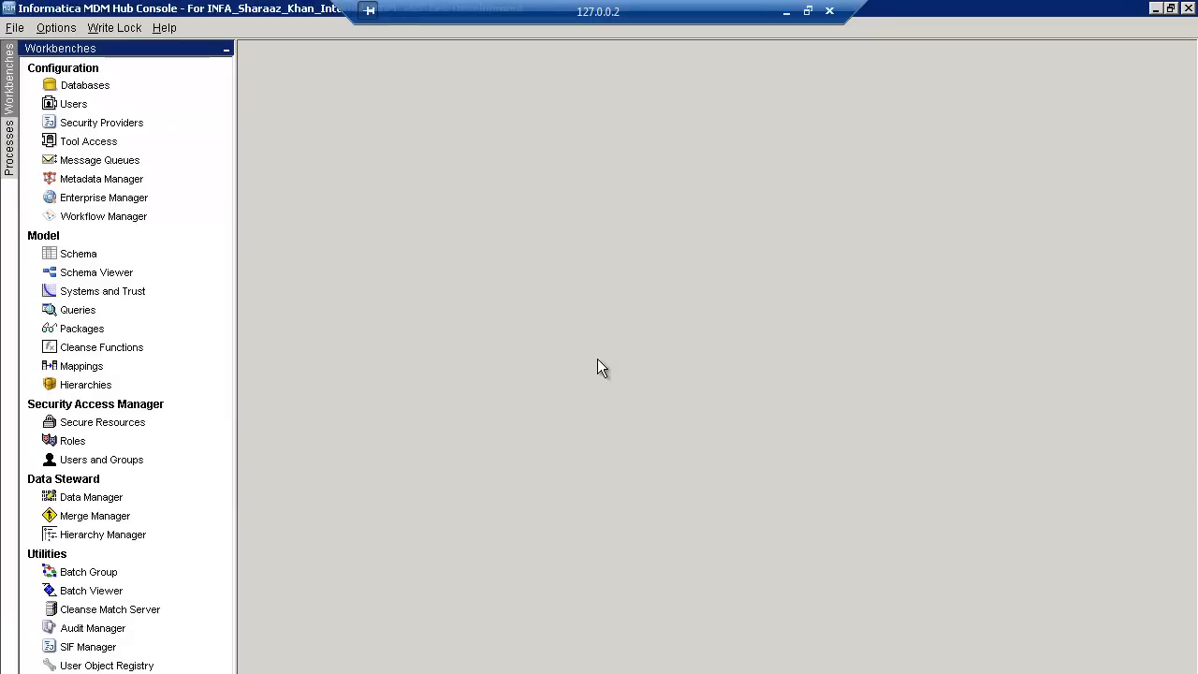
pyautogui.click(79, 255)
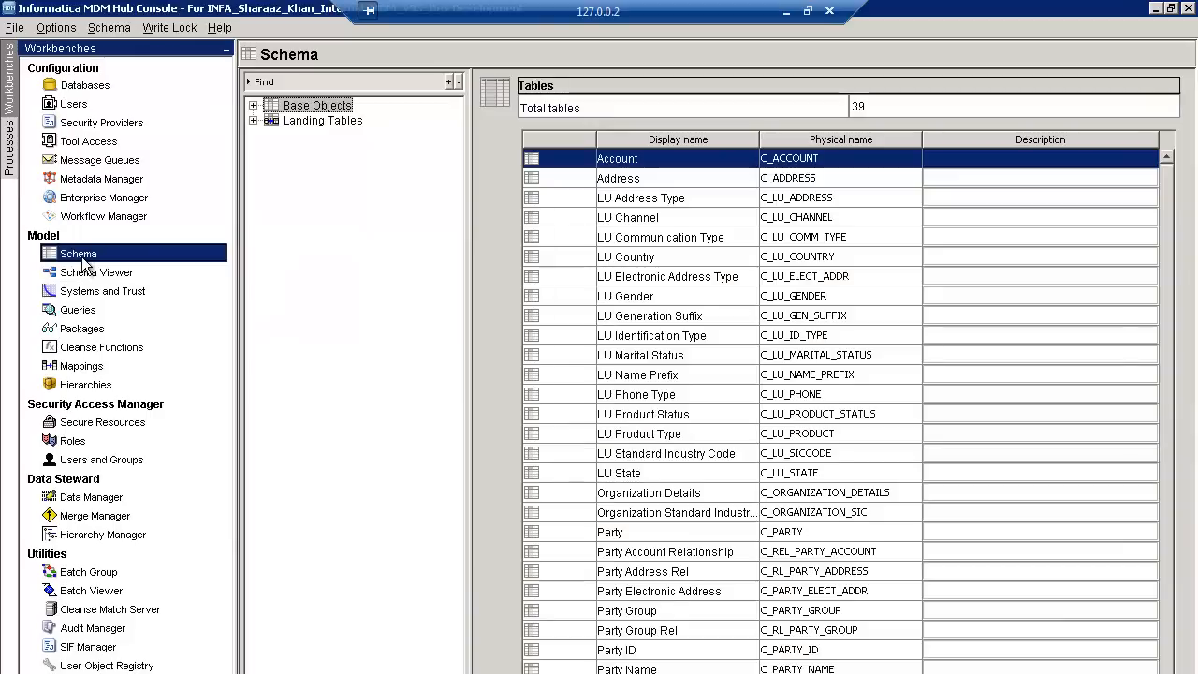
pyautogui.click(252, 105)
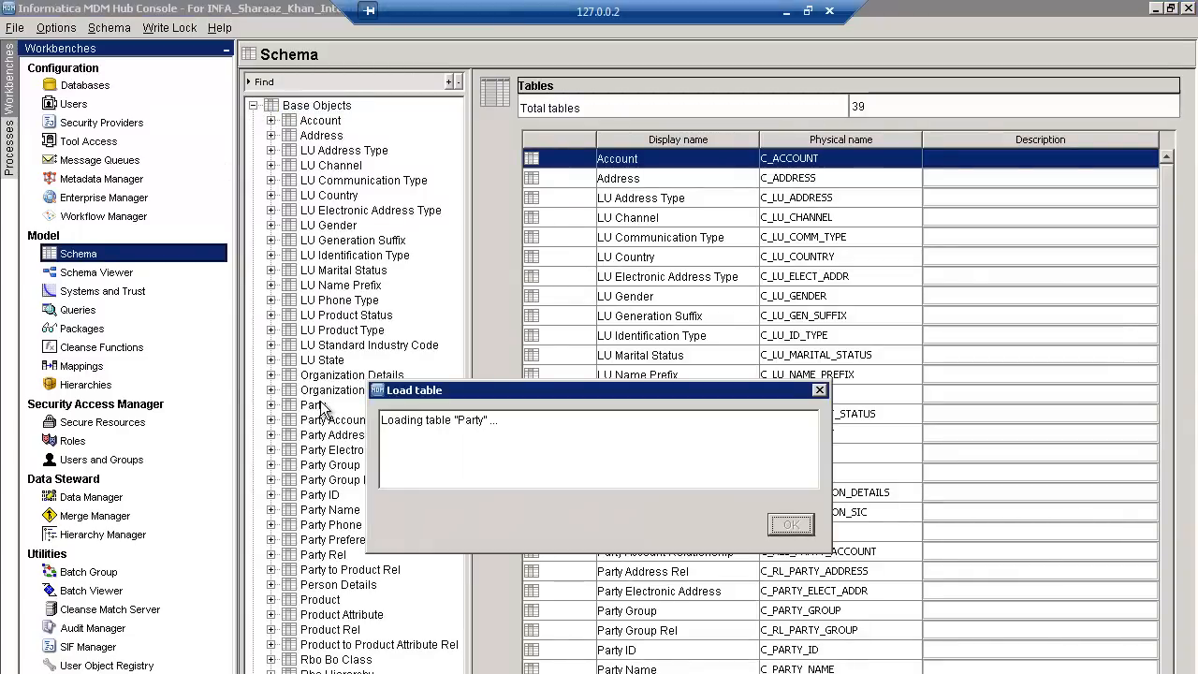
pyautogui.click(311, 404)
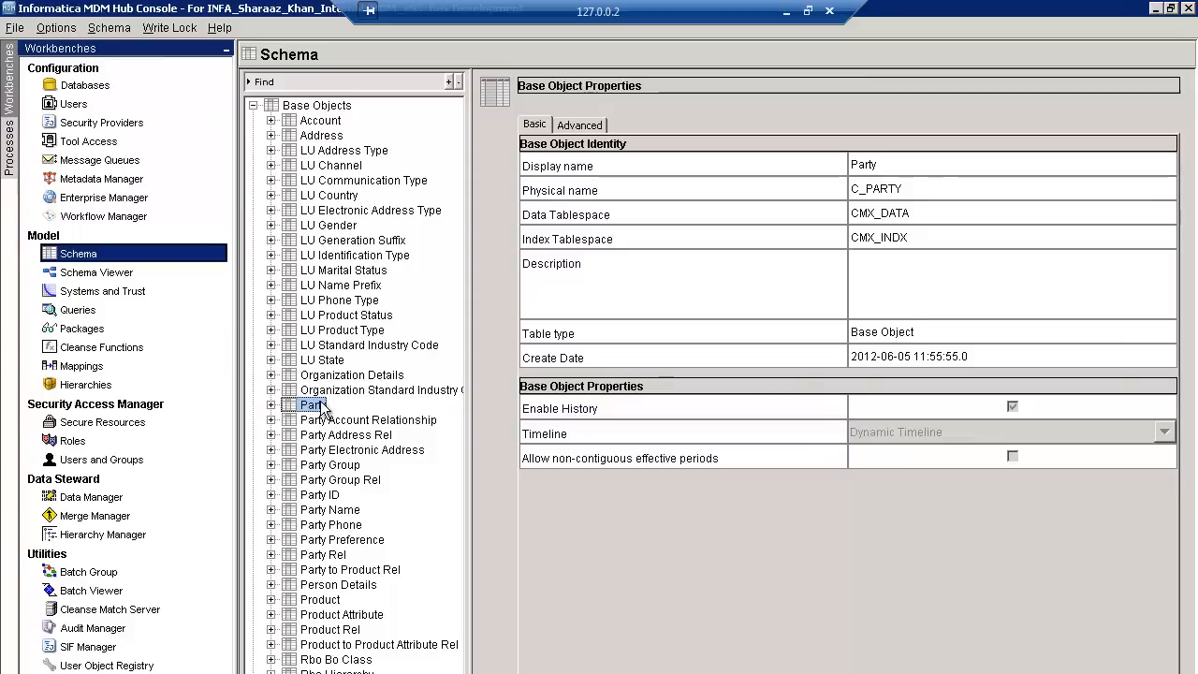
pyautogui.moveTo(7, 232)
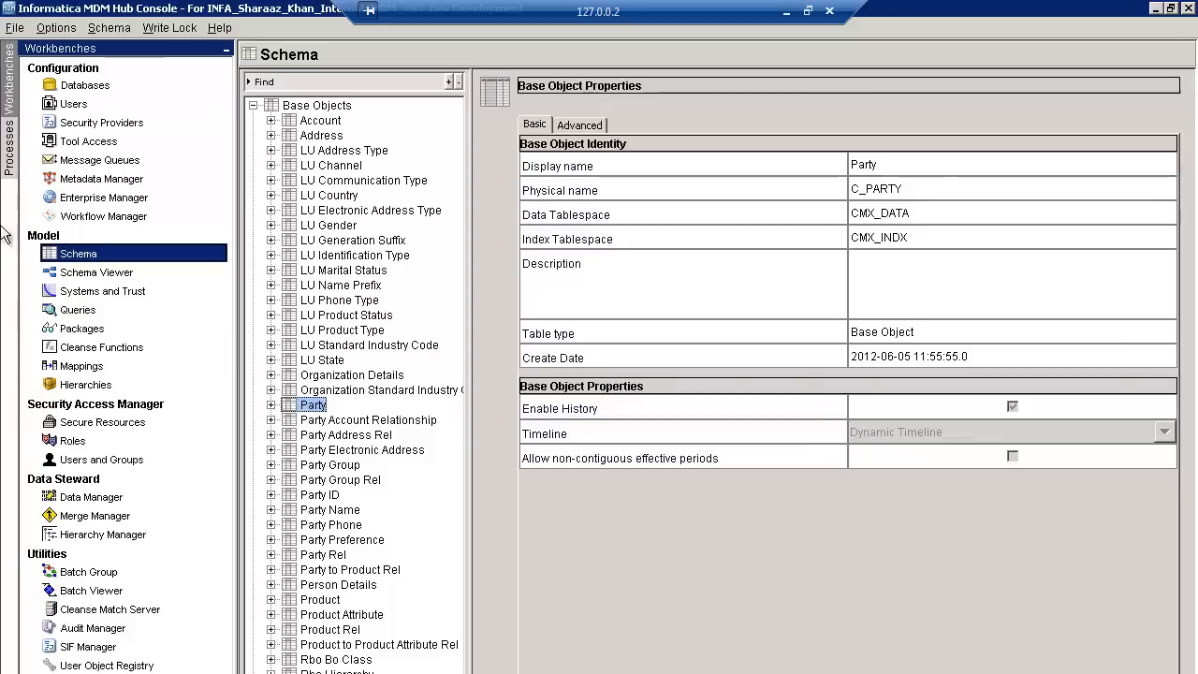
# In Message Queues on the master database, start Add Message Queue Server from ConnectionFactory
pyautogui.click(97, 159)
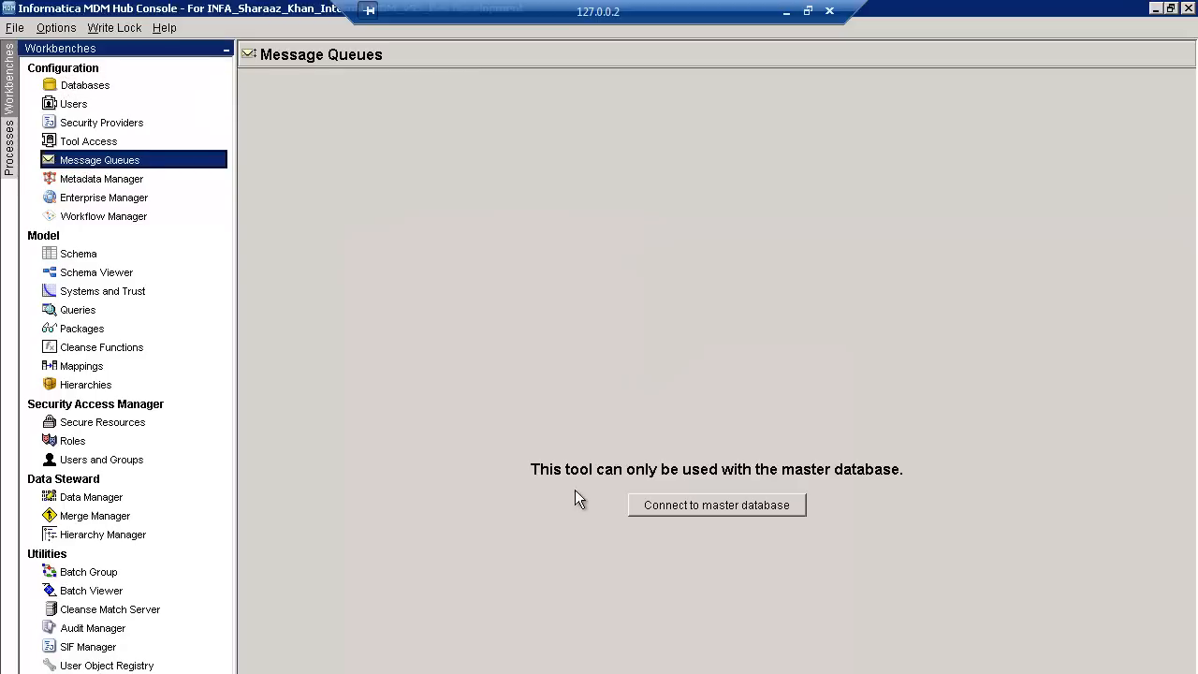
pyautogui.click(715, 505)
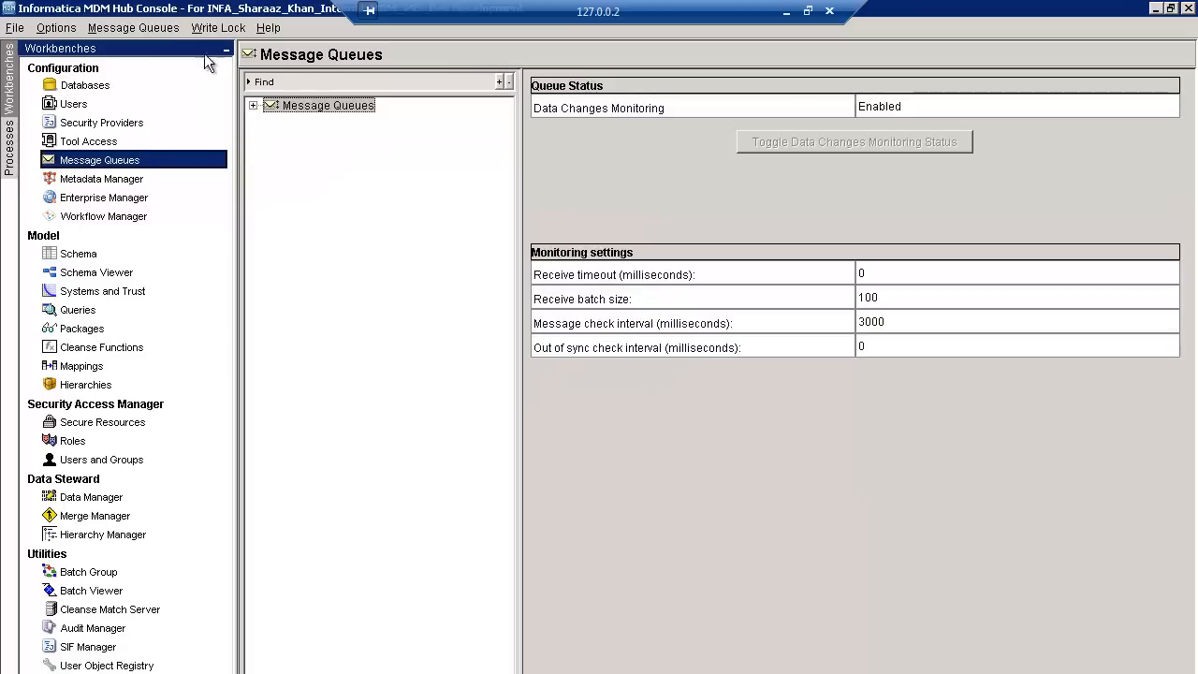
pyautogui.click(253, 105)
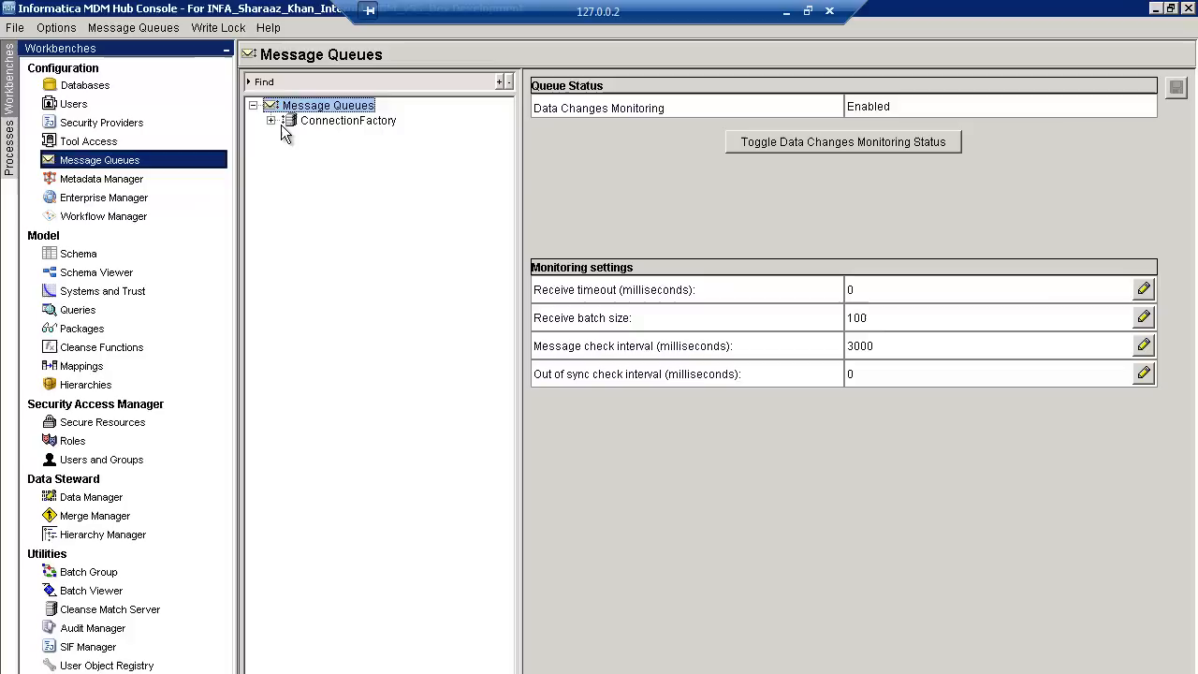
pyautogui.moveTo(351, 131)
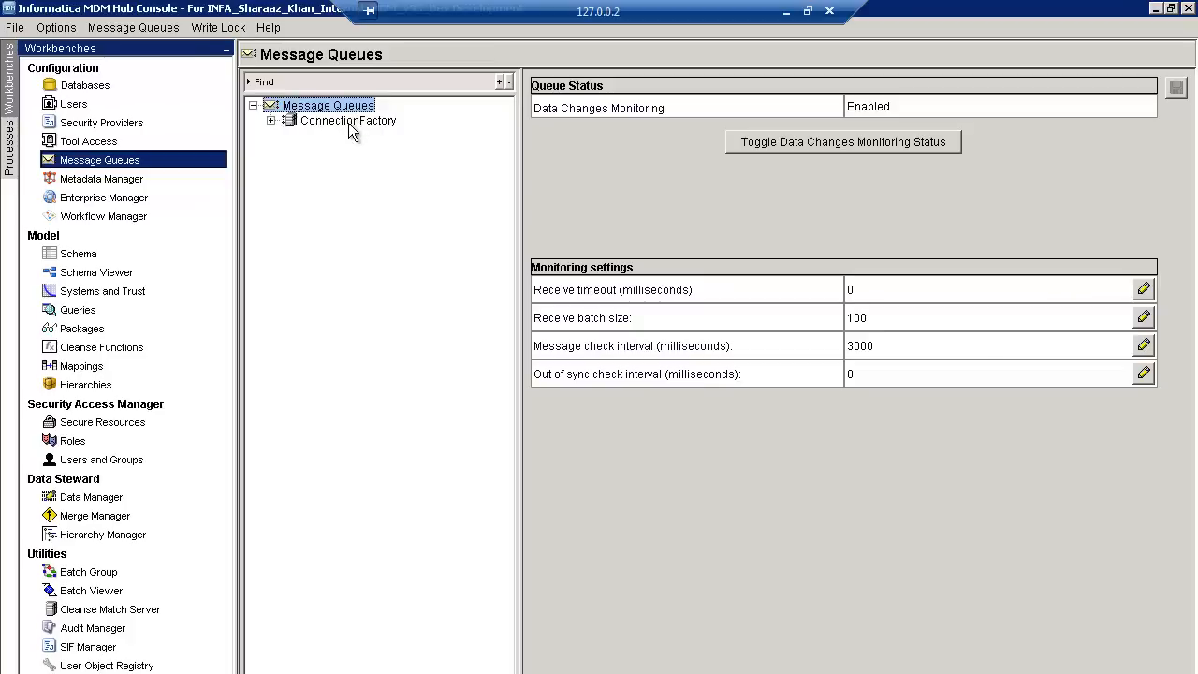
pyautogui.rightClick(348, 120)
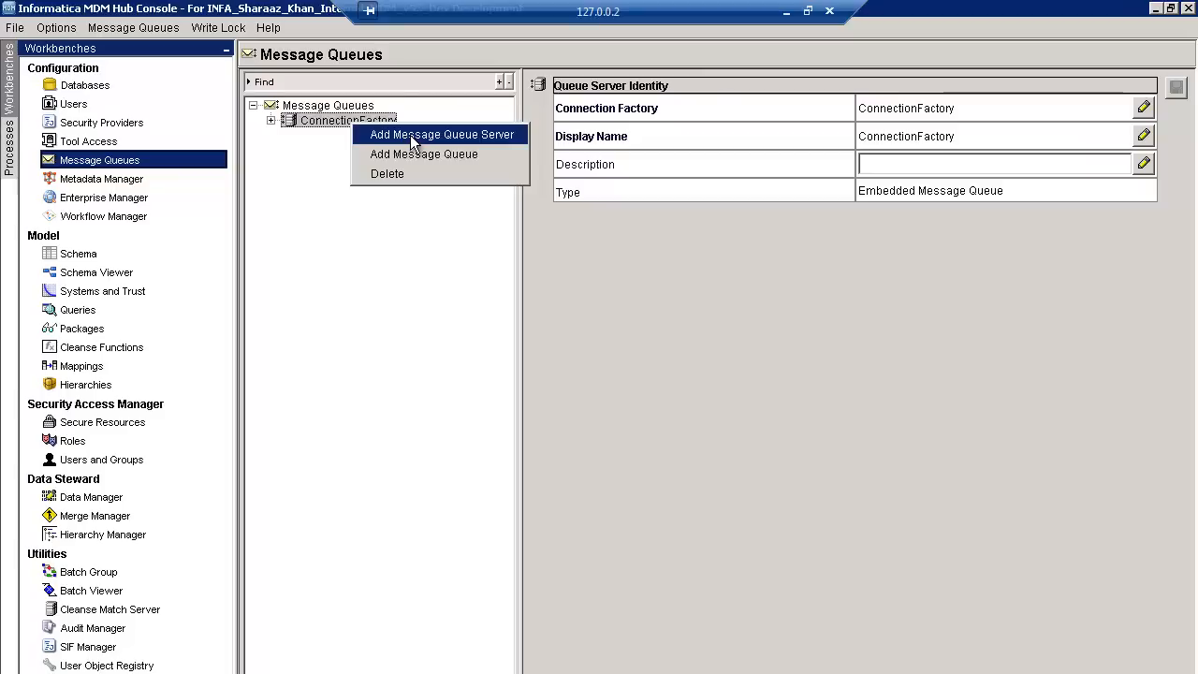
pyautogui.click(441, 135)
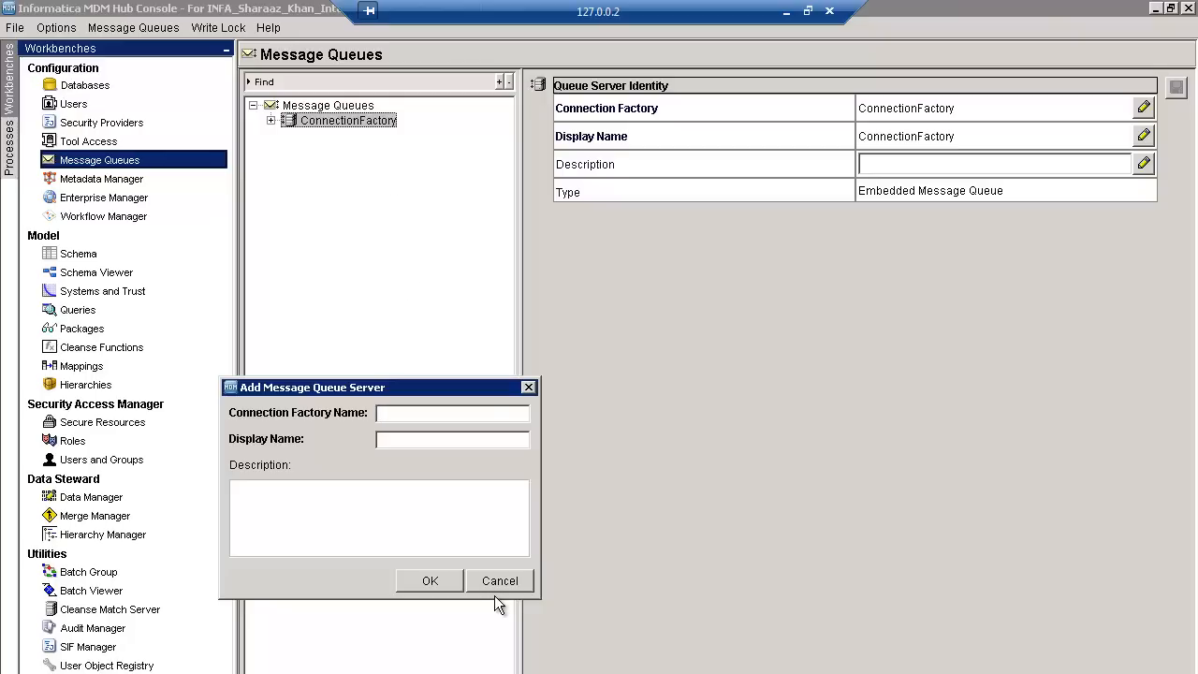
pyautogui.moveTo(501, 580)
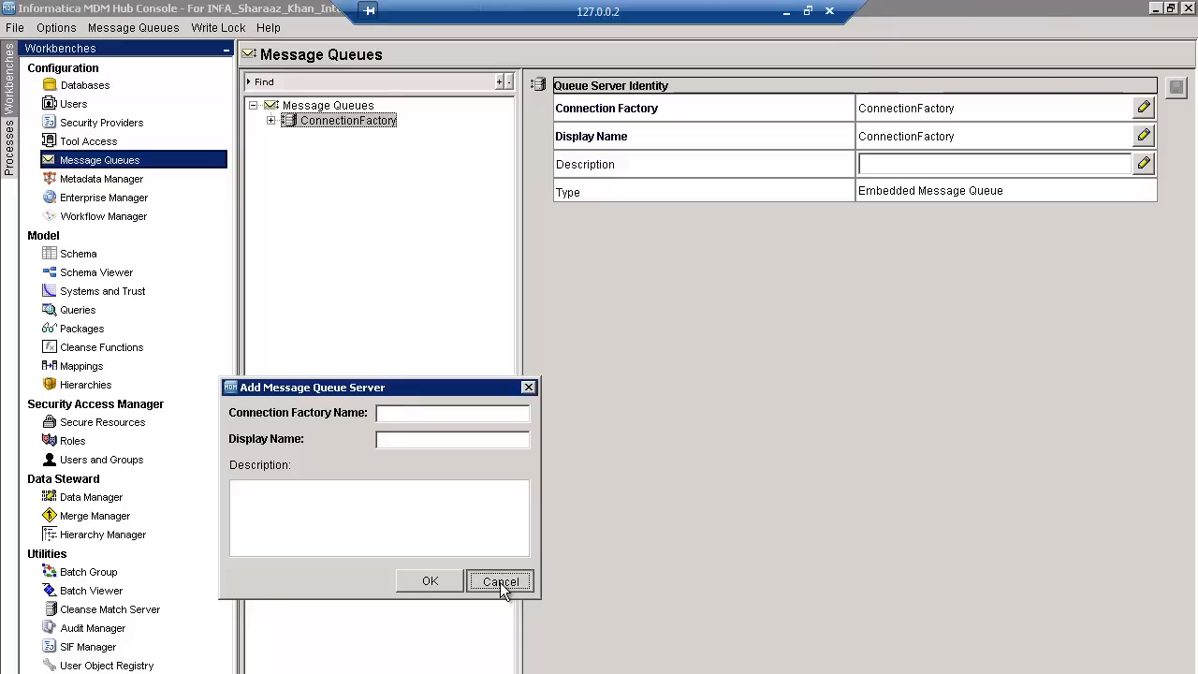
# Cancel the server dialog and add queueB / QueueB under ConnectionFactory, dismissing the failed test message
pyautogui.click(501, 580)
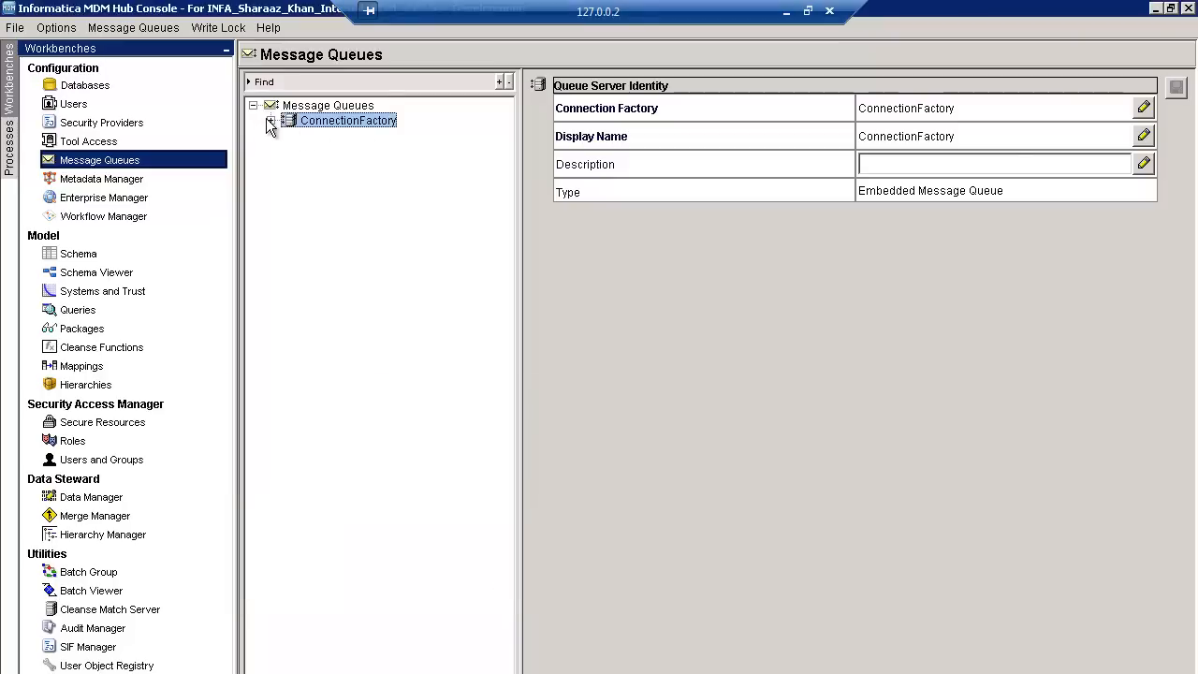
pyautogui.click(269, 120)
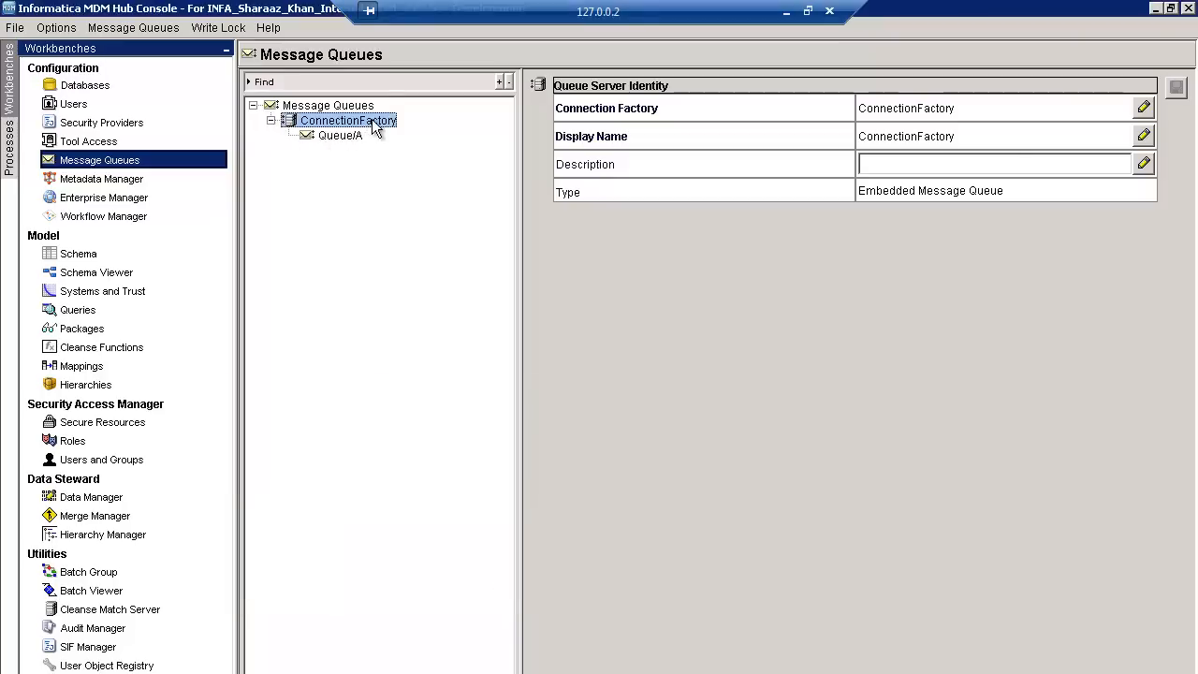
pyautogui.rightClick(346, 120)
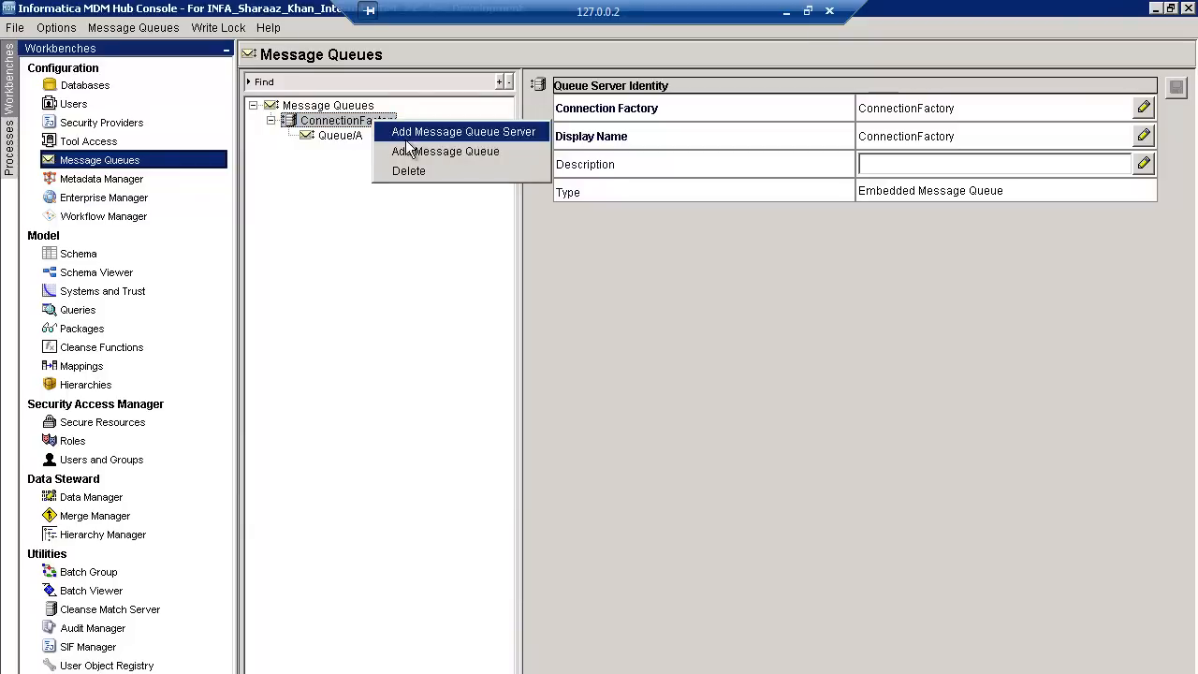
pyautogui.click(445, 150)
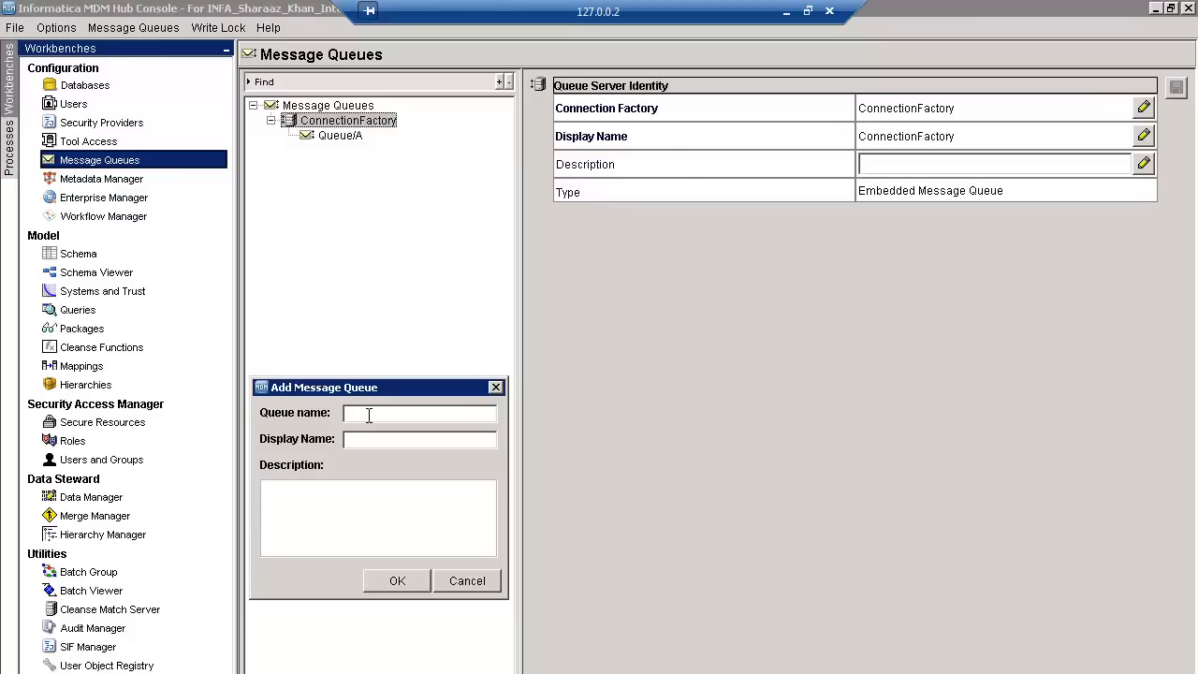
pyautogui.write('queue/B')
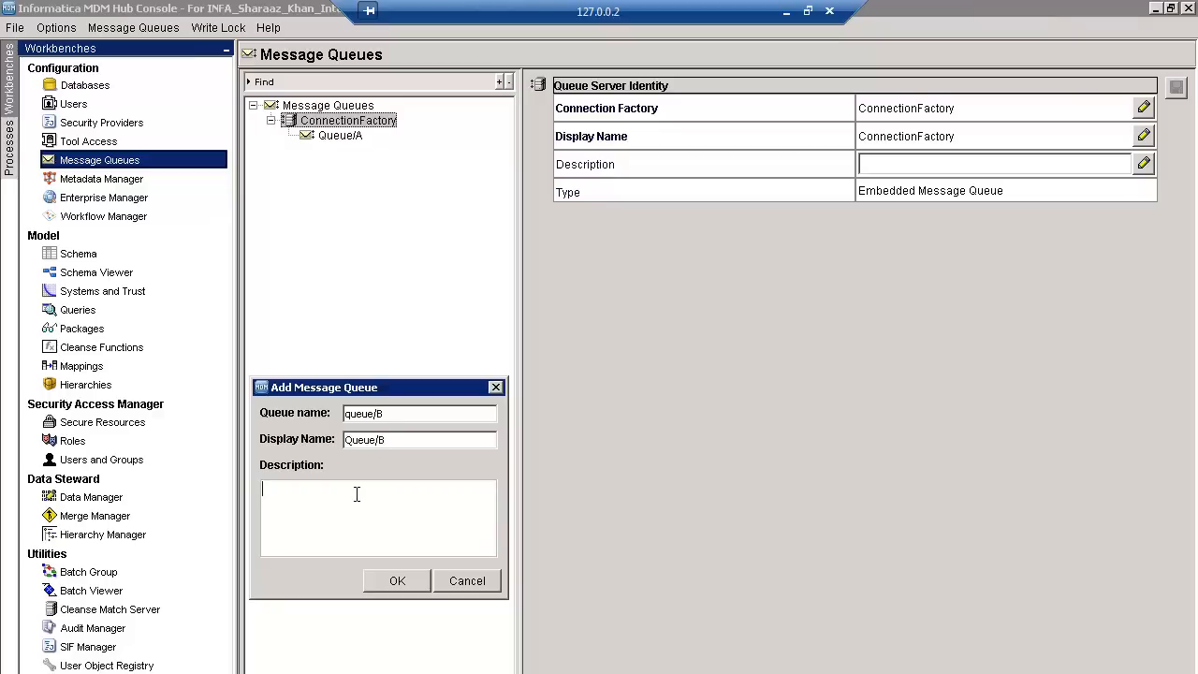
pyautogui.click(397, 580)
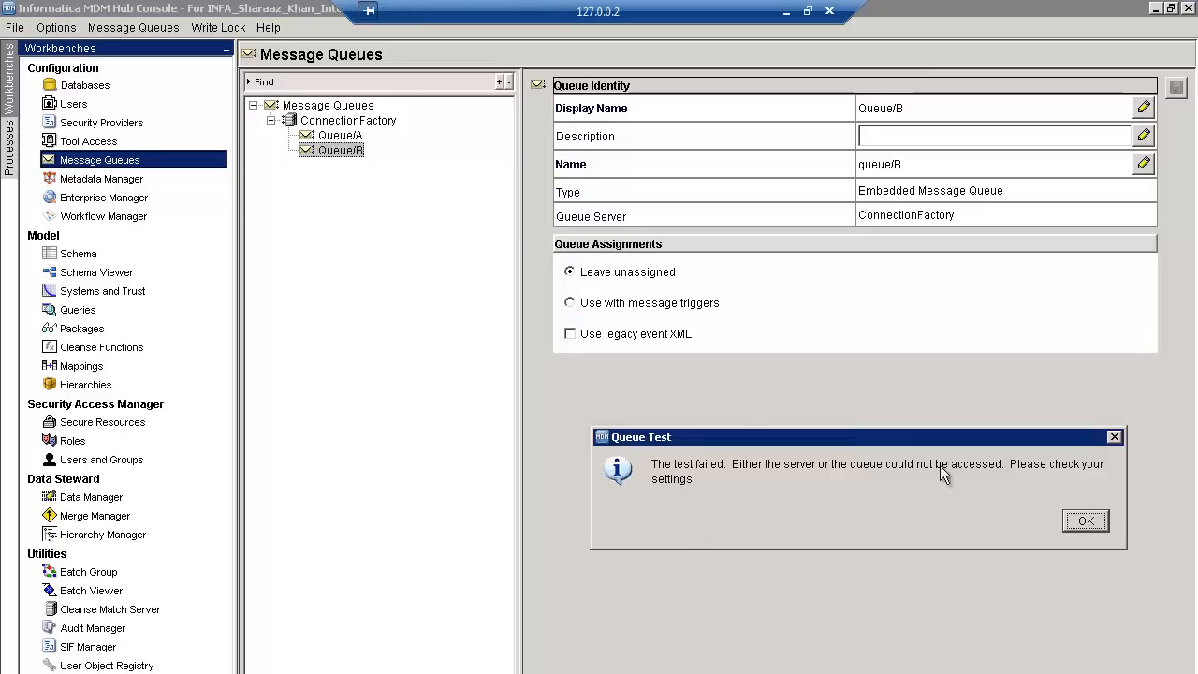
pyautogui.click(1085, 520)
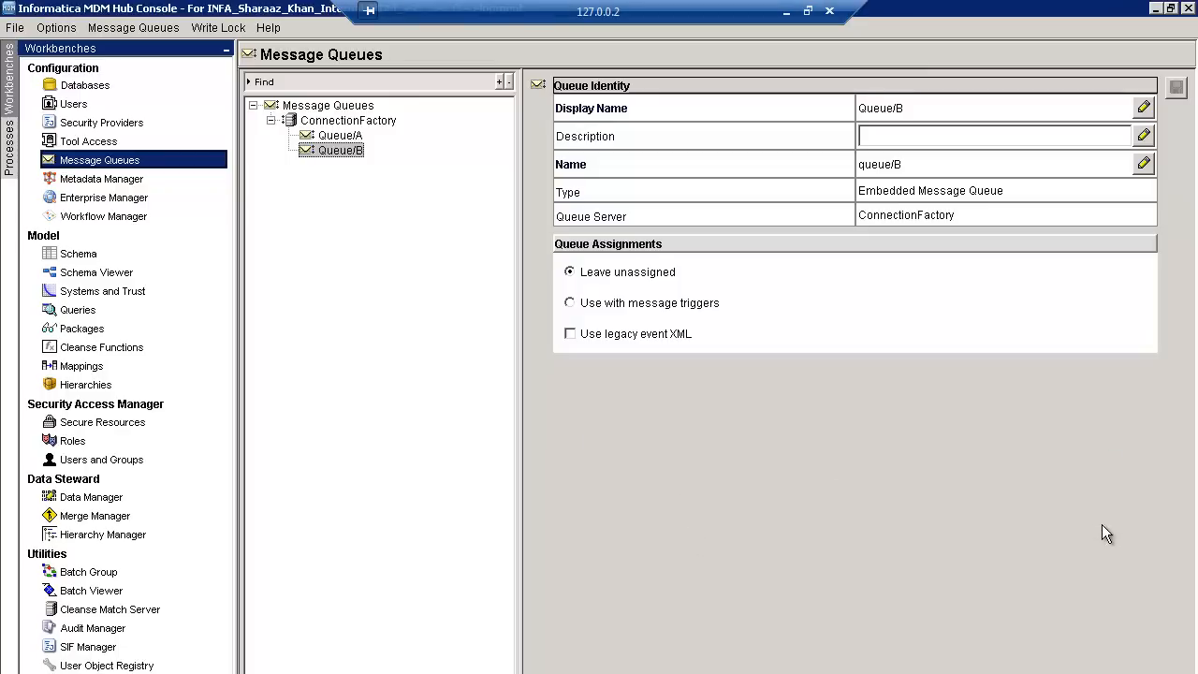
pyautogui.moveTo(1086, 533)
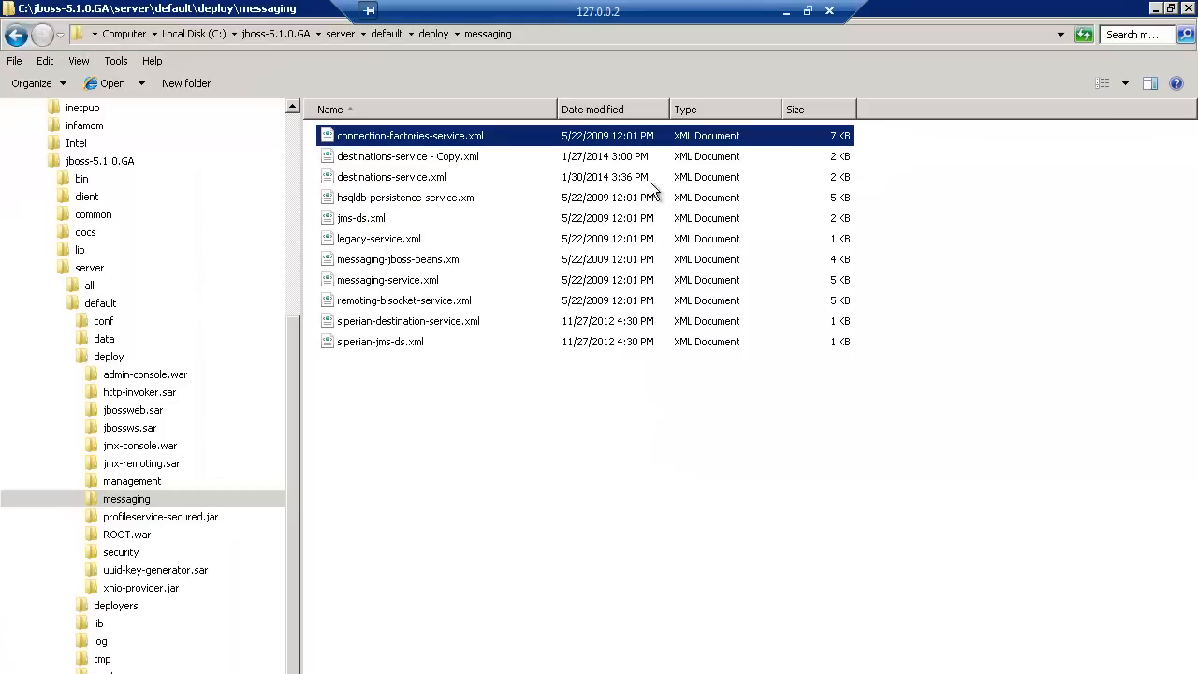
# Edit destinations-service.xml from the jboss server\default\deploy\messaging folder in Notepad++
pyautogui.click(408, 158)
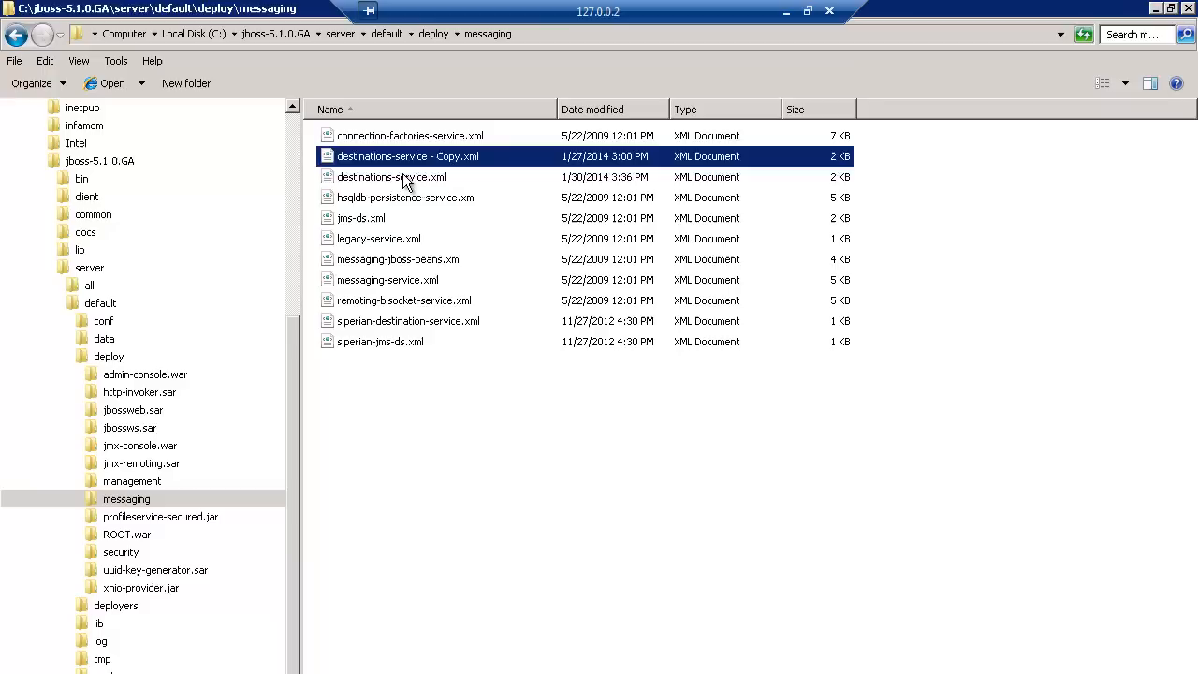
pyautogui.rightClick(391, 176)
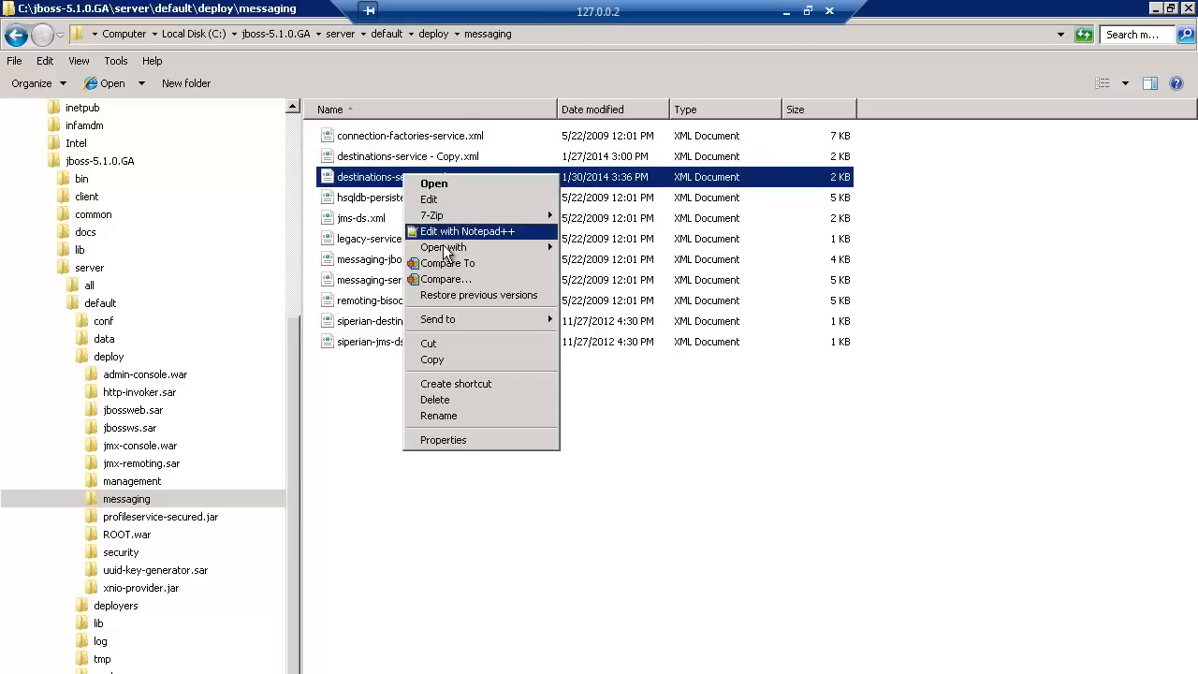
pyautogui.click(466, 232)
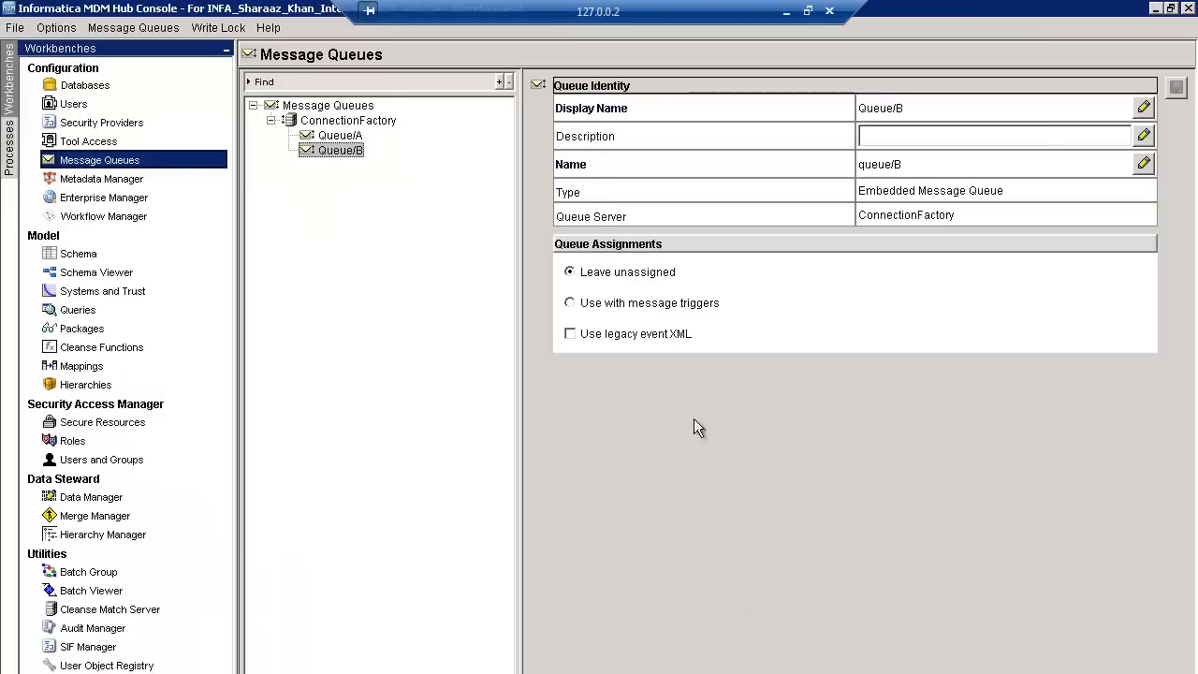
# Back out of adding another queue and assign QueueB for use with message triggers
pyautogui.rightClick(336, 150)
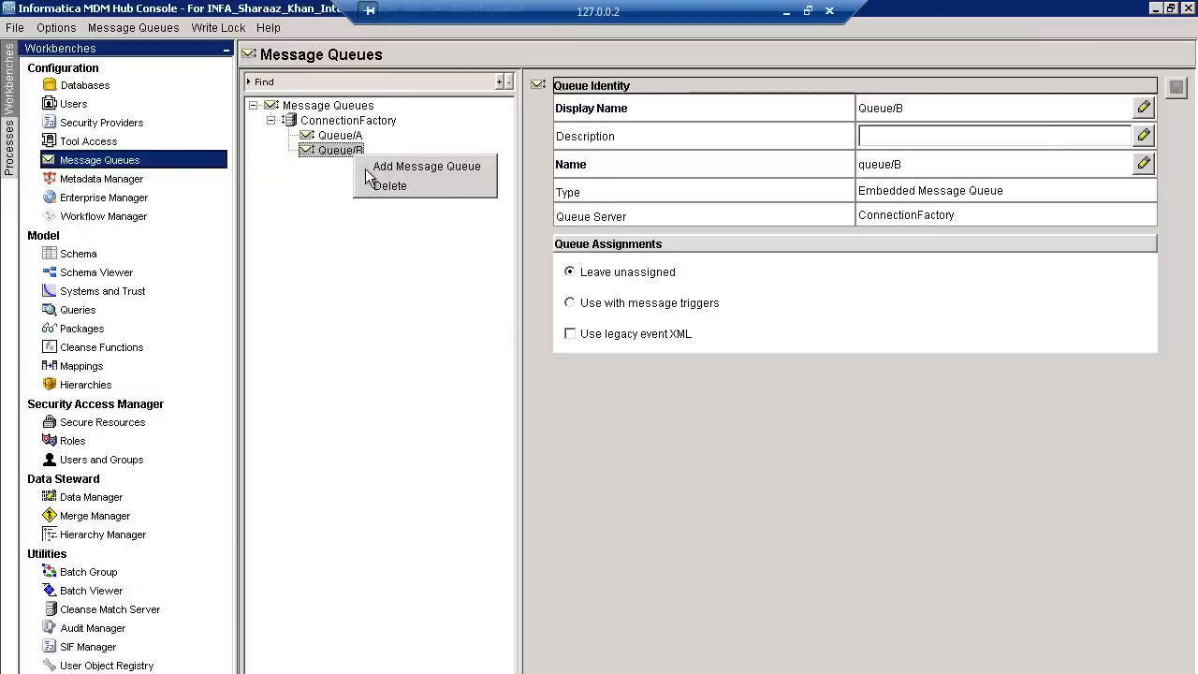
pyautogui.click(389, 186)
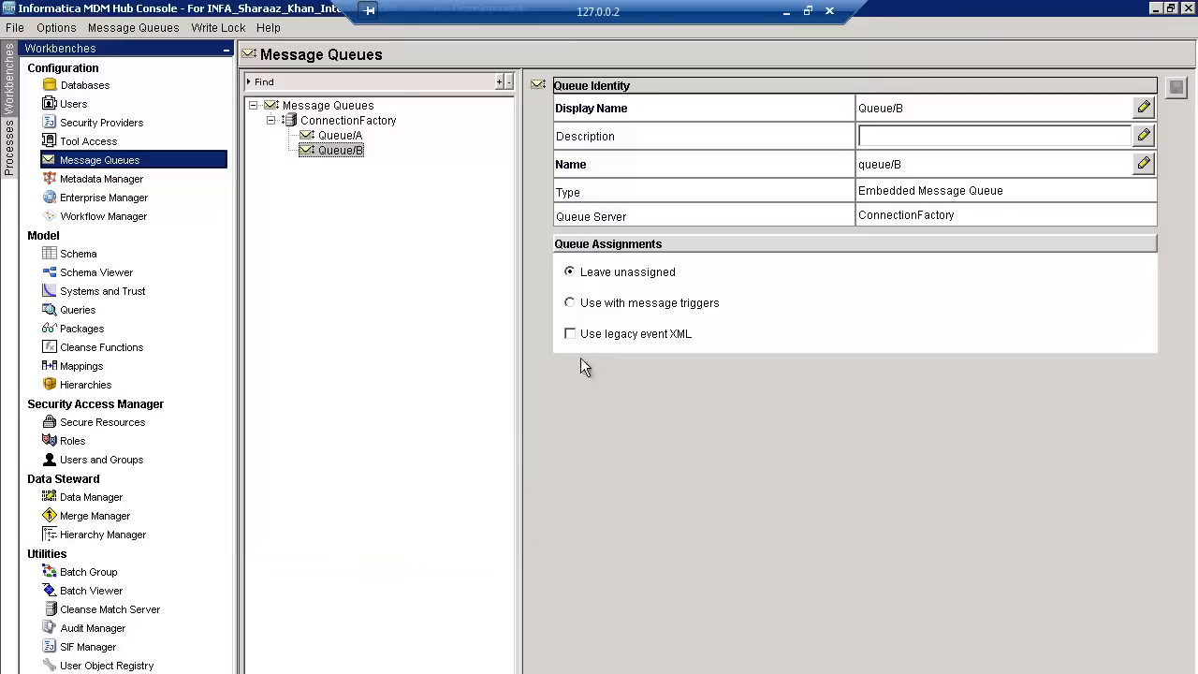
pyautogui.moveTo(589, 292)
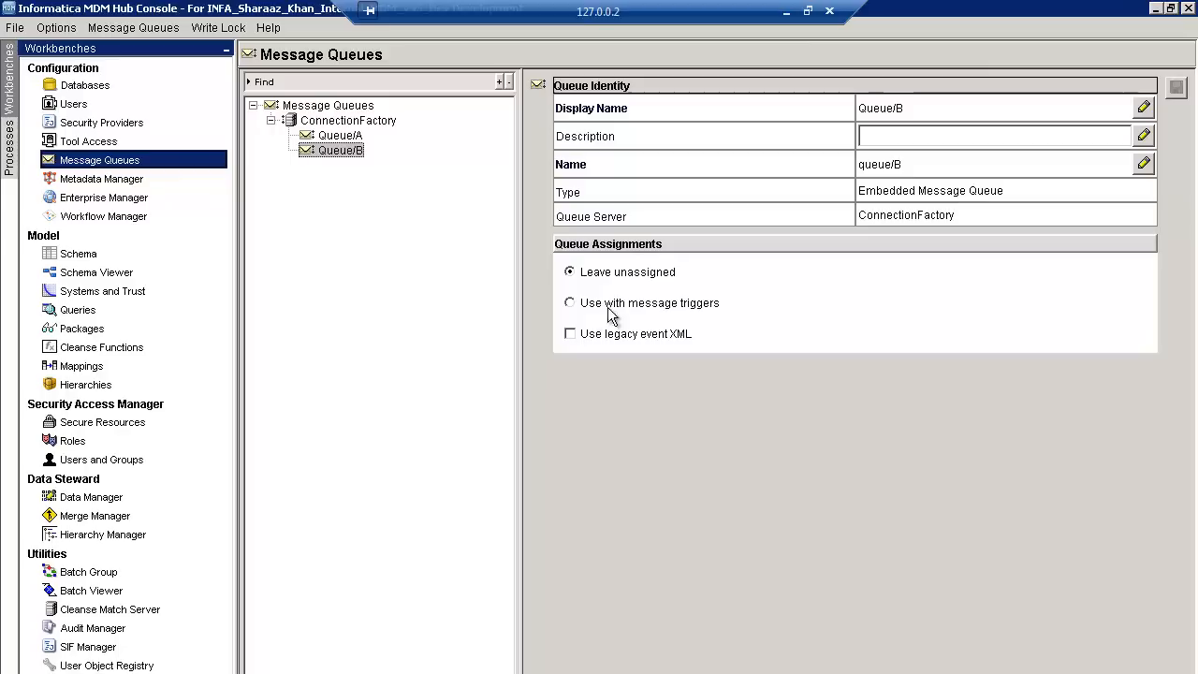
pyautogui.moveTo(727, 316)
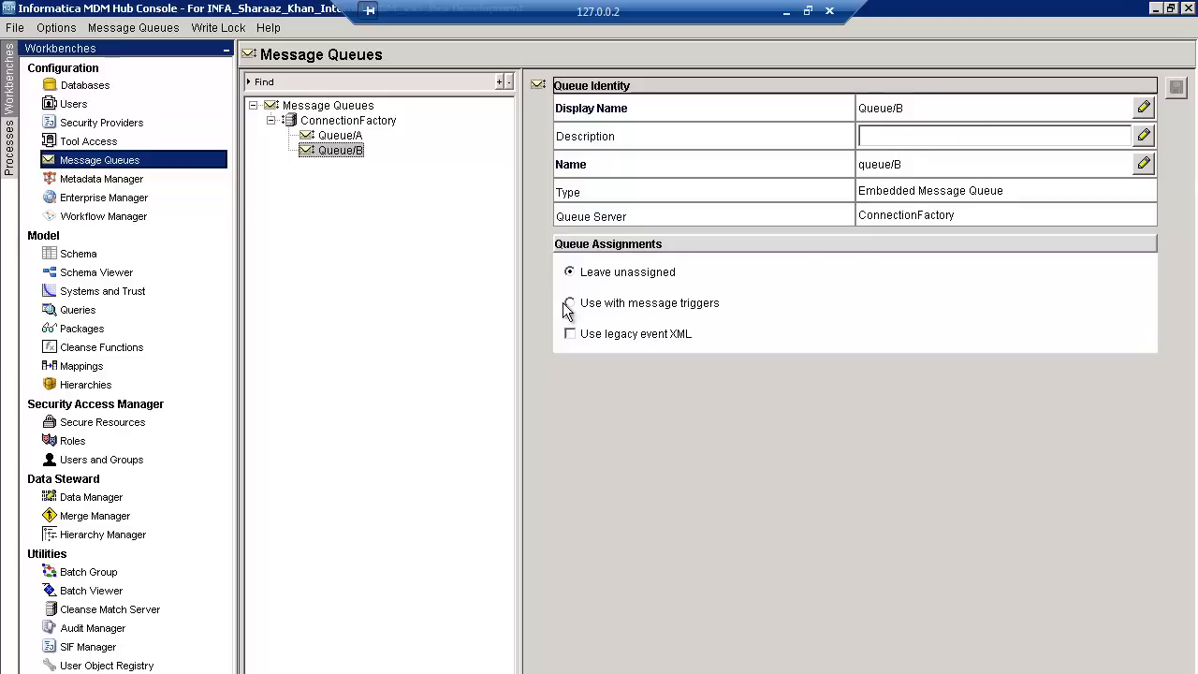
pyautogui.click(569, 303)
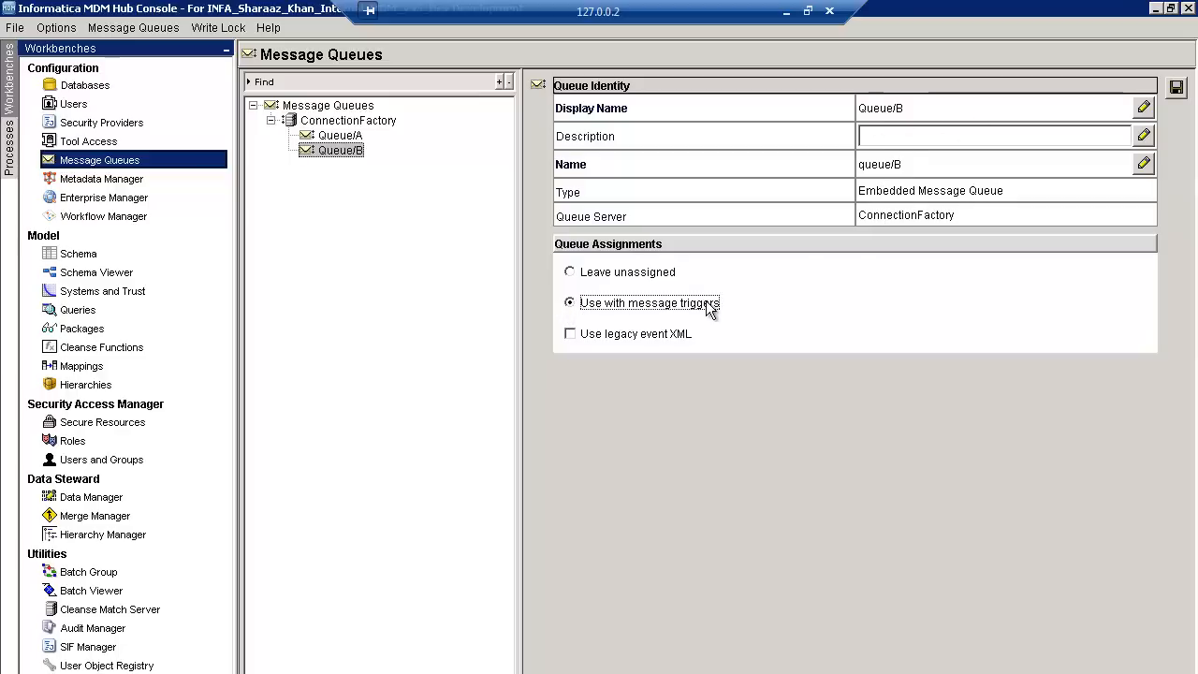
# Delete QueueB, confirming and acknowledging the repository exception, leaving only QueueA
pyautogui.rightClick(337, 150)
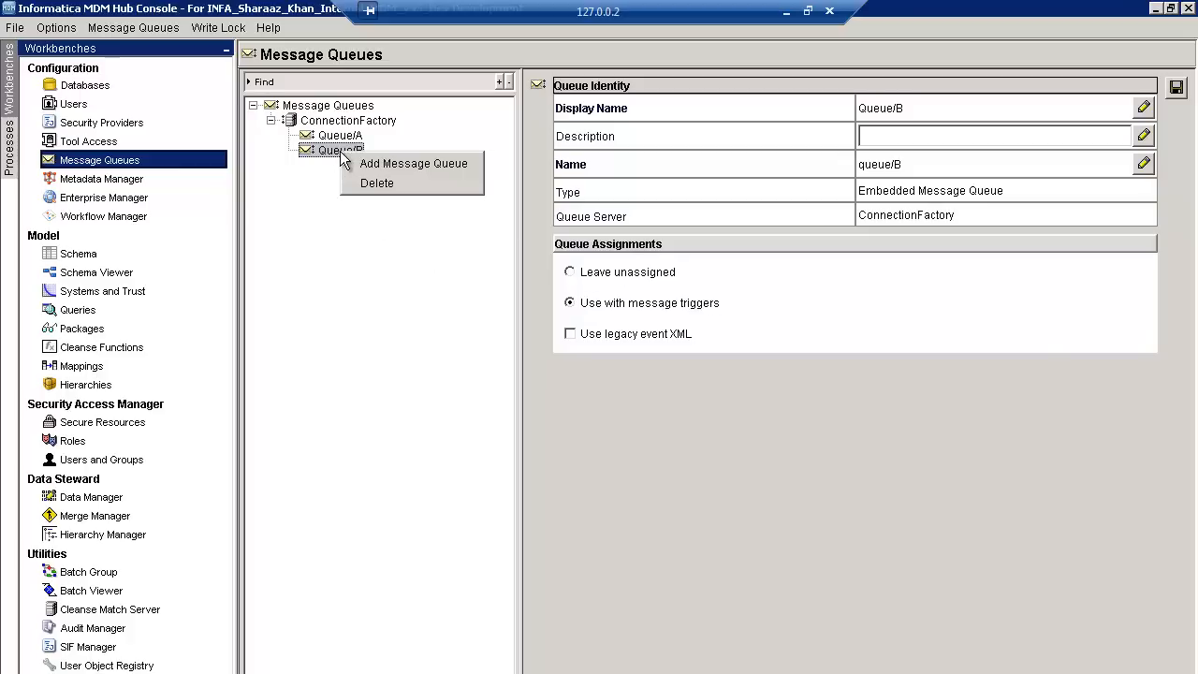
pyautogui.click(376, 183)
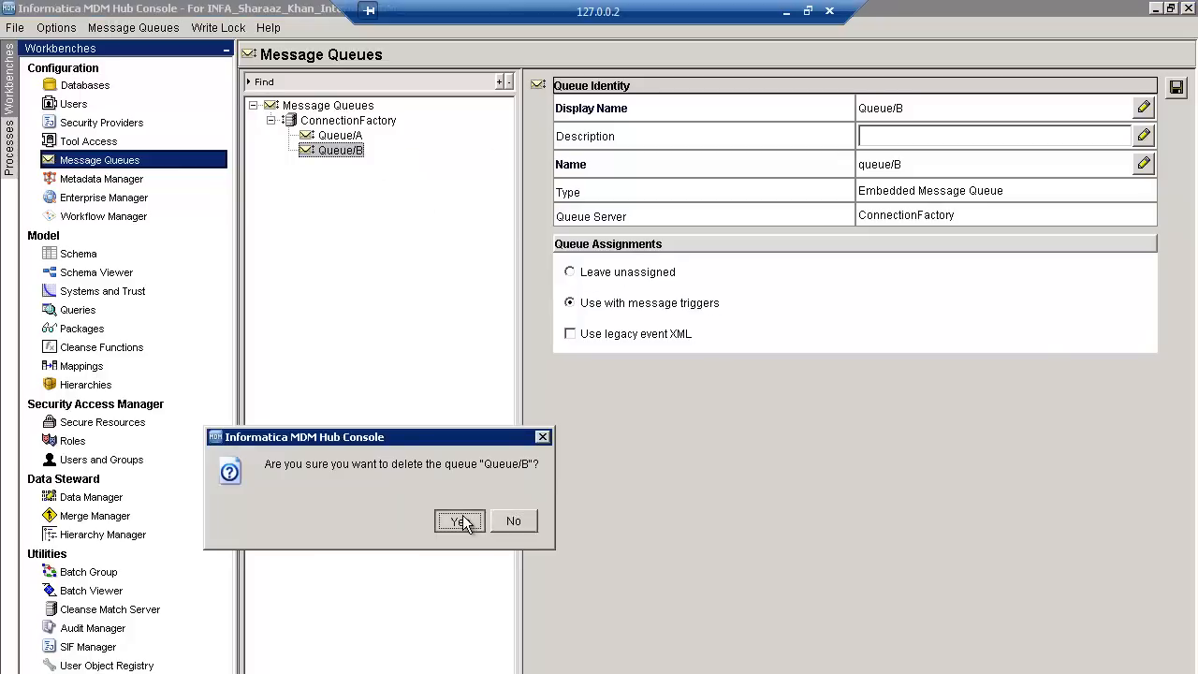
pyautogui.click(457, 520)
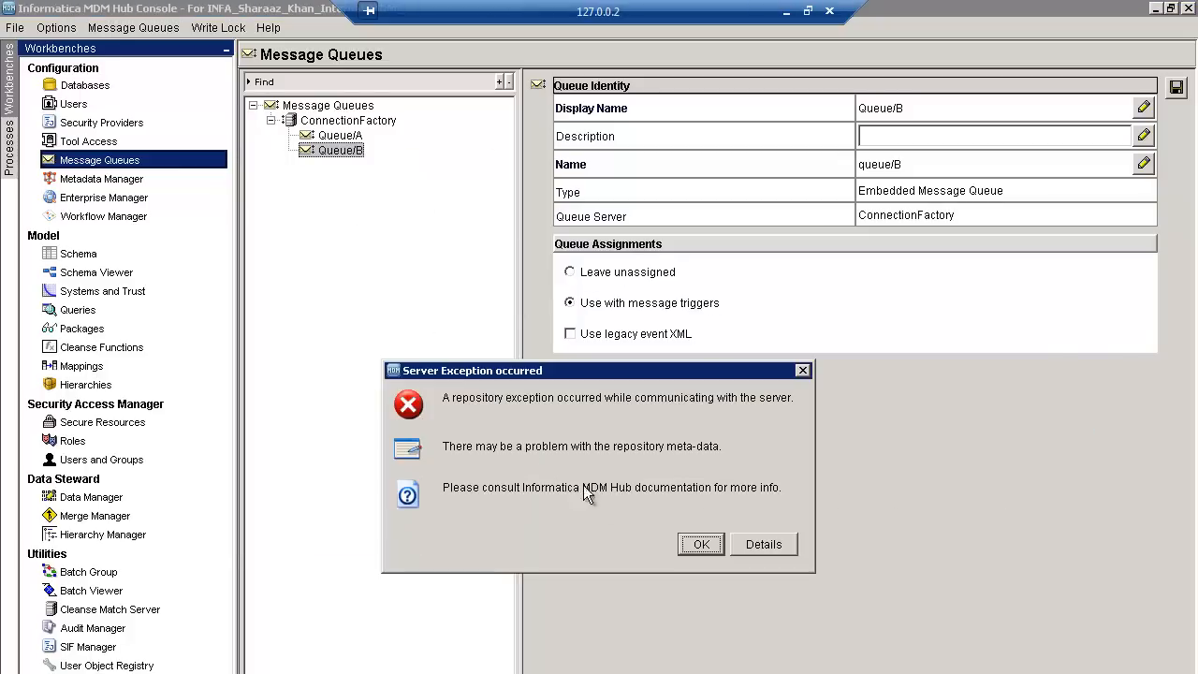
pyautogui.click(700, 542)
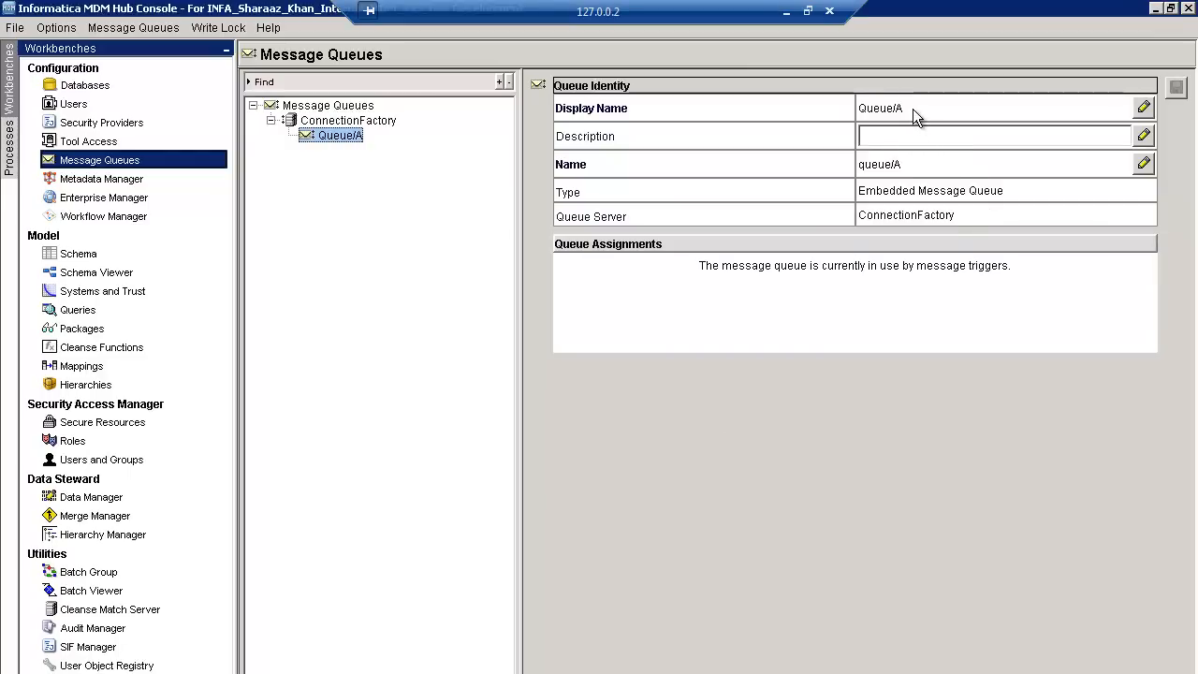
pyautogui.moveTo(887, 198)
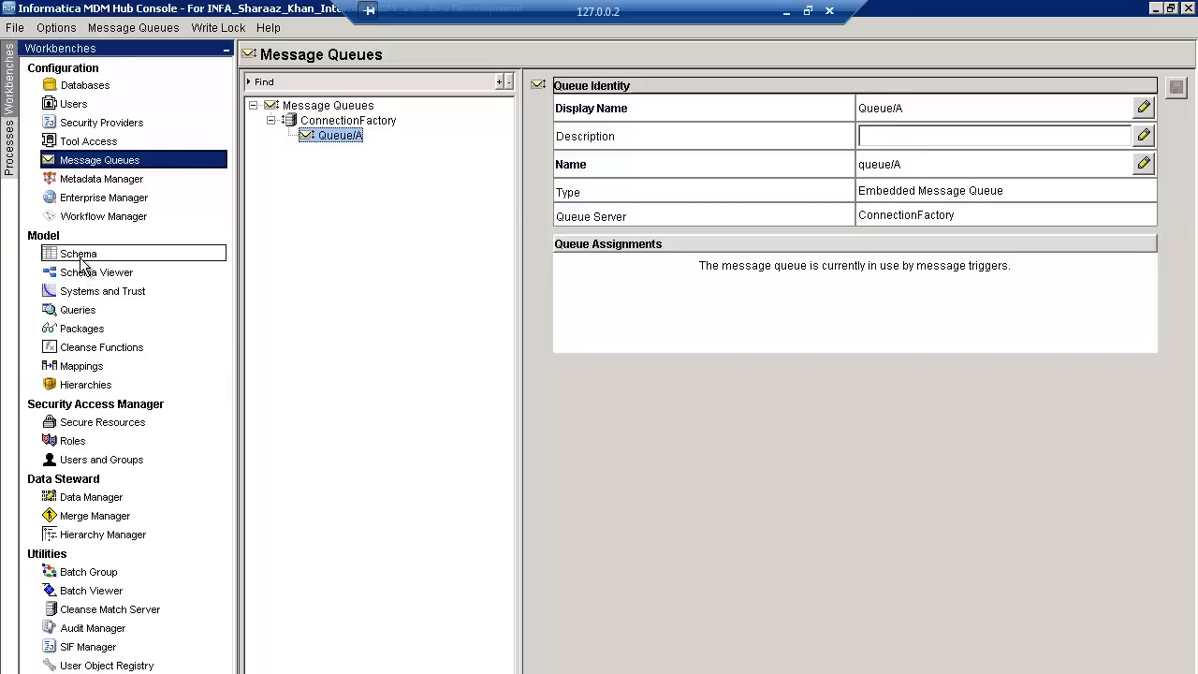
# In Schema on the ORS database, show Party's message trigger setup and acquire the edit lock
pyautogui.click(79, 252)
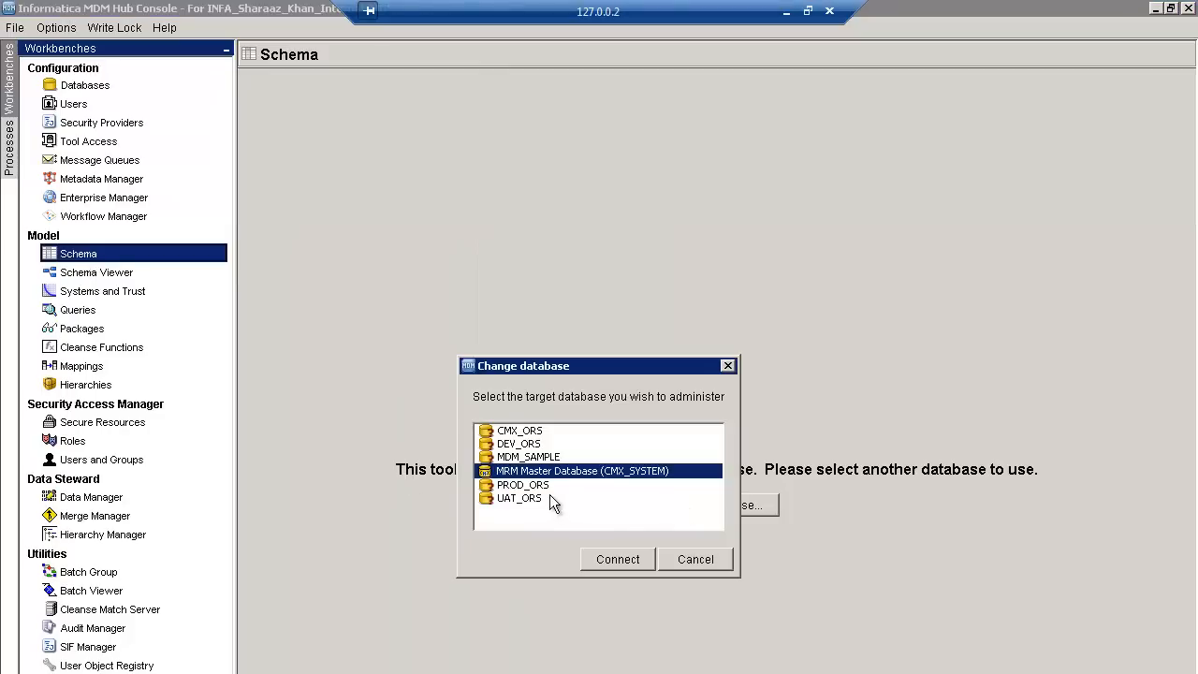
pyautogui.click(696, 558)
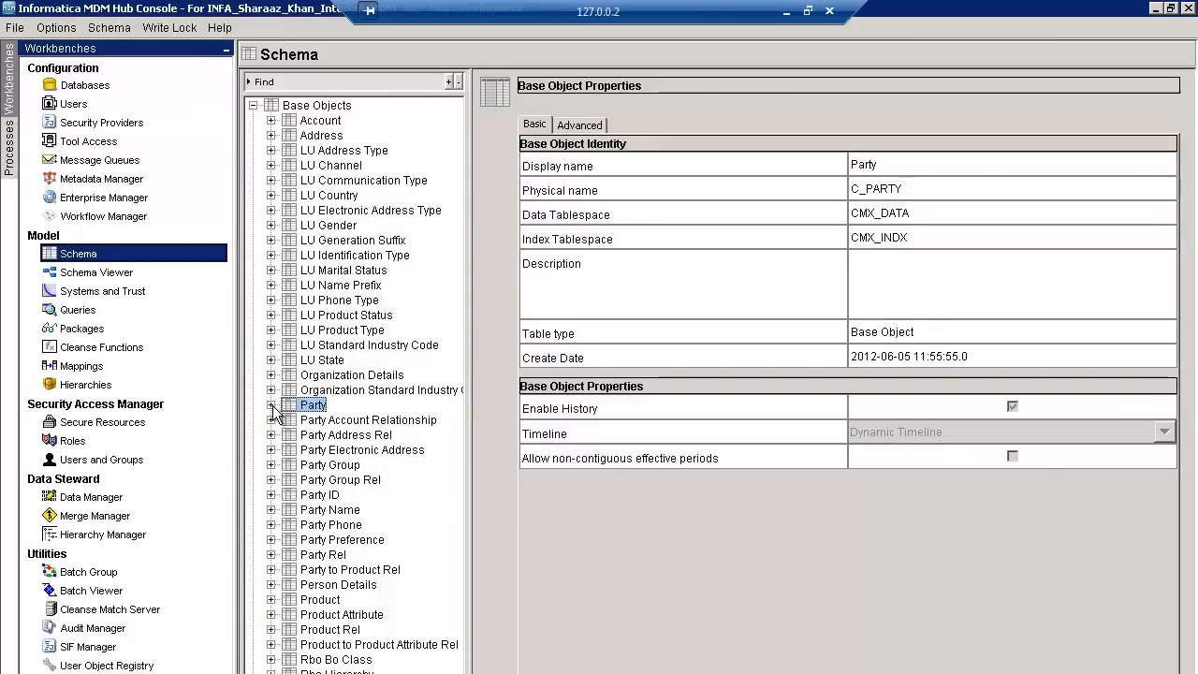
pyautogui.click(271, 405)
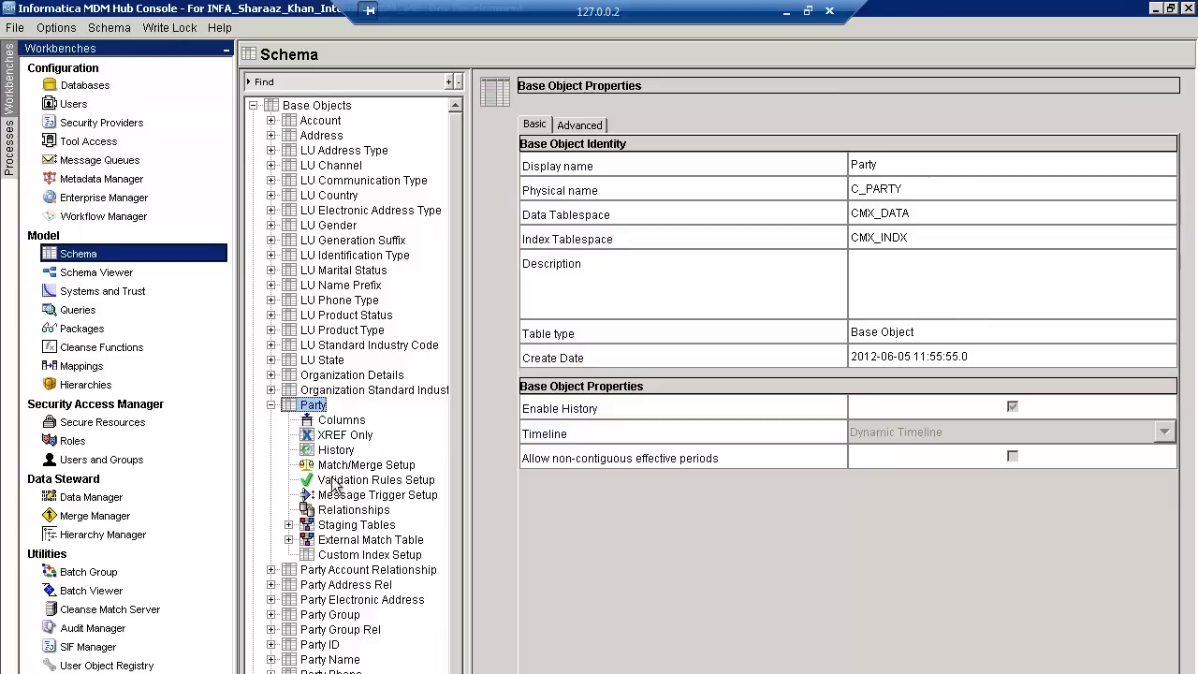
pyautogui.click(382, 494)
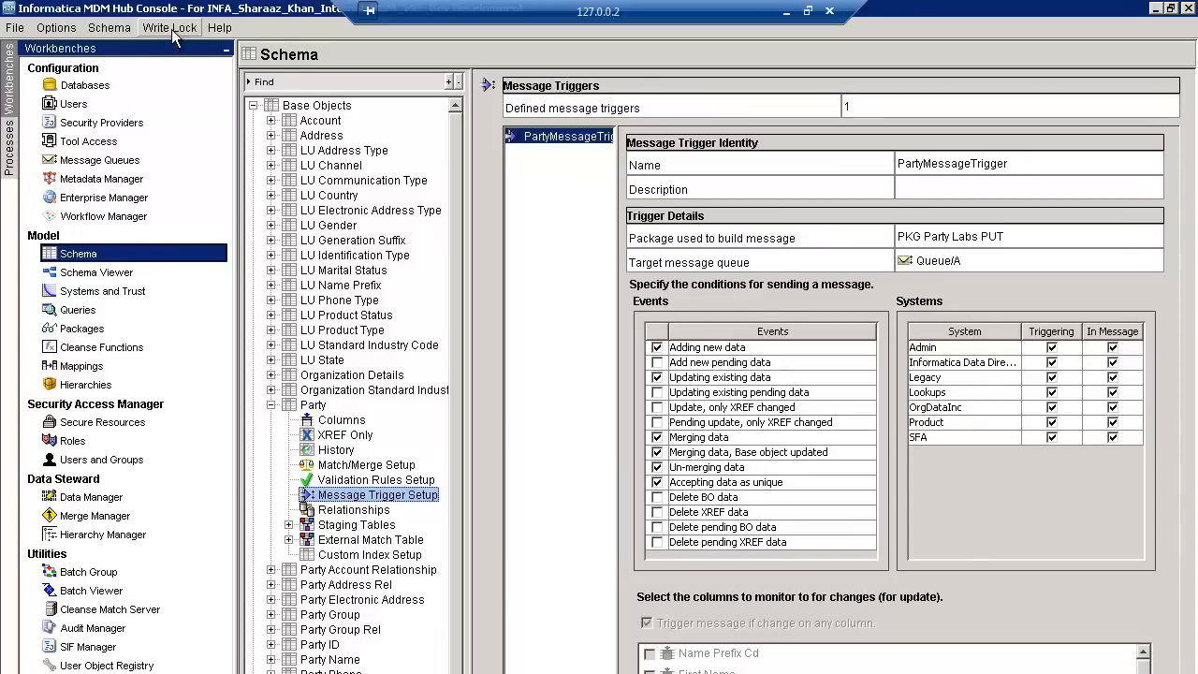
pyautogui.click(168, 28)
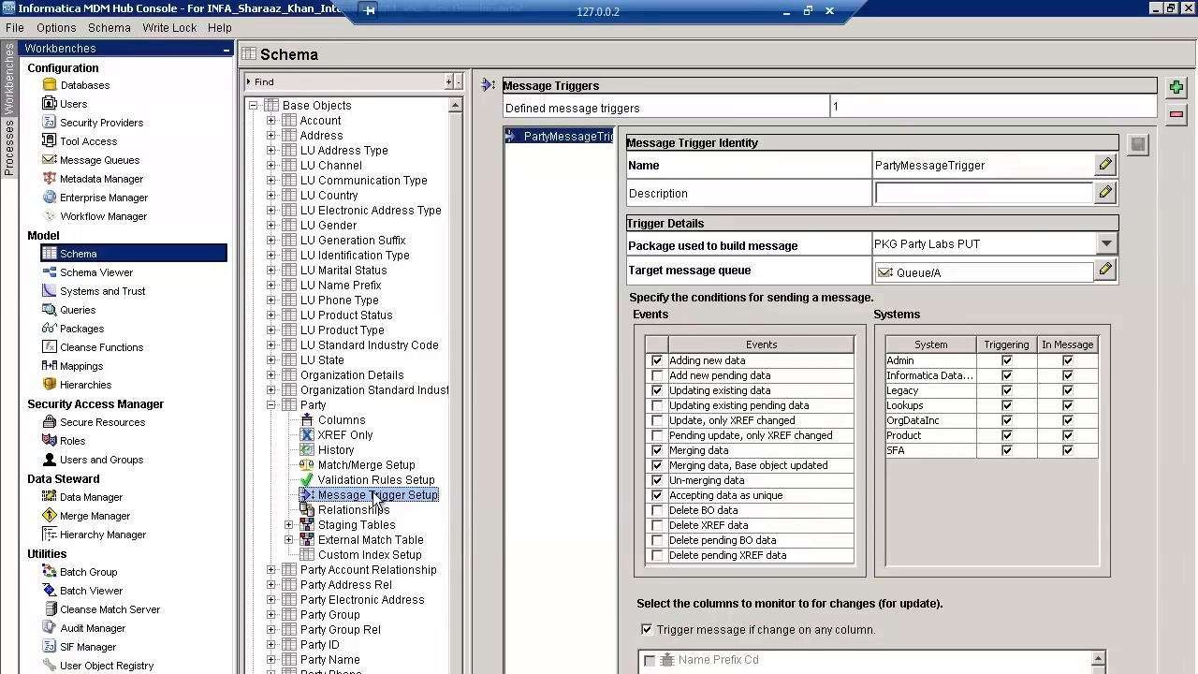
pyautogui.moveTo(621, 319)
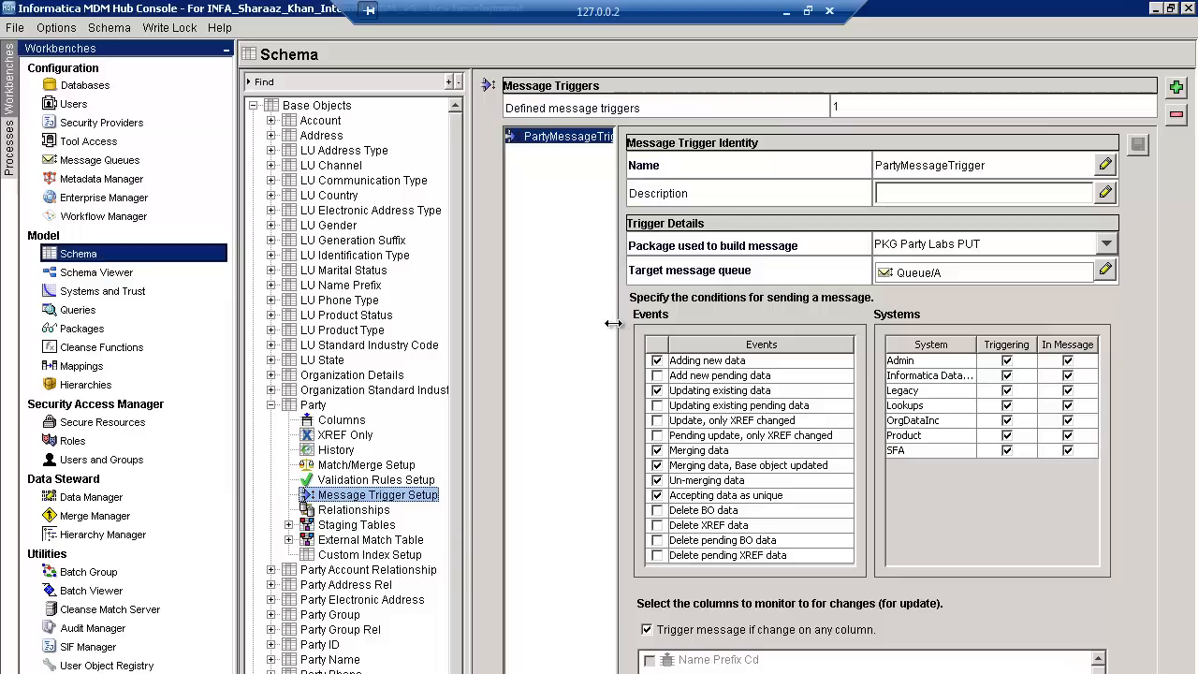
pyautogui.moveTo(620, 329)
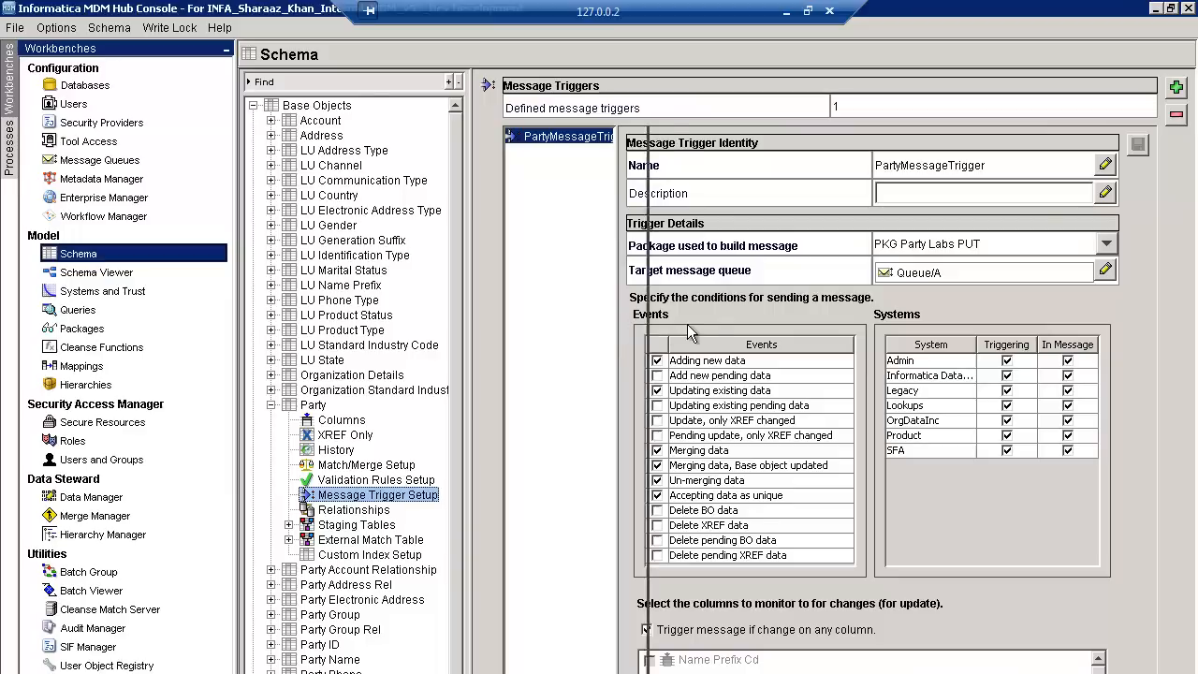
# Start the Add message trigger wizard from the Message Triggers list
pyautogui.rightClick(561, 135)
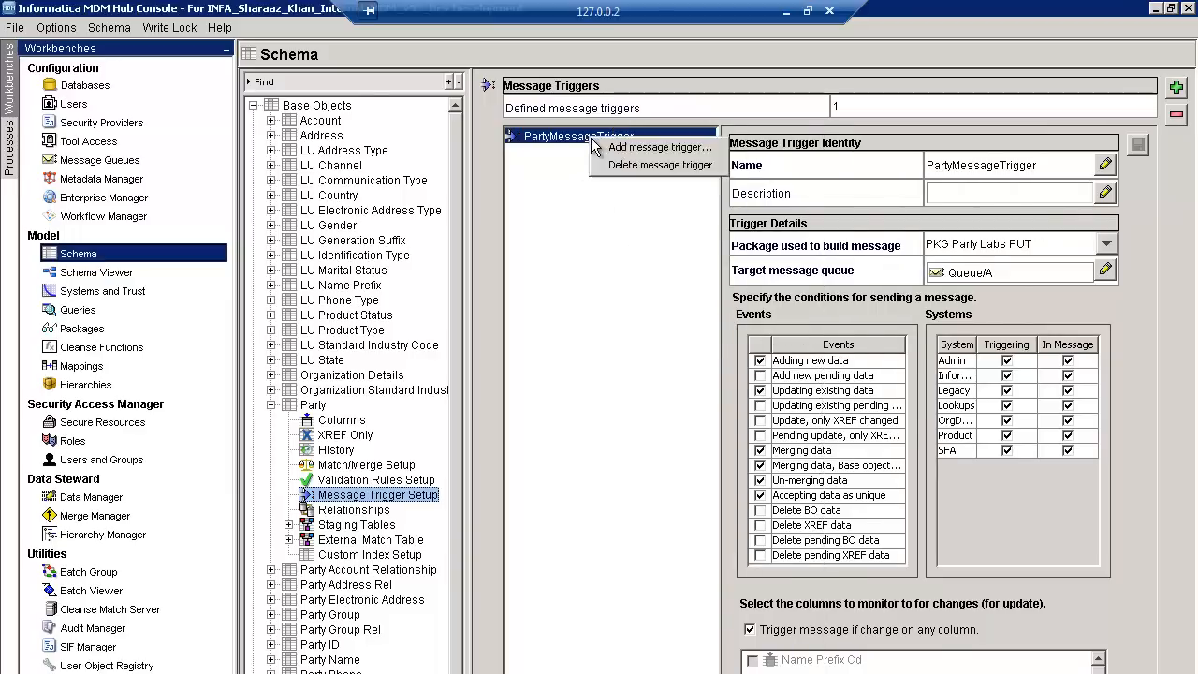
pyautogui.moveTo(659, 147)
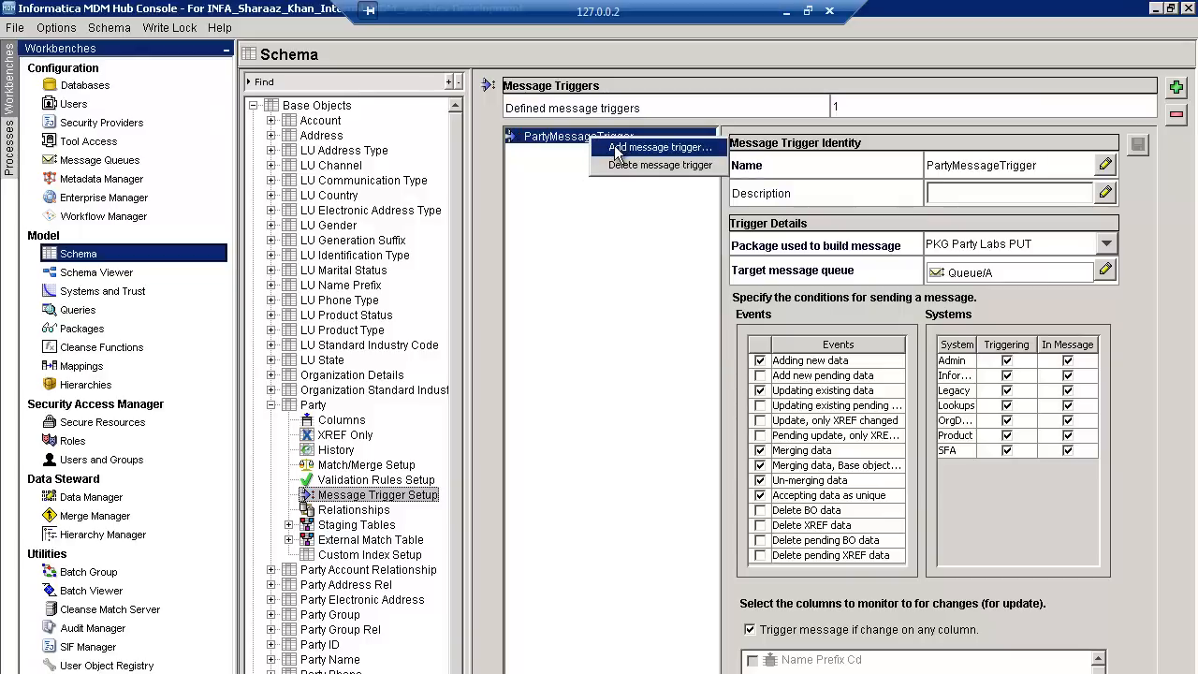
pyautogui.click(658, 146)
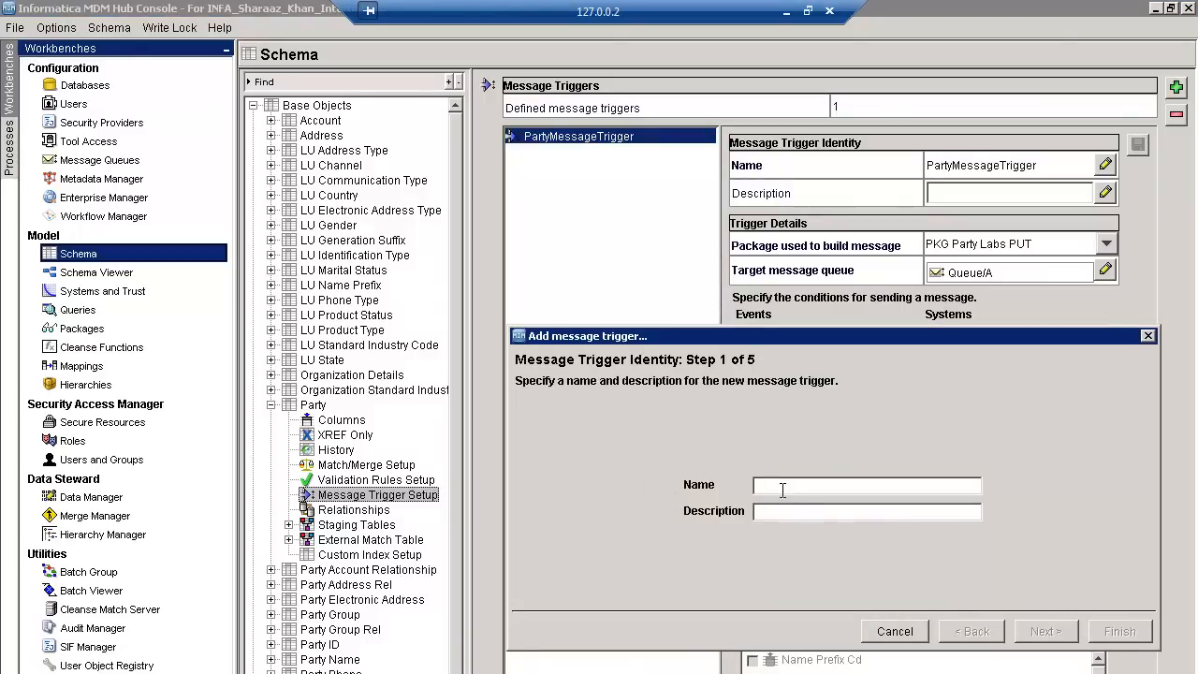
# Name the trigger xyz and choose the PKG Party Labs PUT package, reaching the queue-selection step
pyautogui.write('x')
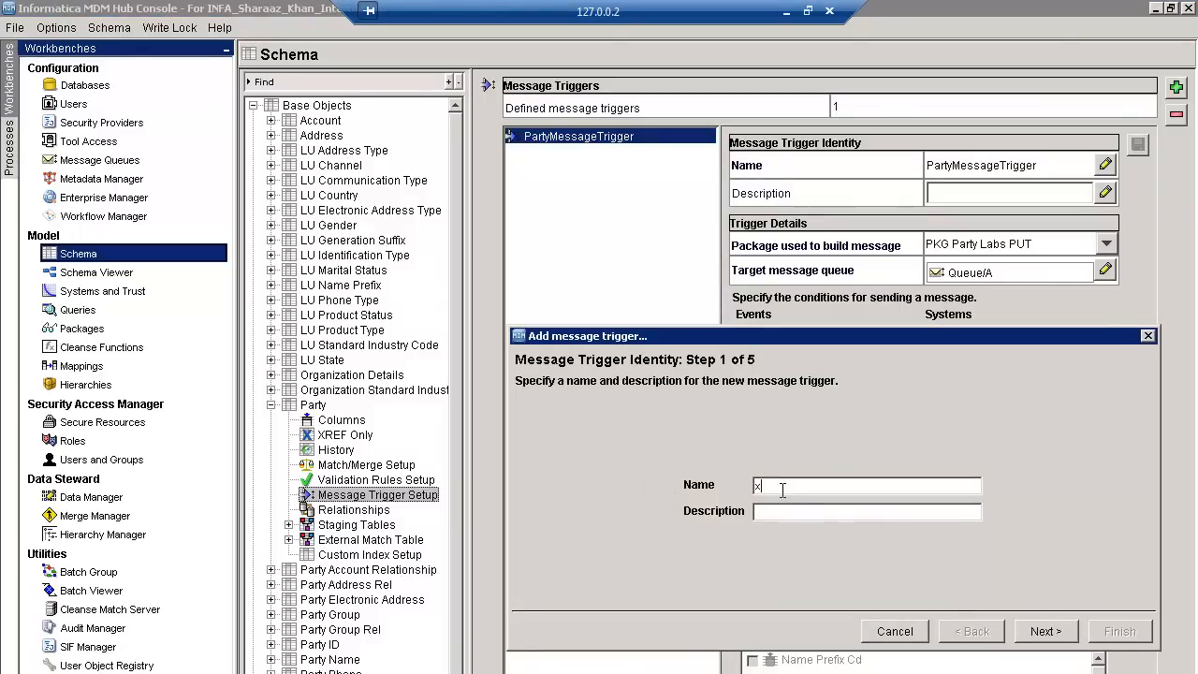
pyautogui.write('xyz')
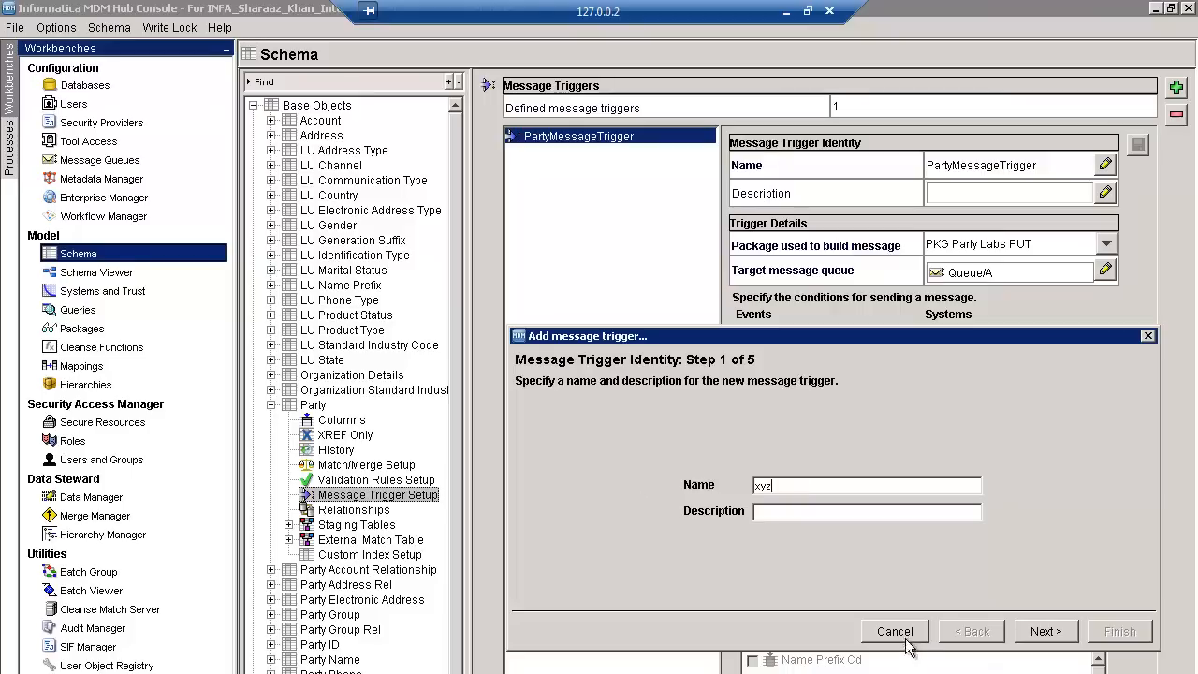
pyautogui.click(1044, 629)
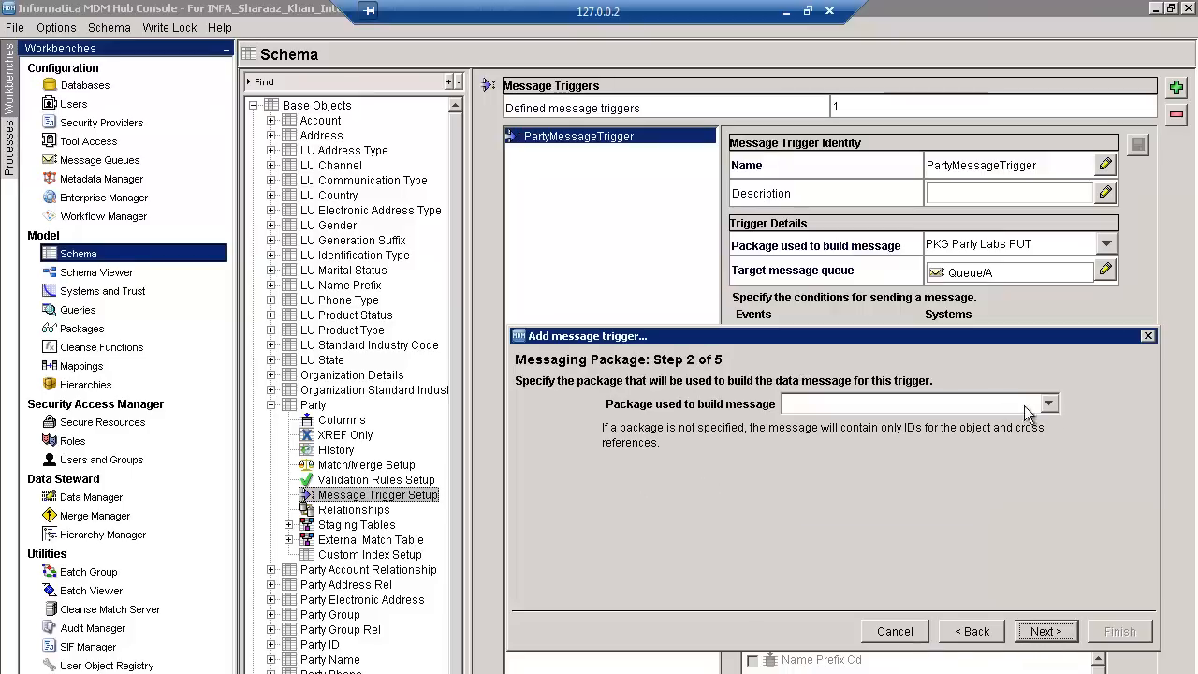
pyautogui.click(1048, 404)
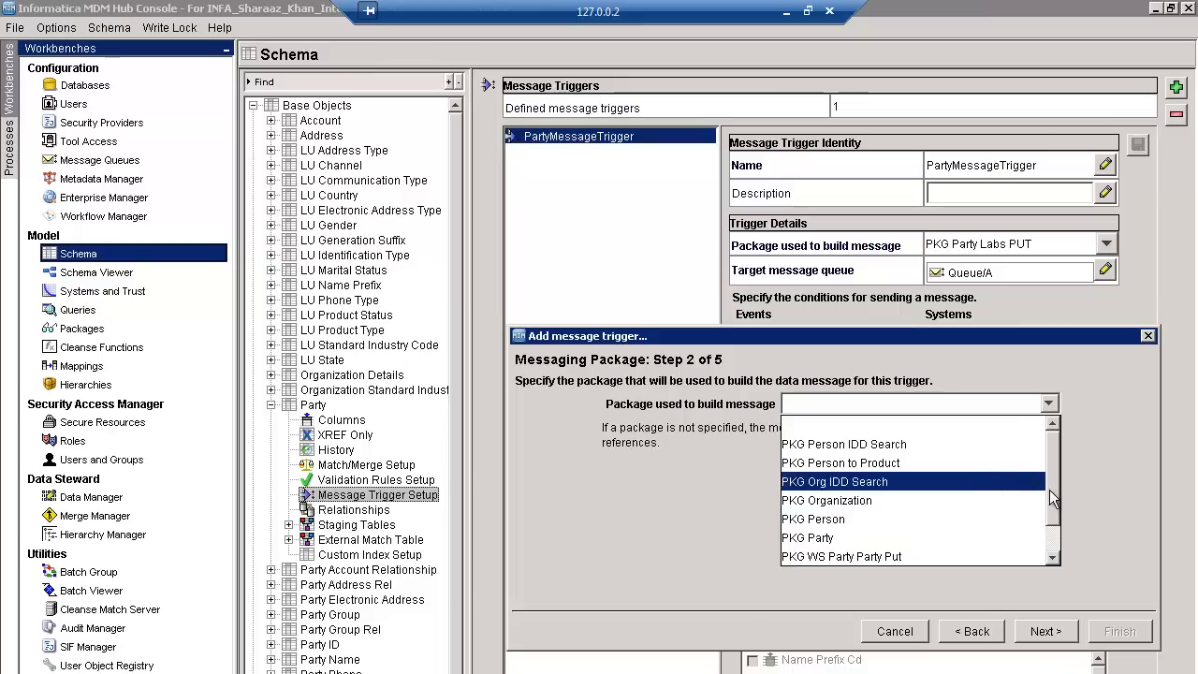
pyautogui.scroll(-3)
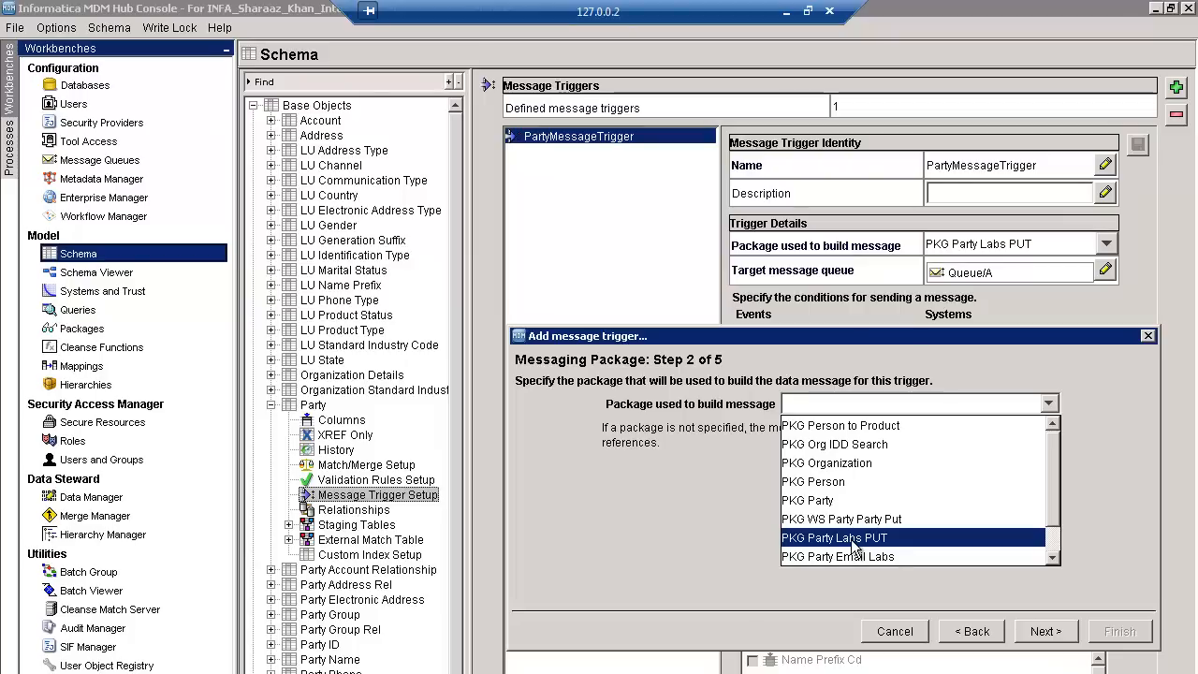
pyautogui.click(835, 537)
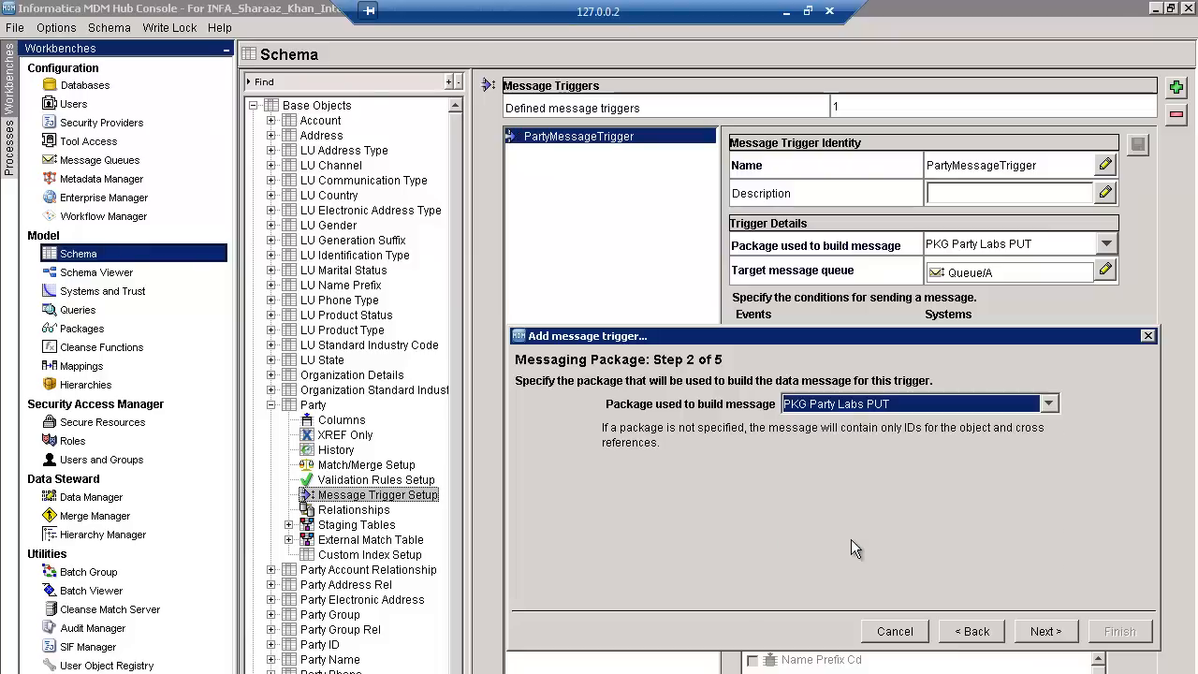
pyautogui.click(1044, 630)
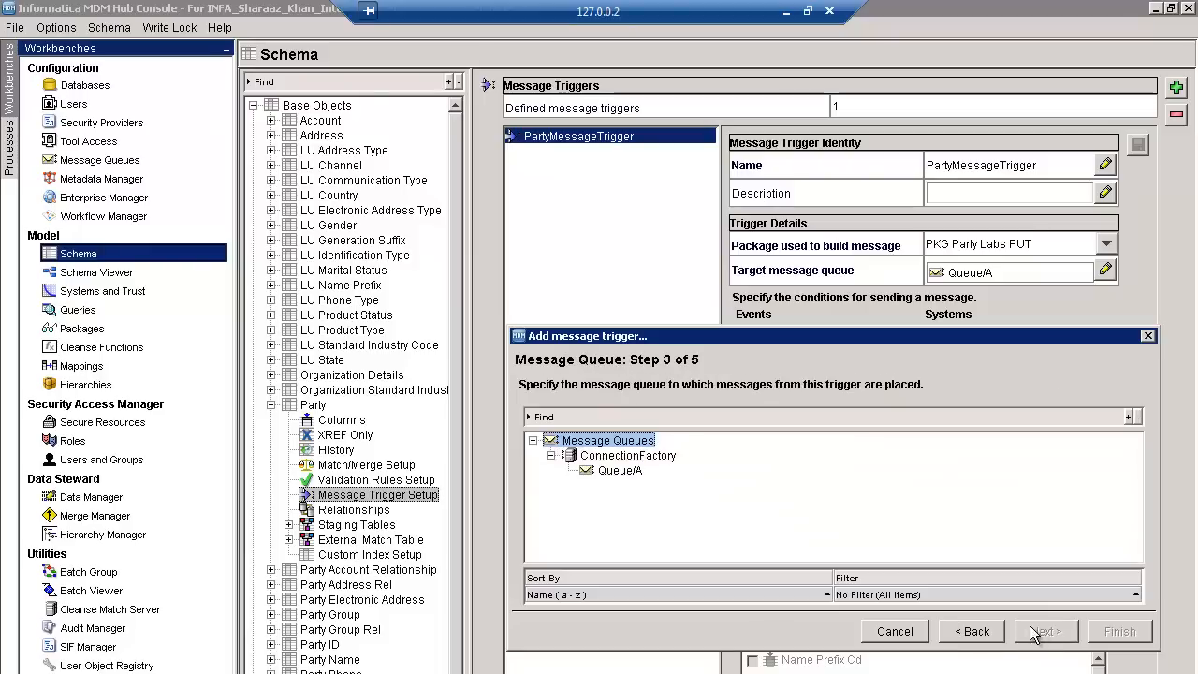
# Choose QueueA under ConnectionFactory as the trigger's target queue and continue to the rules step
pyautogui.click(619, 470)
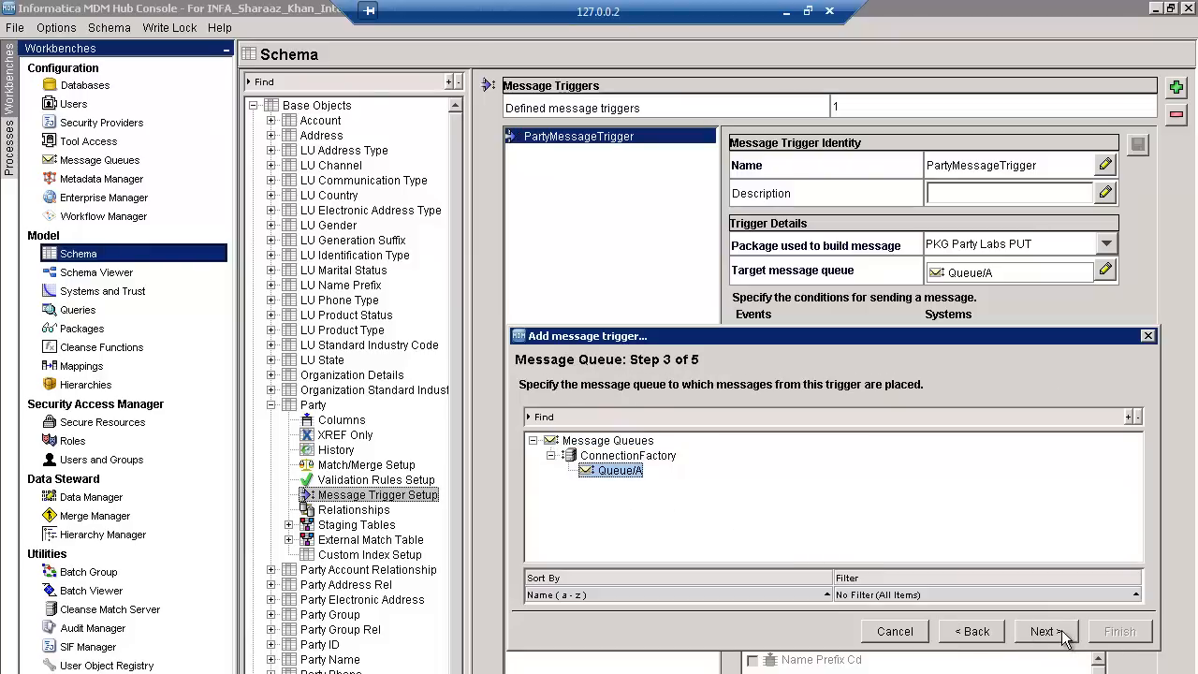
pyautogui.click(1044, 630)
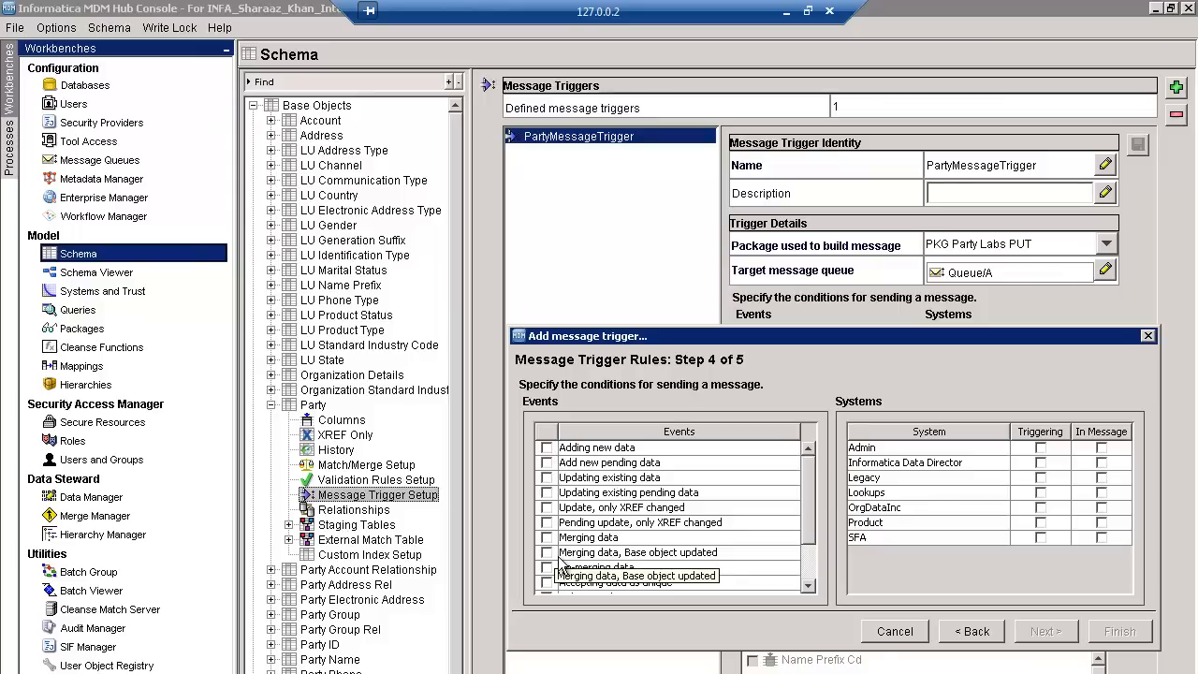
pyautogui.moveTo(846, 371)
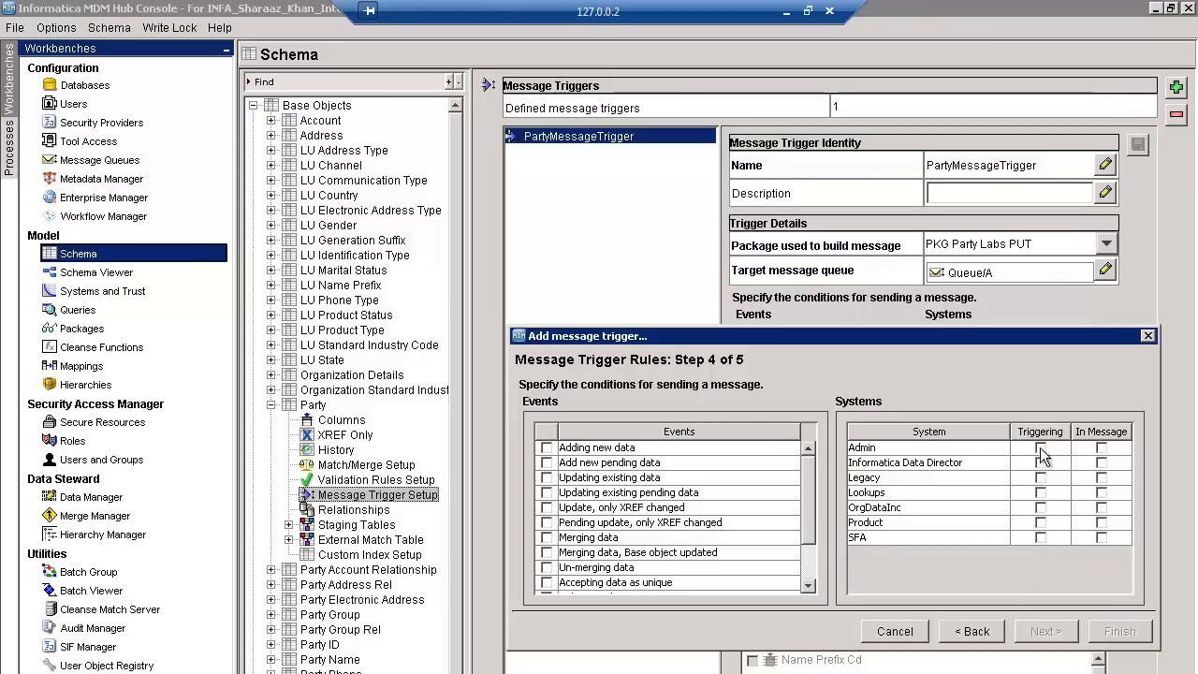
pyautogui.moveTo(864, 550)
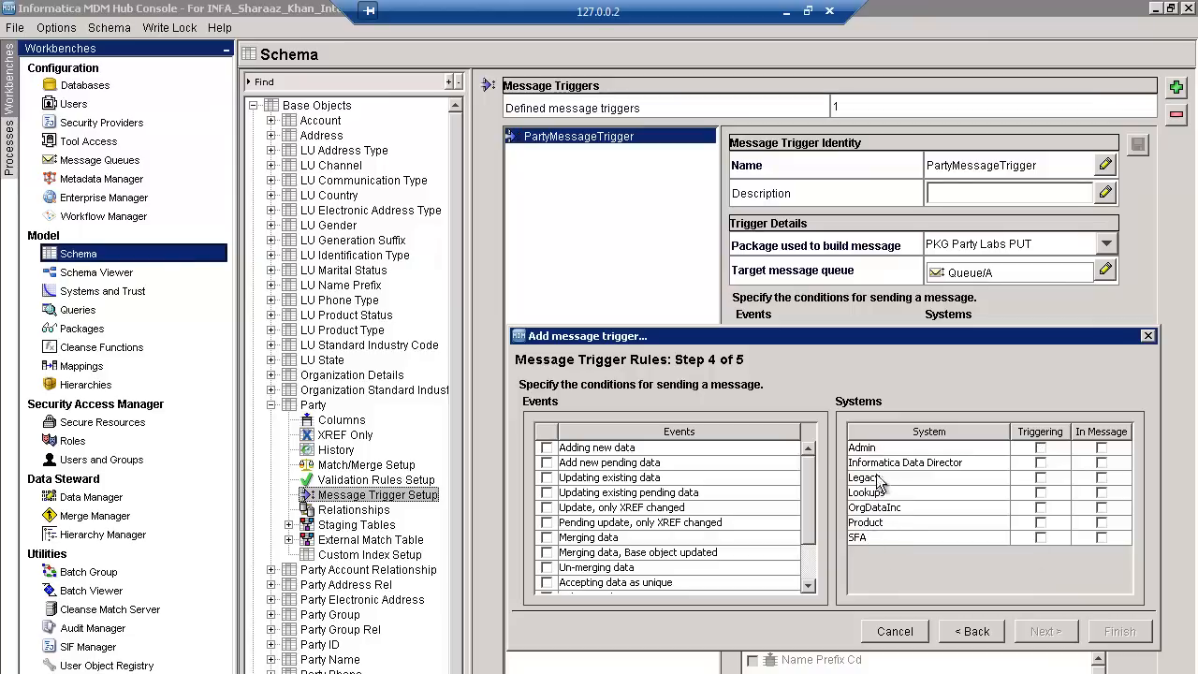
pyautogui.moveTo(1070, 505)
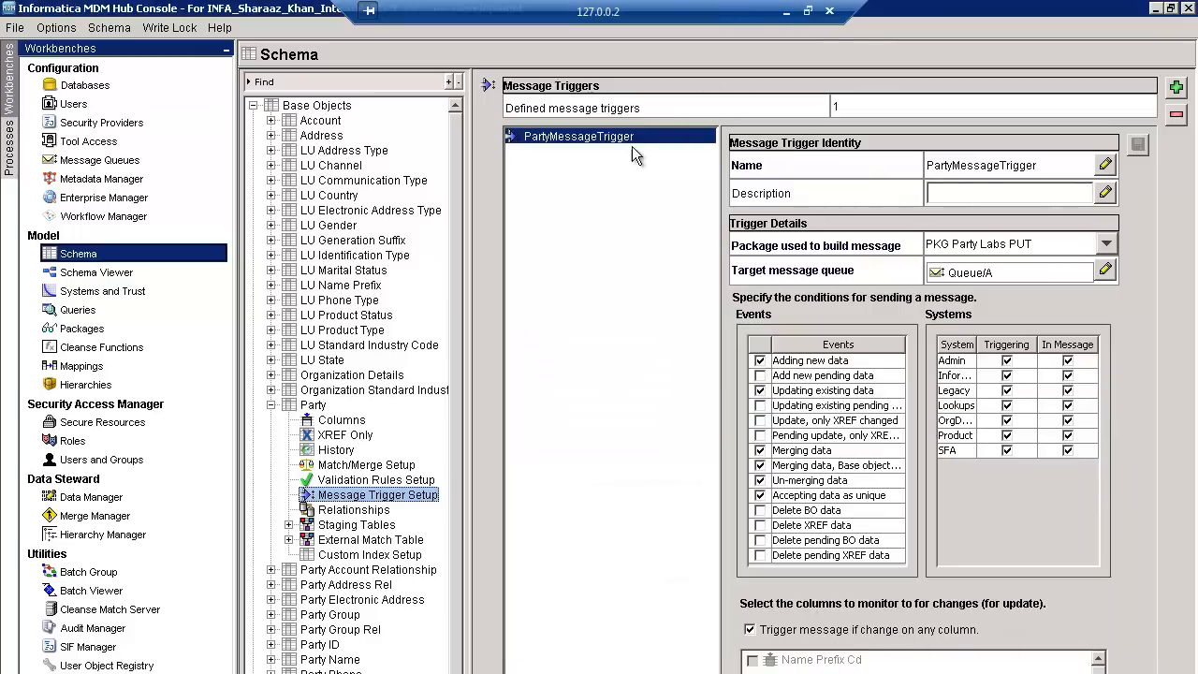
pyautogui.moveTo(730, 187)
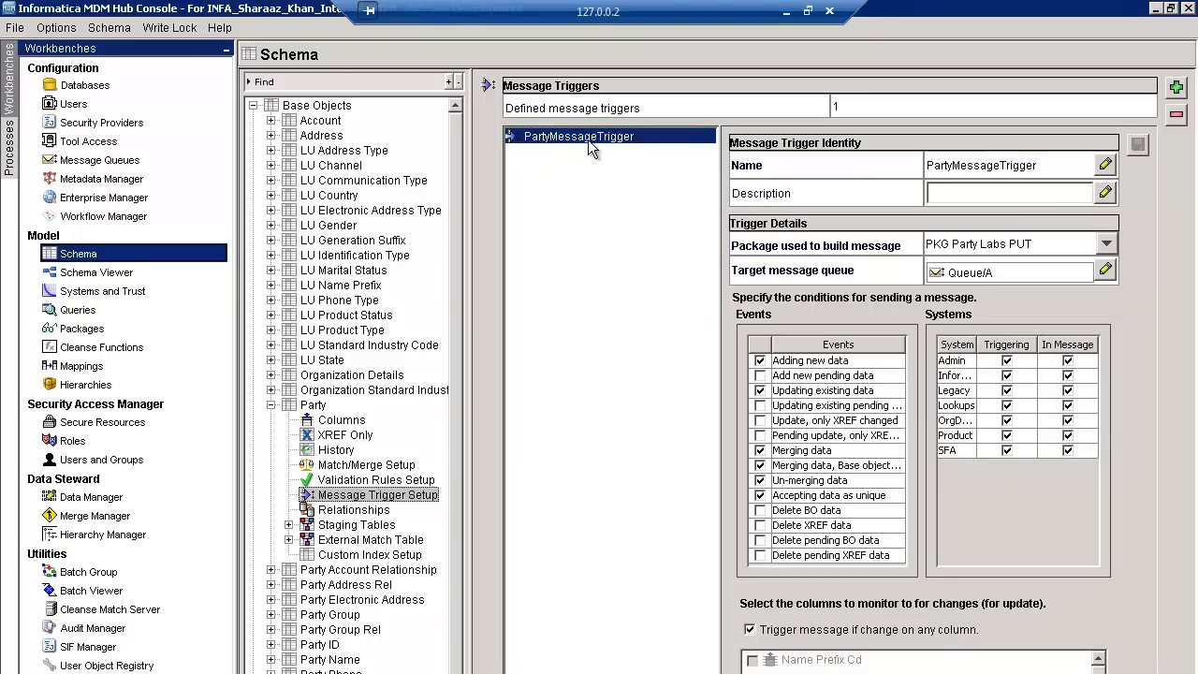
pyautogui.moveTo(982, 176)
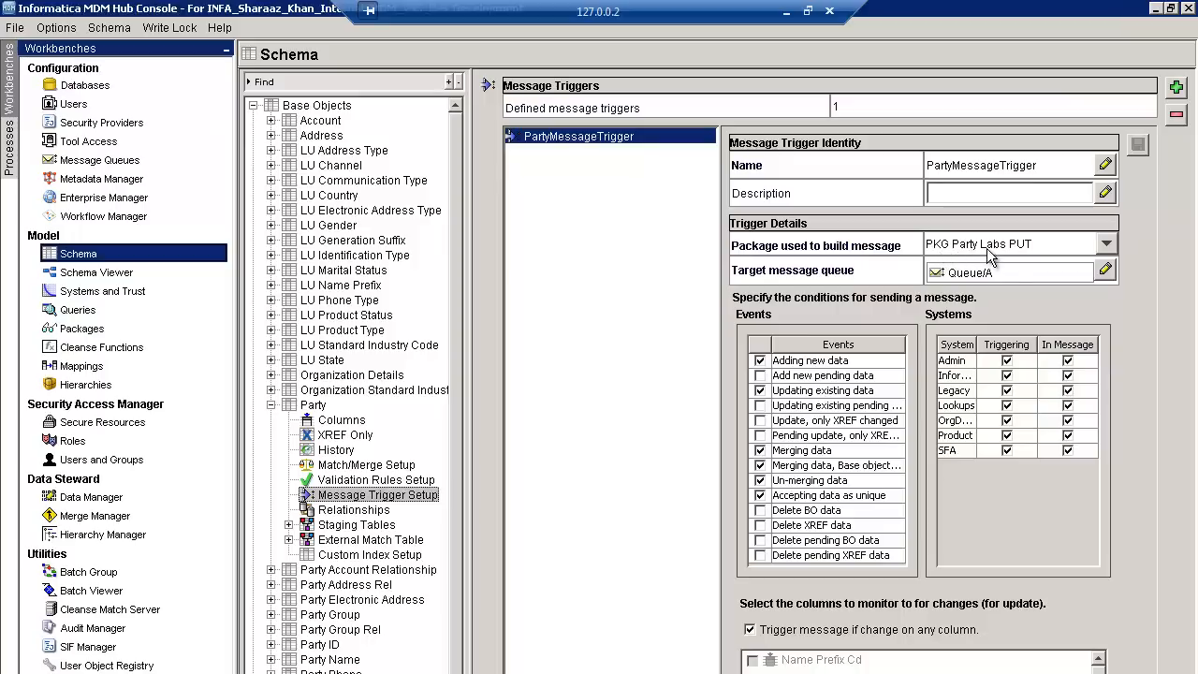
pyautogui.moveTo(999, 282)
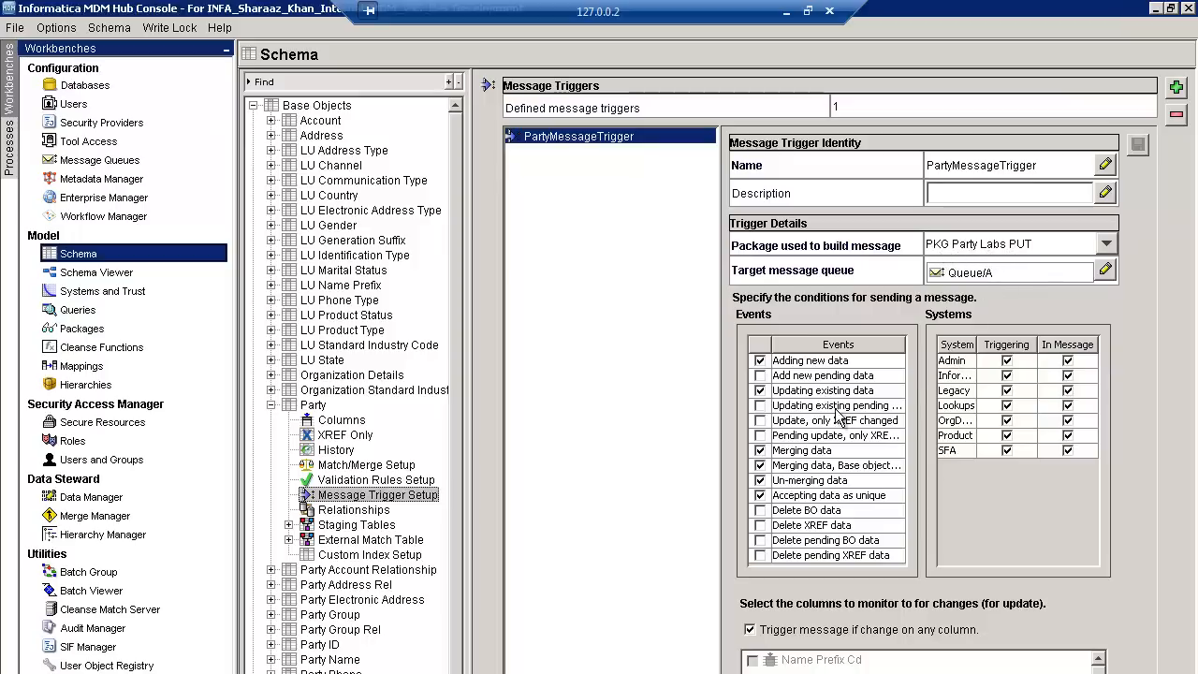
# Cancel the Add message trigger wizard and show the Party base object's properties in the schema tree
pyautogui.click(760, 391)
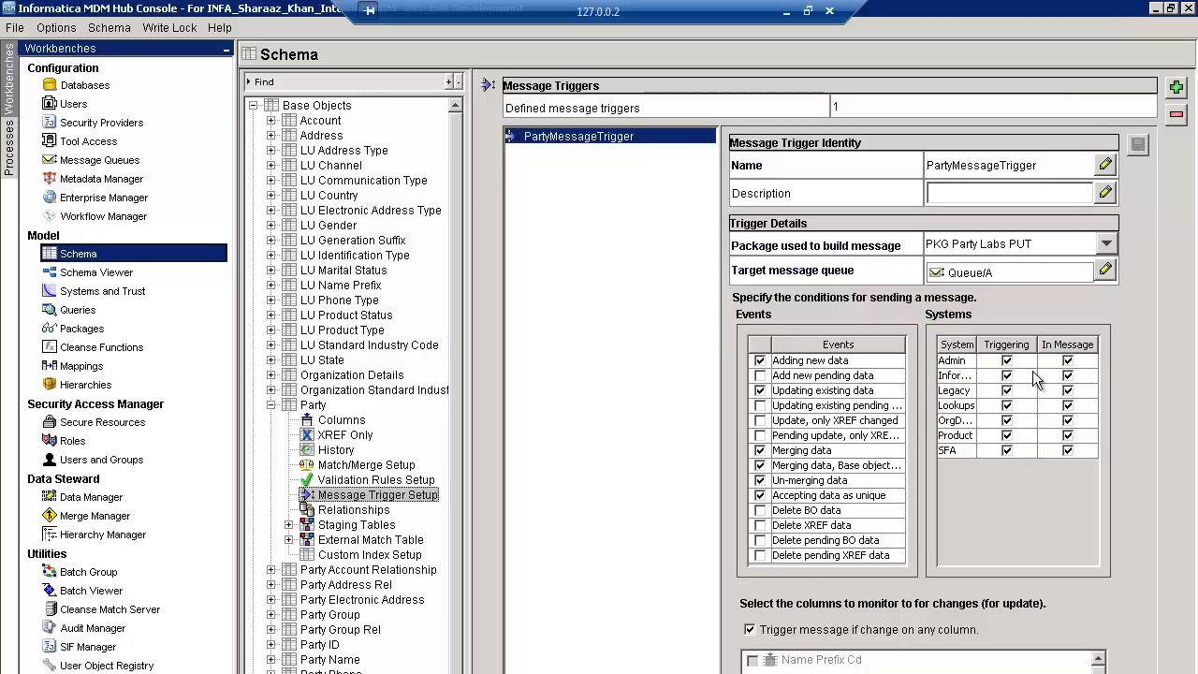
pyautogui.moveTo(1036, 378)
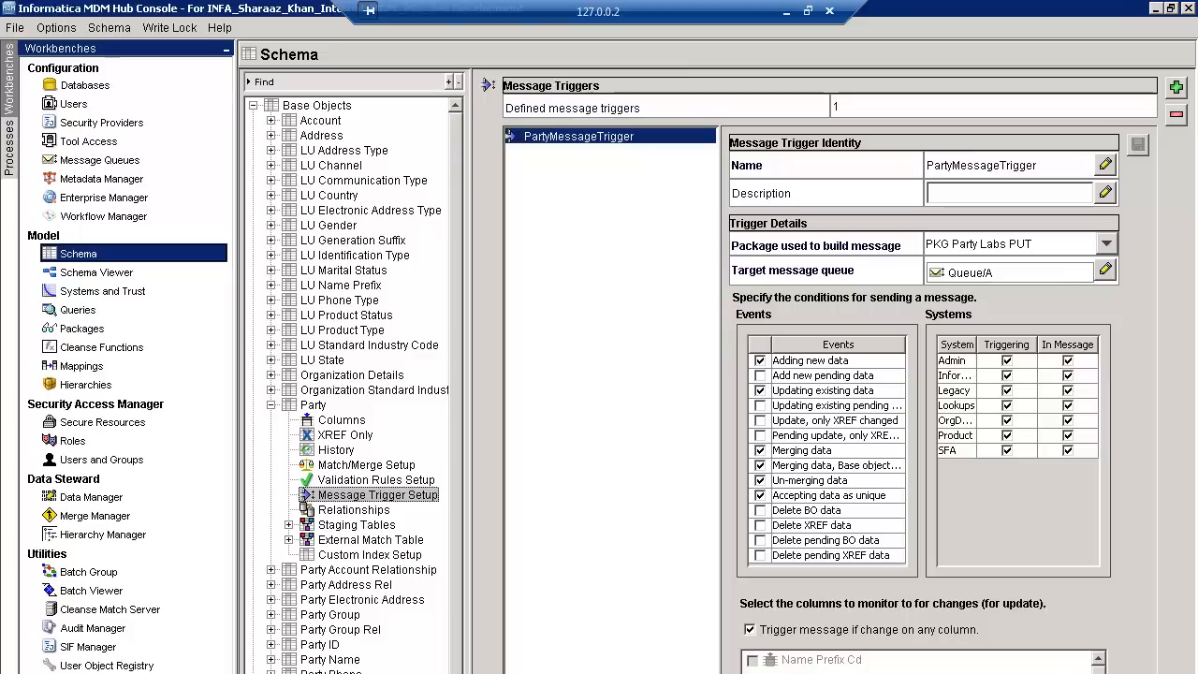
pyautogui.click(313, 404)
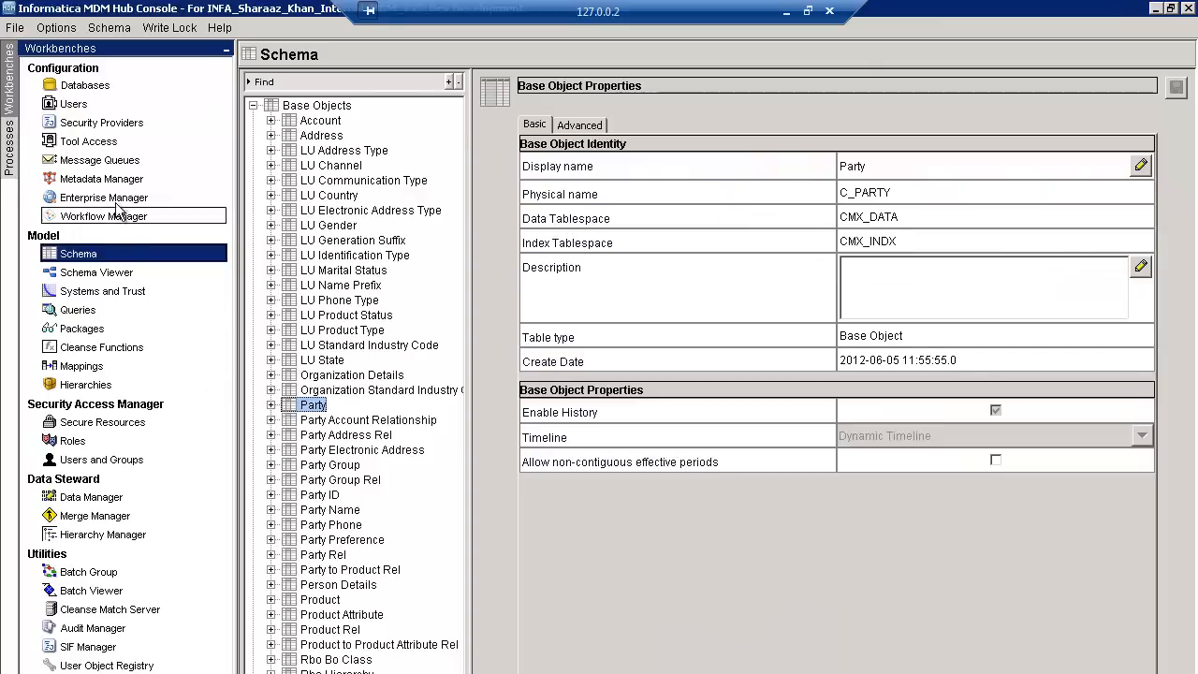
# Connect Message Queues to the master database and confirm QueueA's successful queue test
pyautogui.click(98, 160)
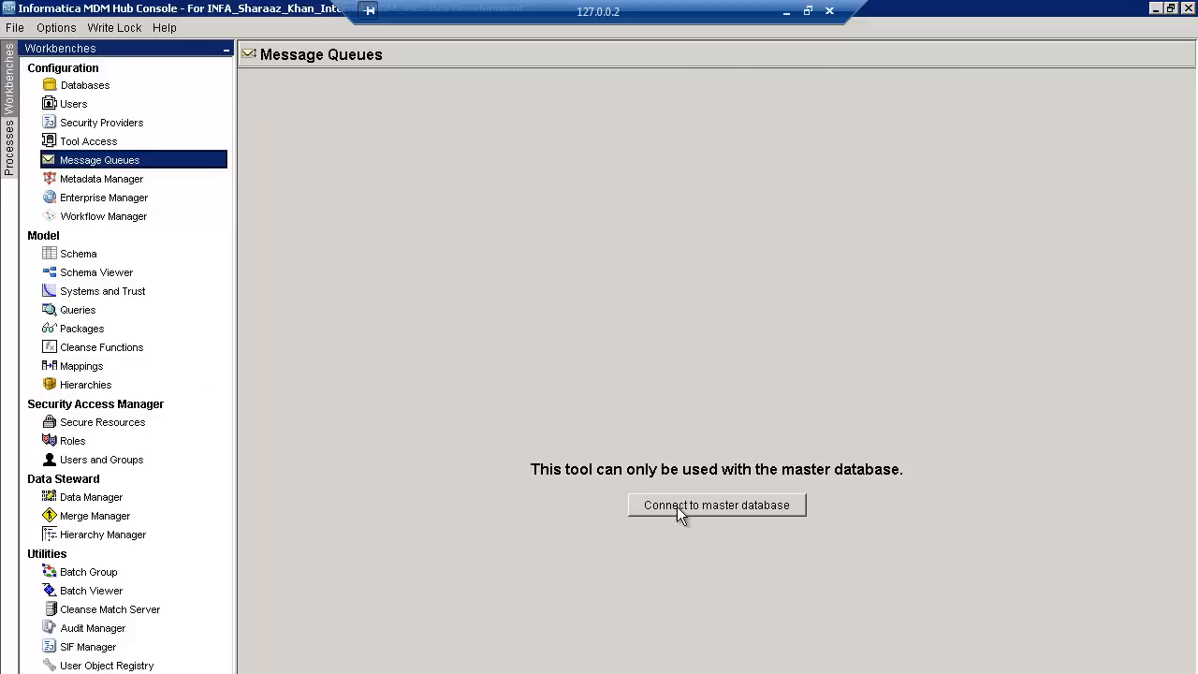
pyautogui.click(716, 505)
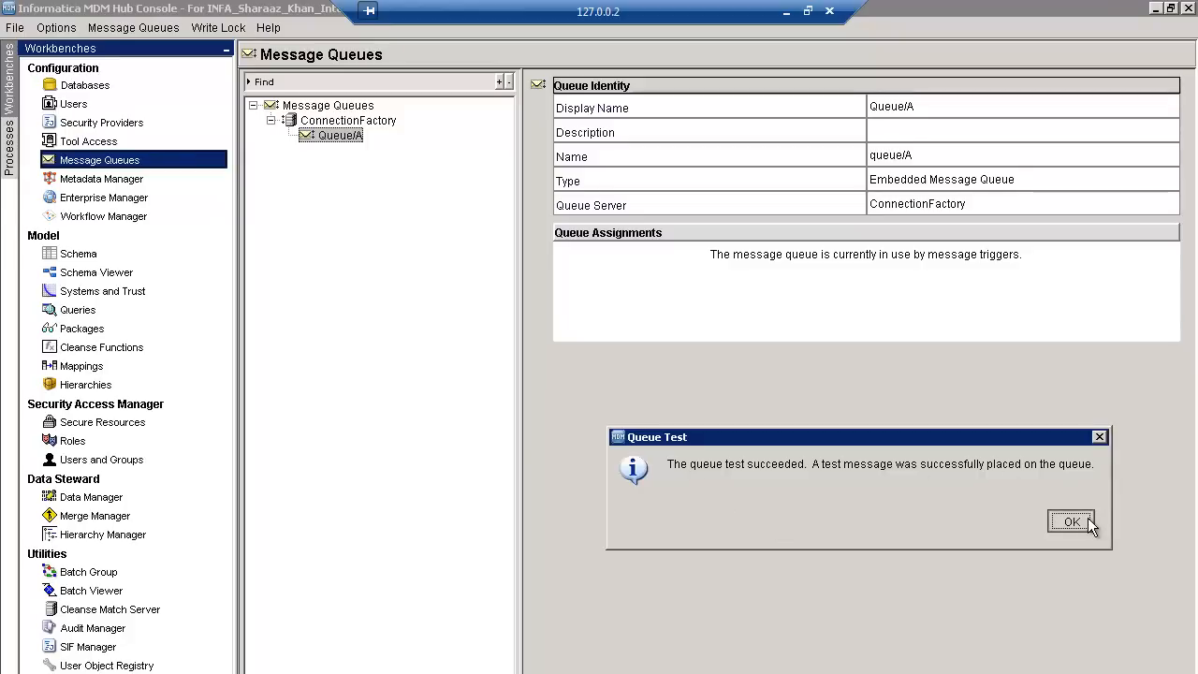
pyautogui.click(1071, 520)
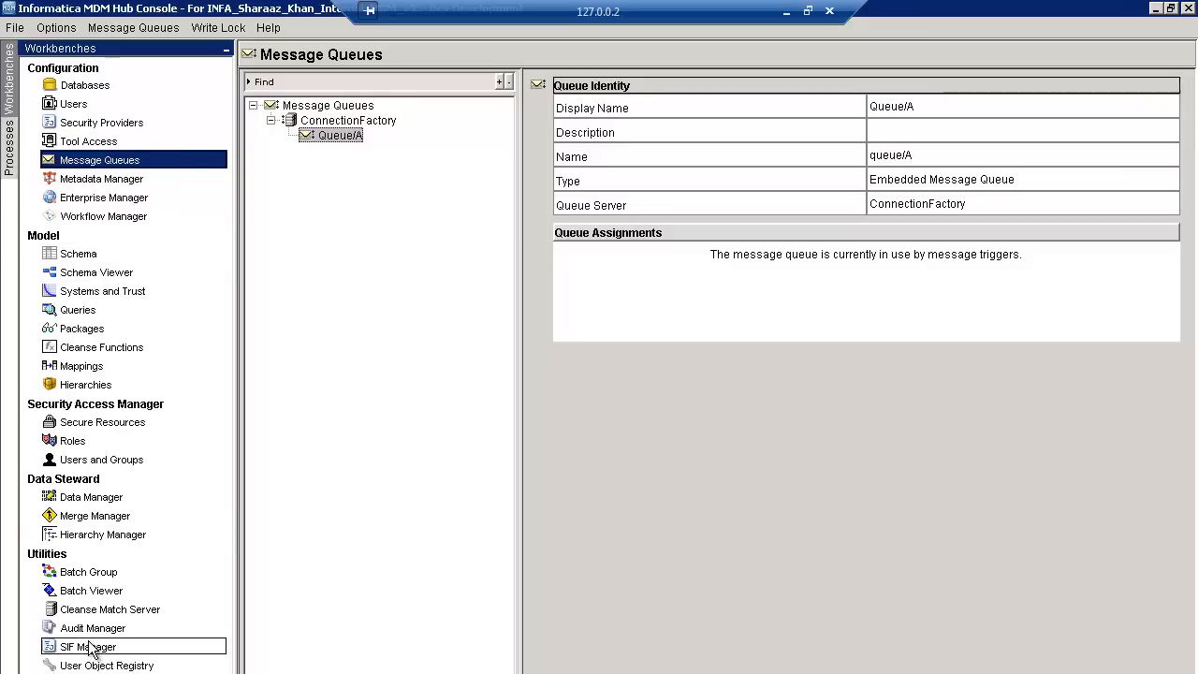
# Connect the SIF Manager to the MDM_SAMPLE database and show its JMS Event Schema Manager settings
pyautogui.click(90, 647)
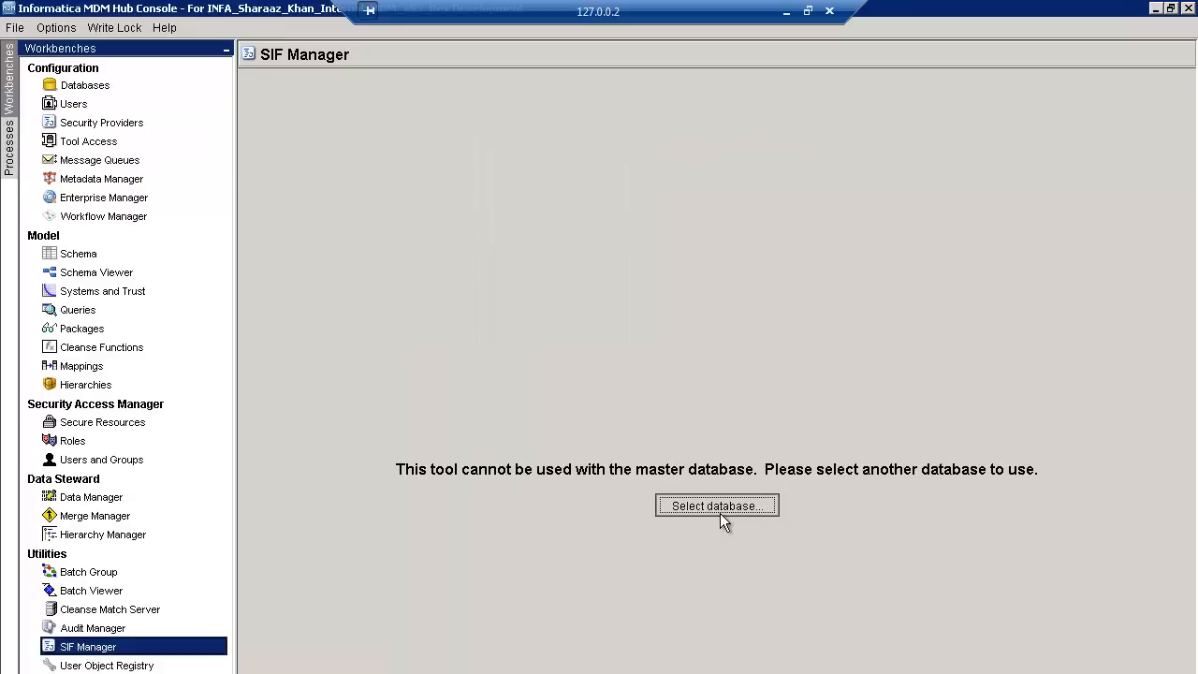
pyautogui.click(717, 506)
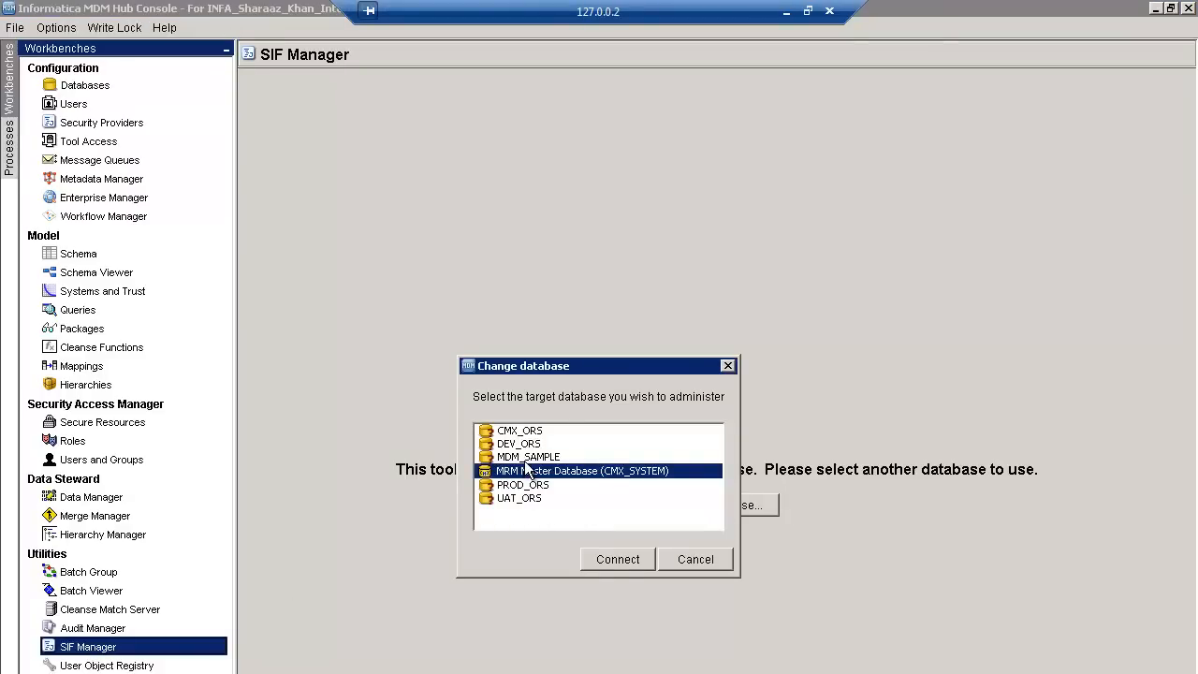
pyautogui.click(616, 558)
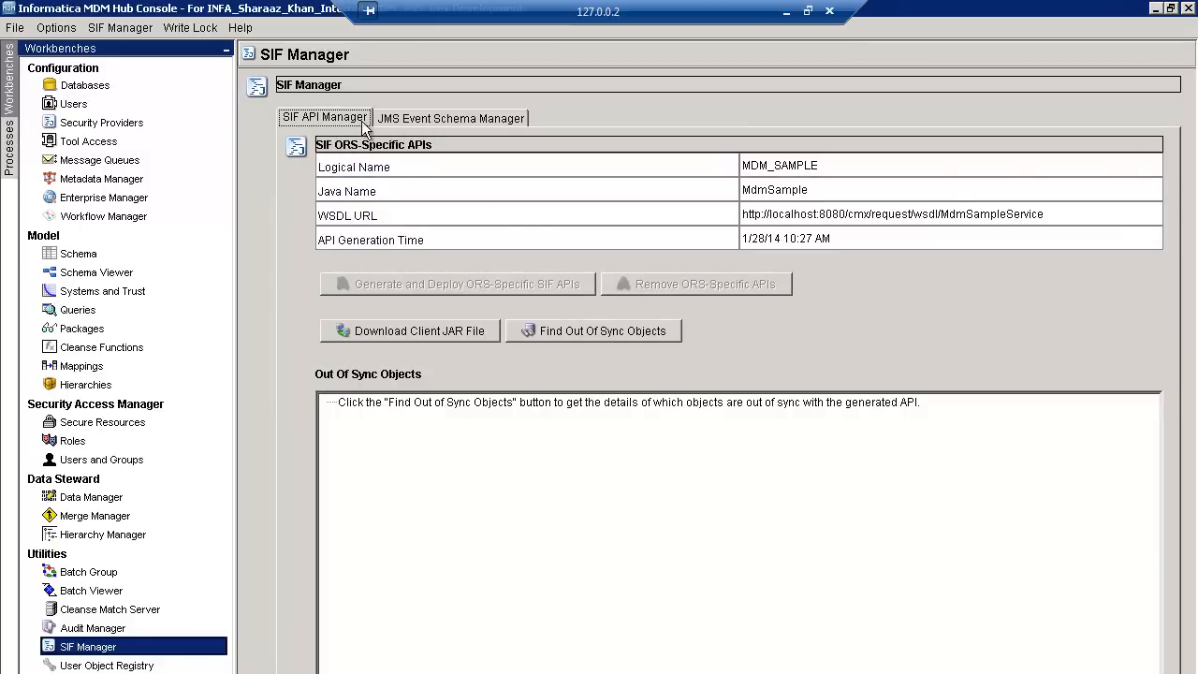
pyautogui.click(449, 116)
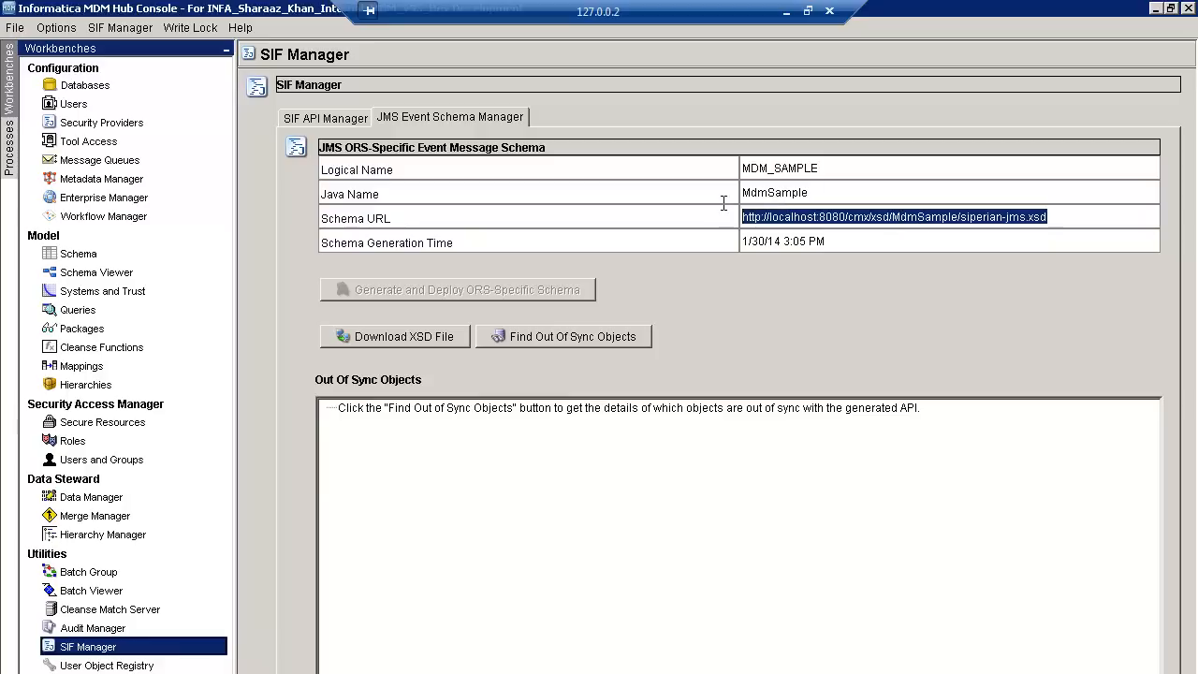
pyautogui.moveTo(808, 228)
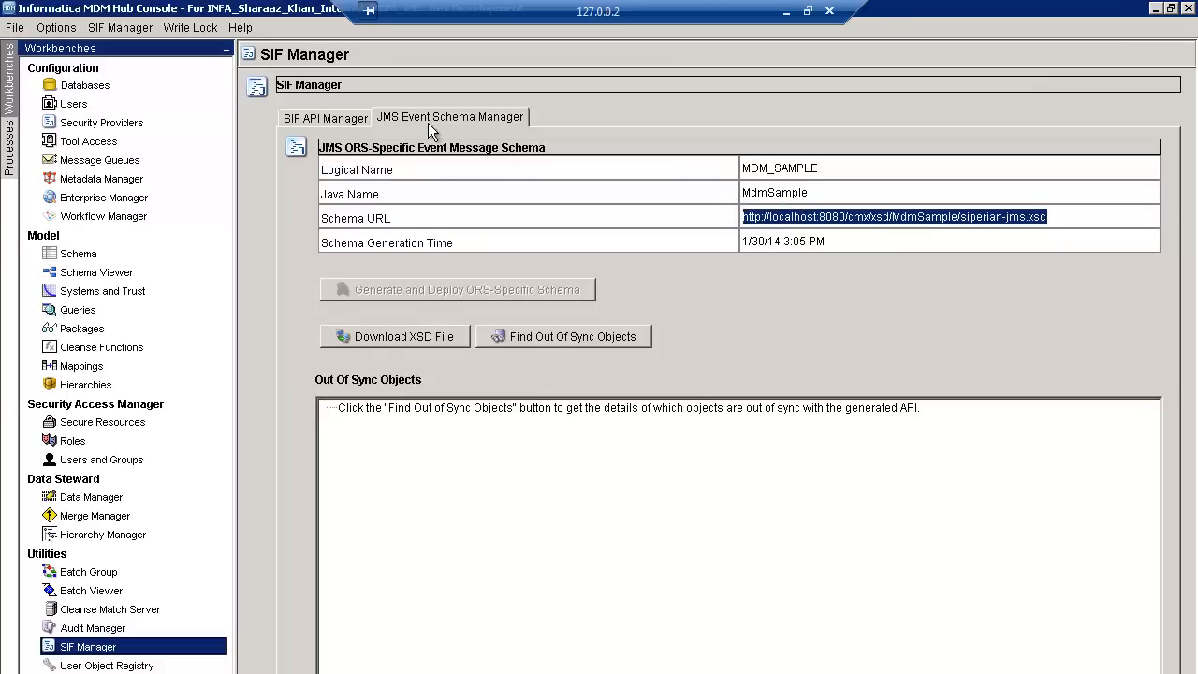
# Acquire a write lock on the hub from the Write Lock menu
pyautogui.click(191, 28)
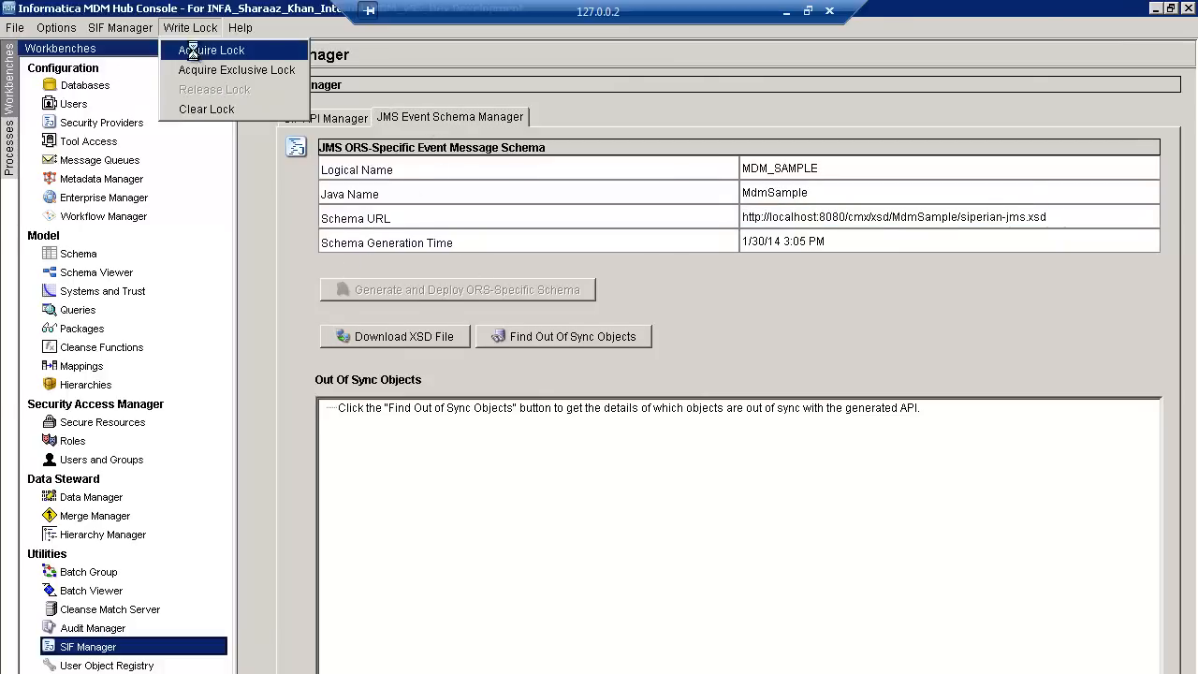
pyautogui.click(211, 49)
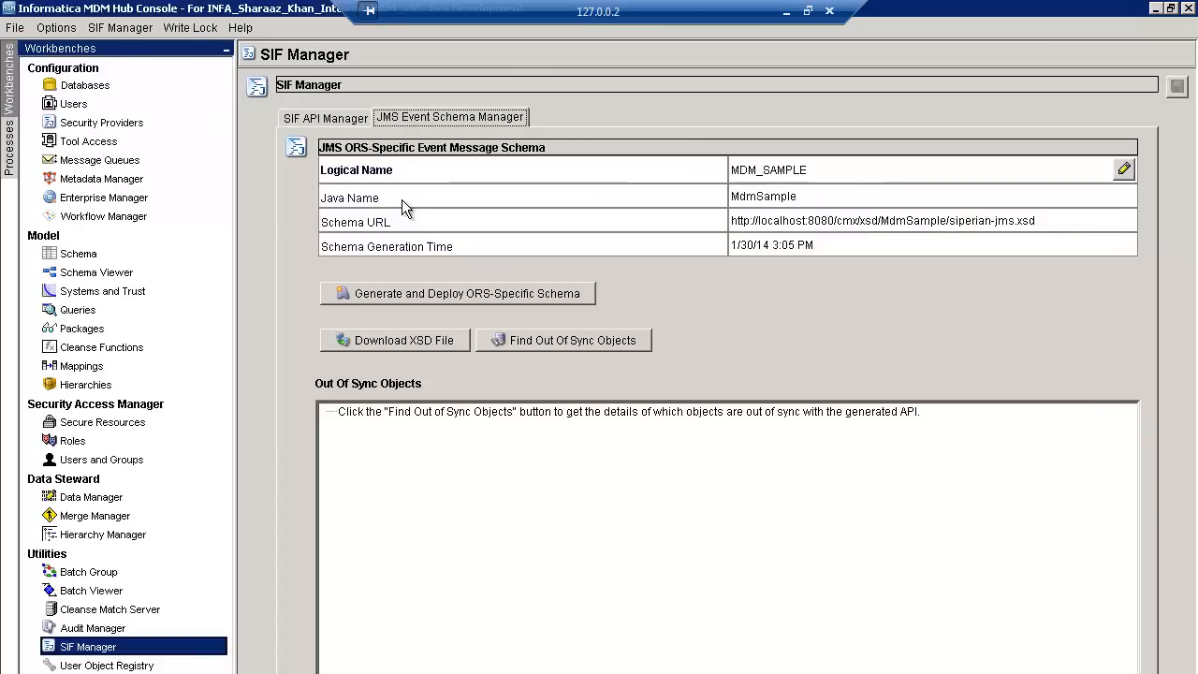
pyautogui.moveTo(726, 247)
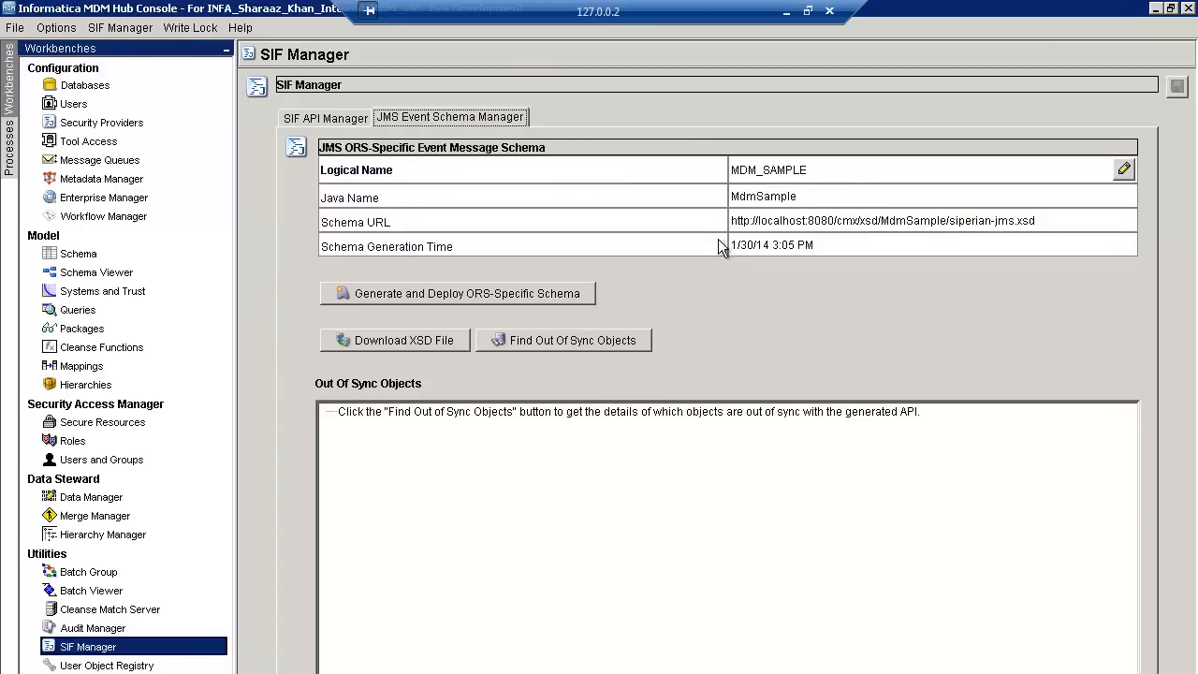
pyautogui.moveTo(434, 303)
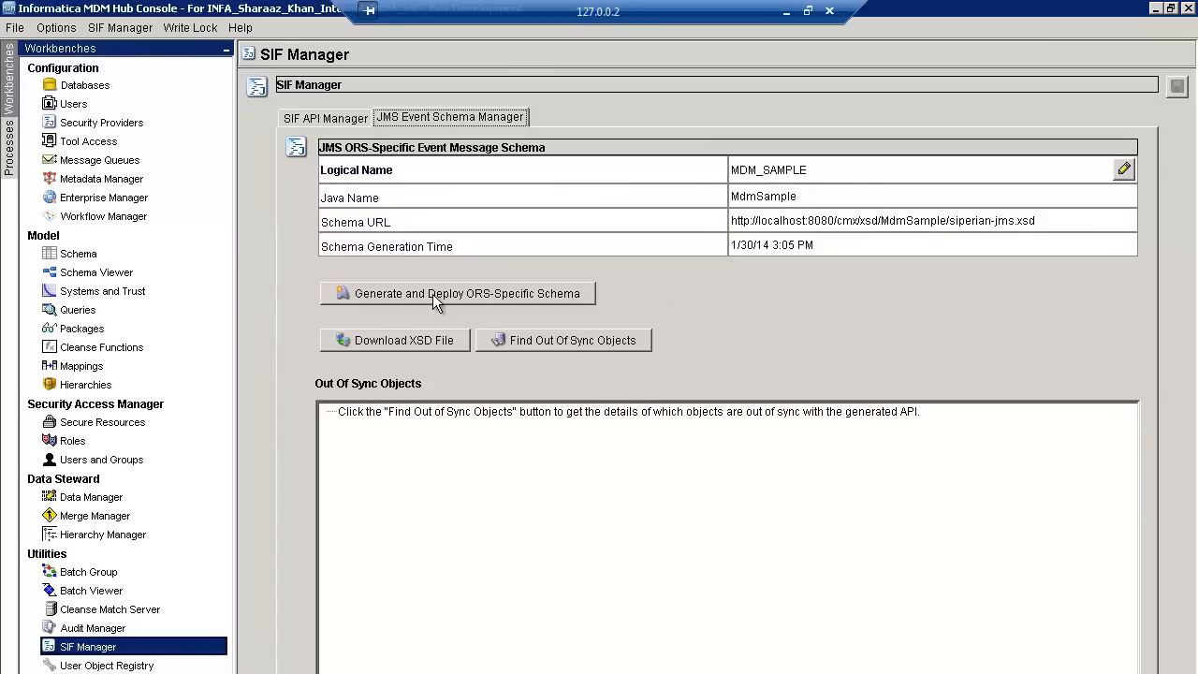
pyautogui.moveTo(539, 299)
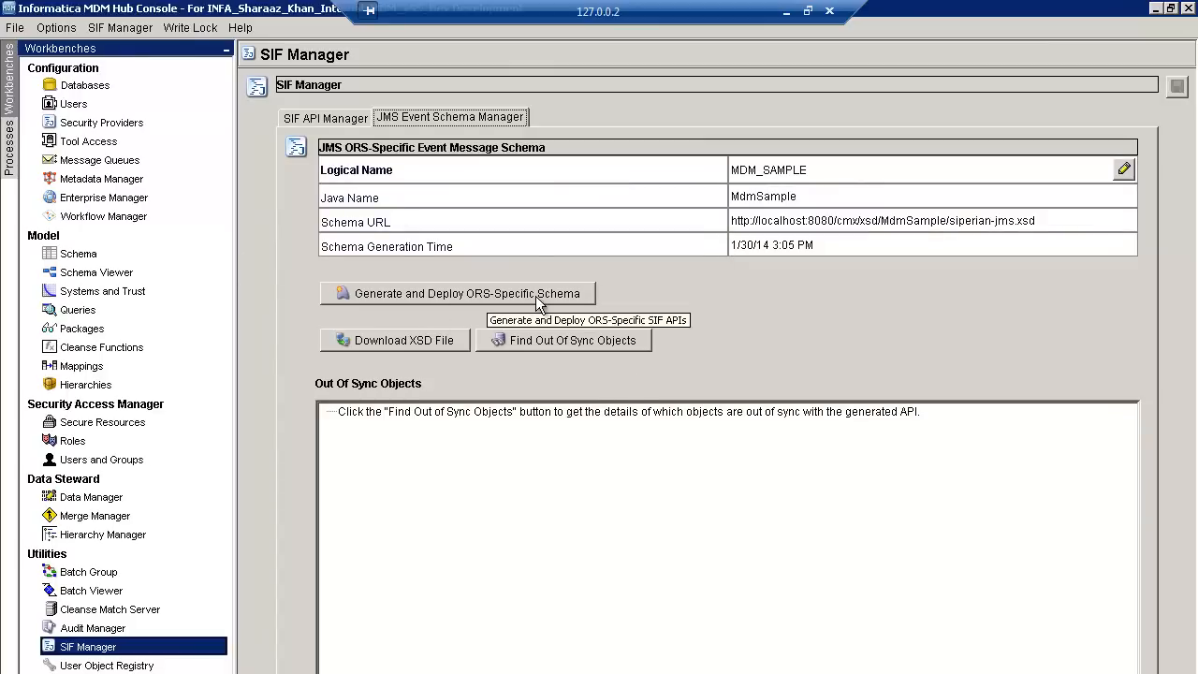
pyautogui.moveTo(430, 300)
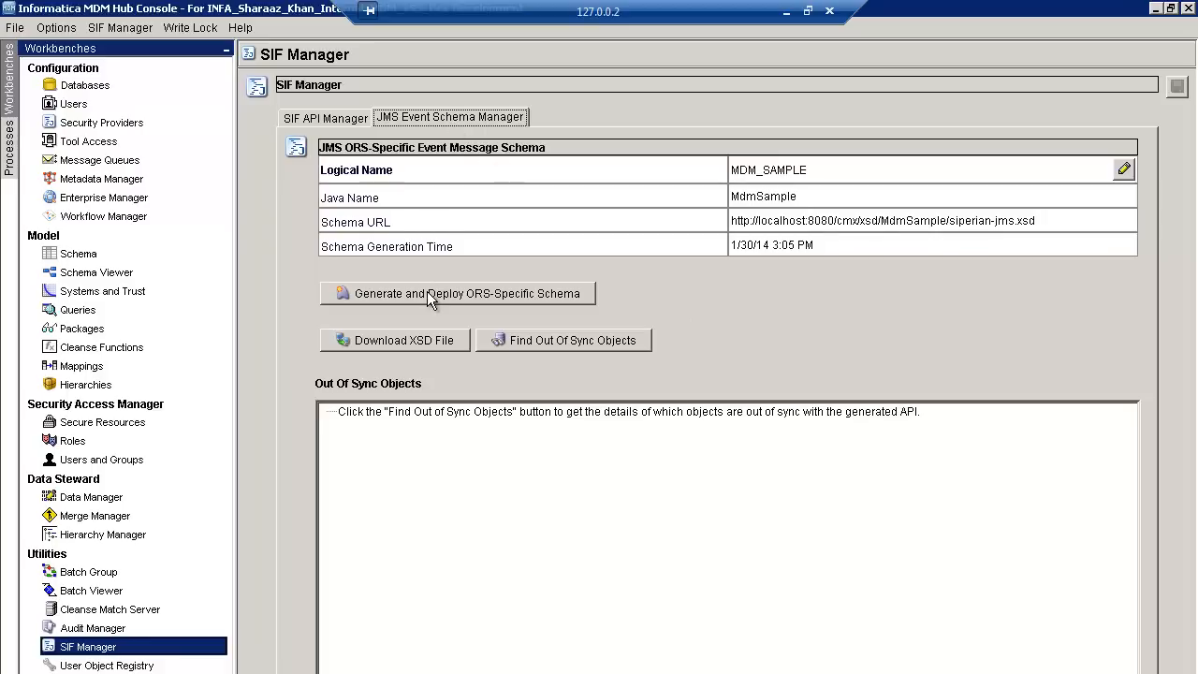
pyautogui.moveTo(494, 308)
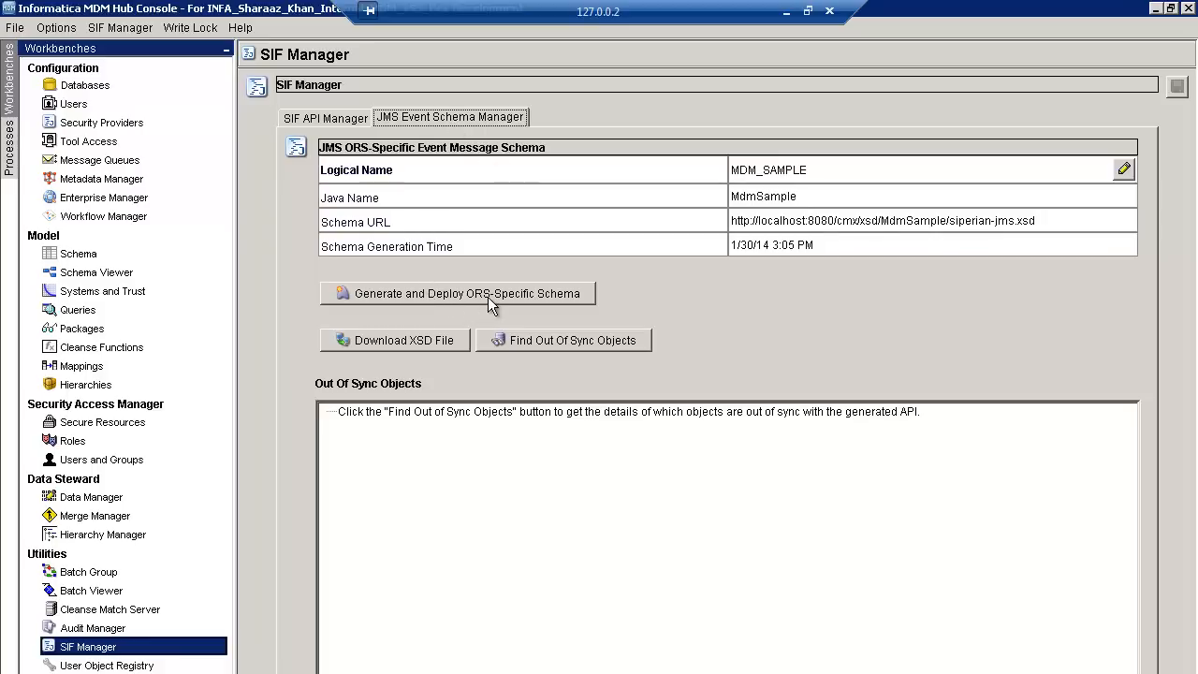
pyautogui.moveTo(501, 302)
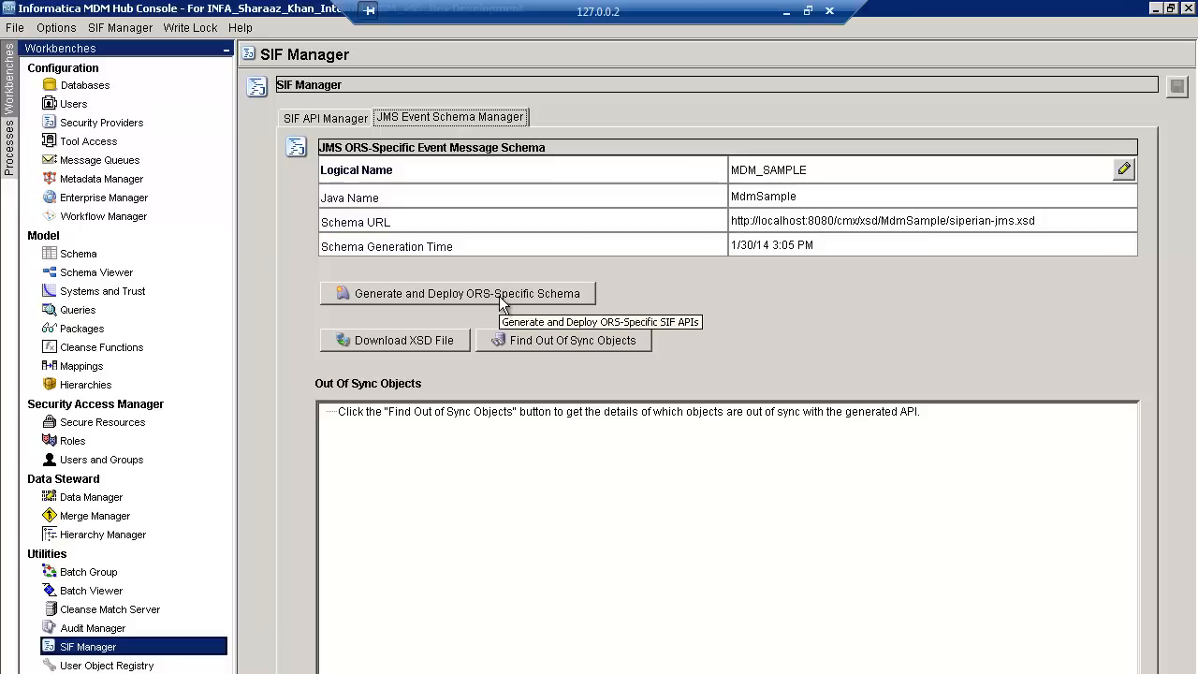
pyautogui.moveTo(501, 314)
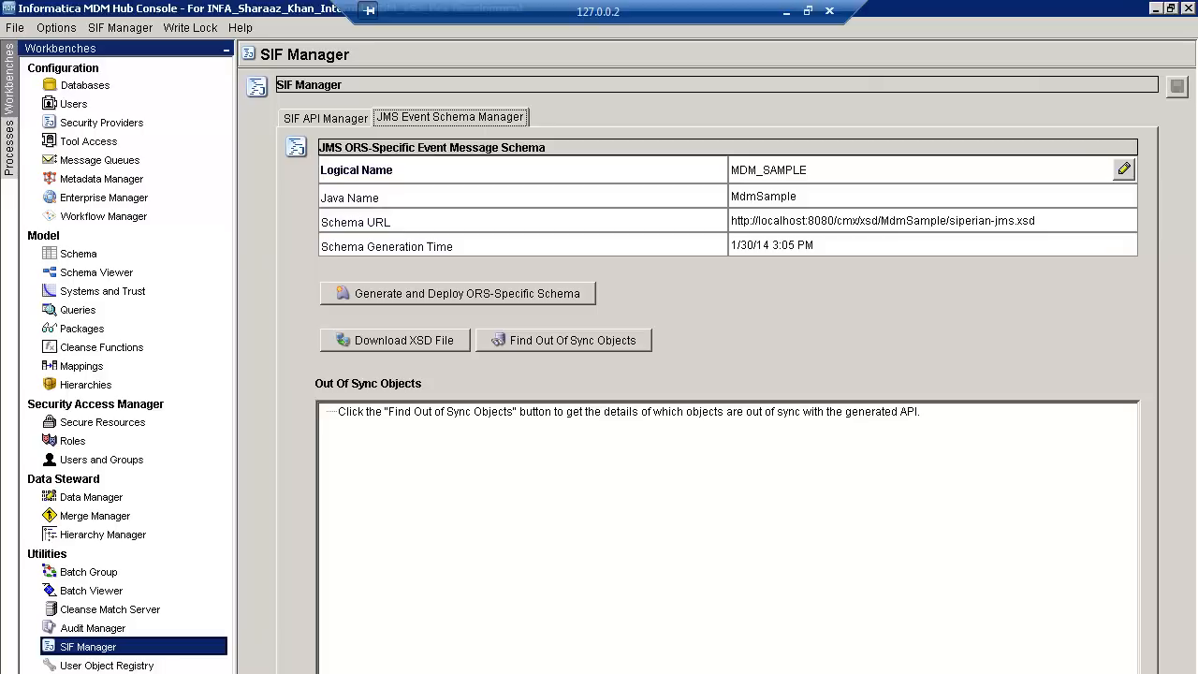
pyautogui.moveTo(477, 309)
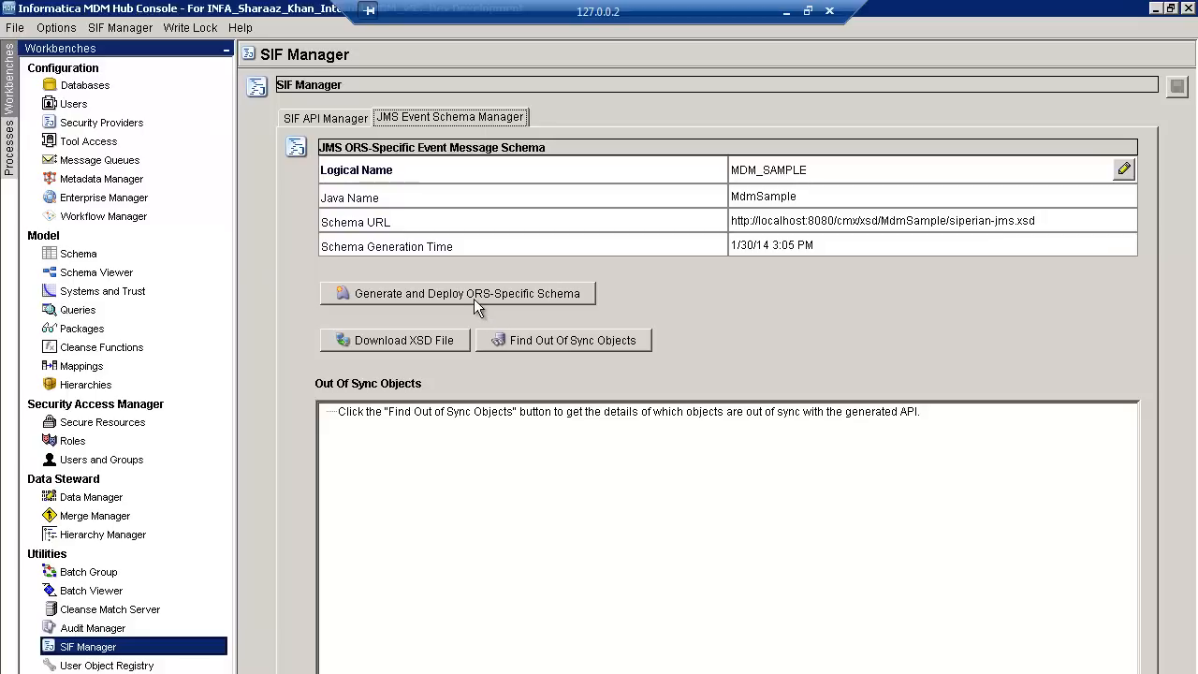
pyautogui.moveTo(524, 506)
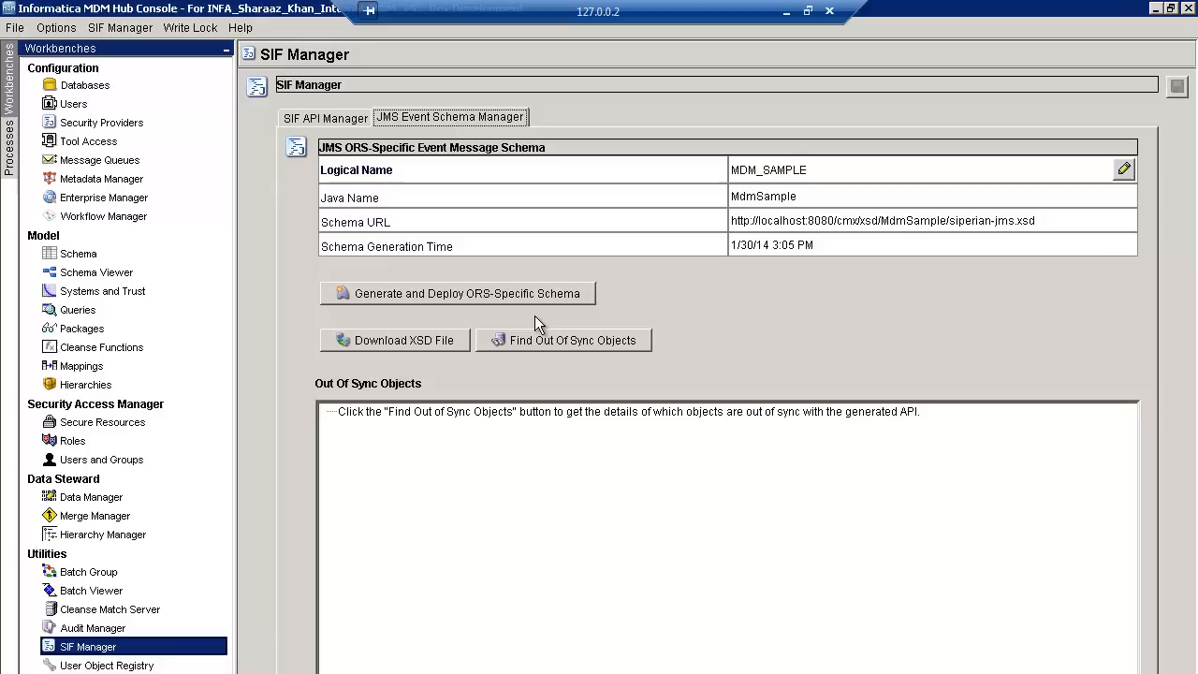
pyautogui.moveTo(333, 437)
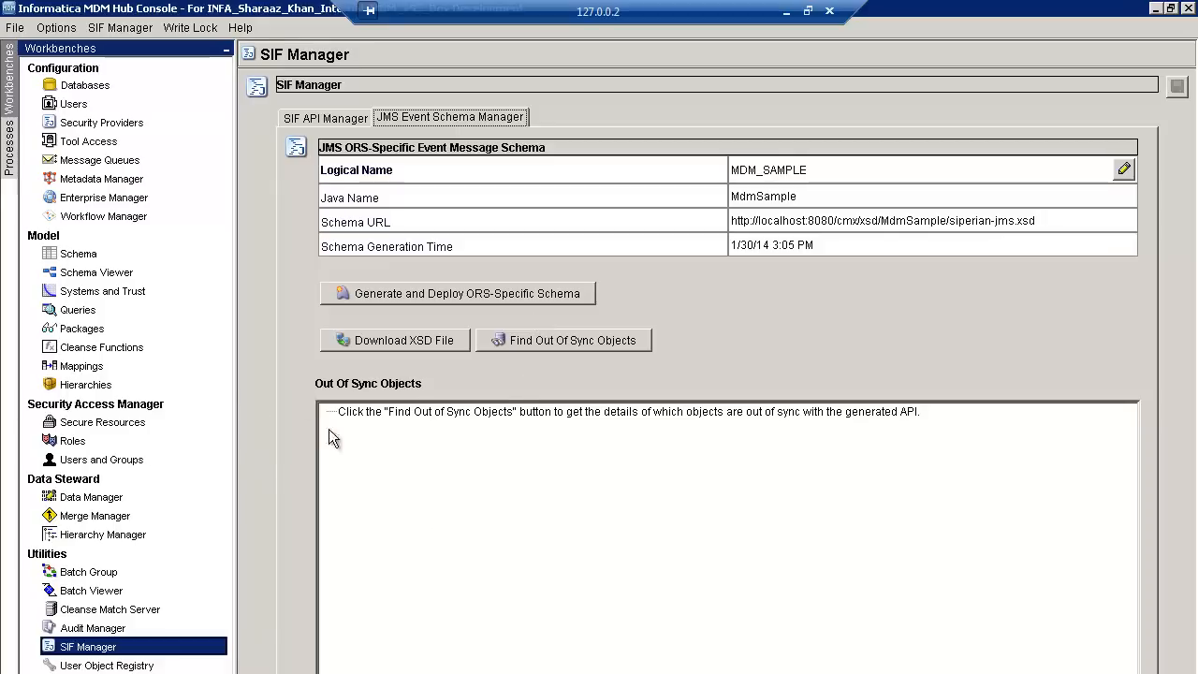
pyautogui.moveTo(103, 335)
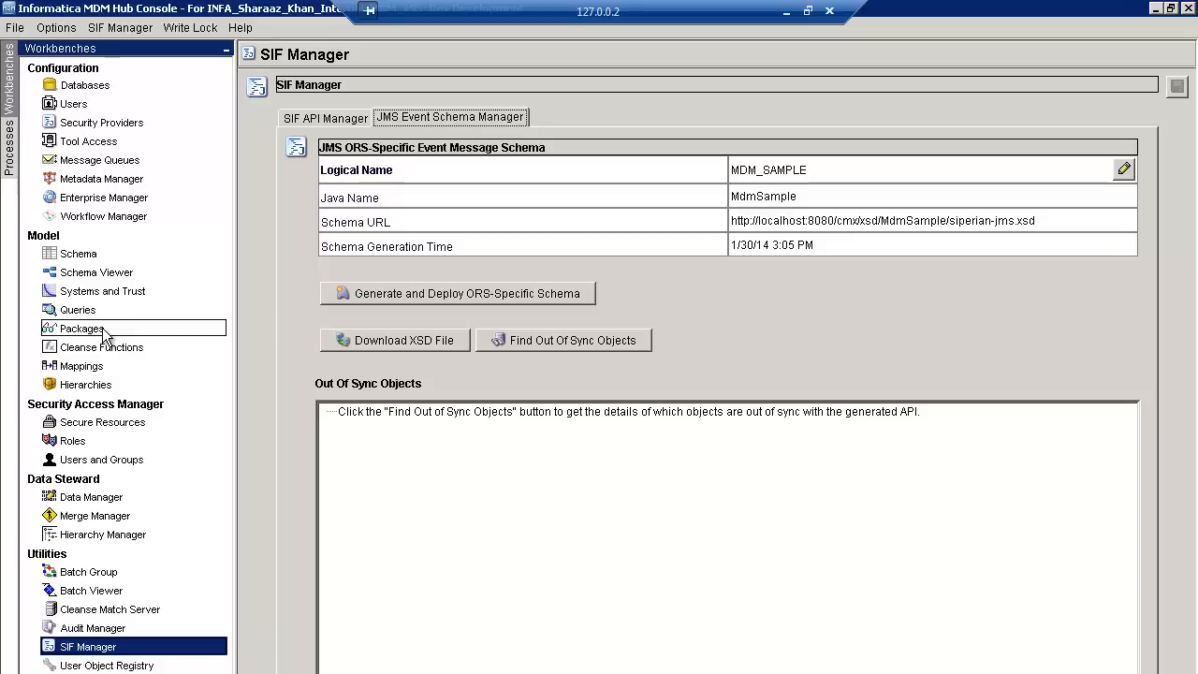
pyautogui.moveTo(543, 595)
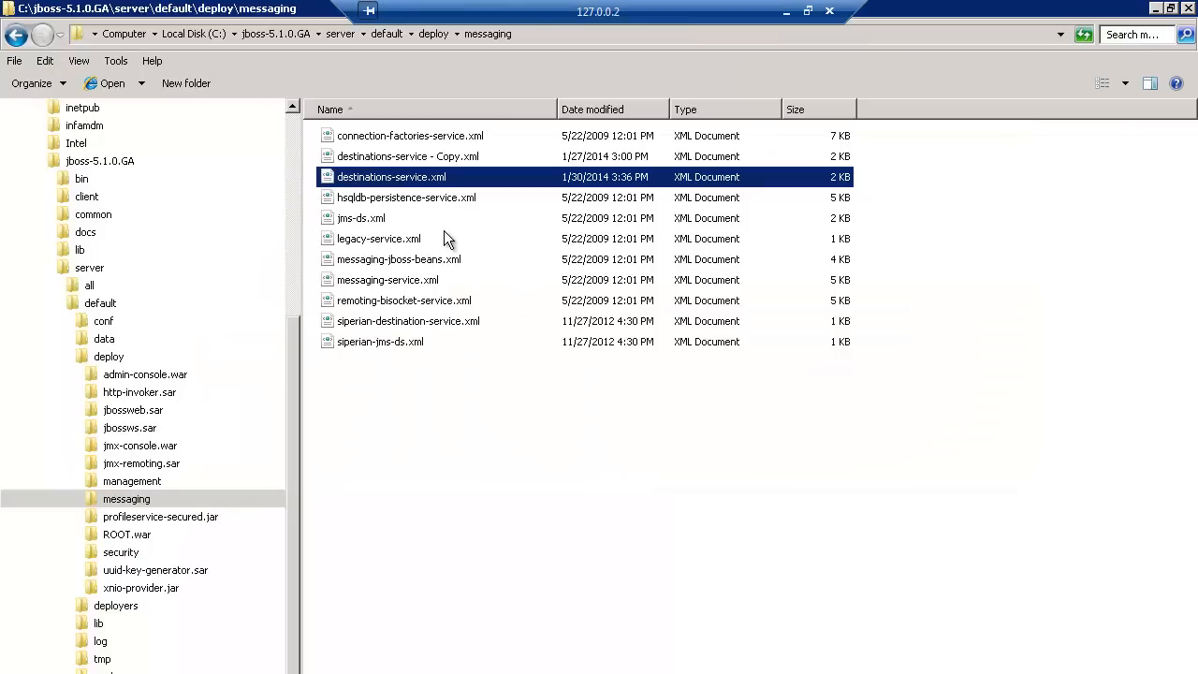
pyautogui.moveTo(404, 190)
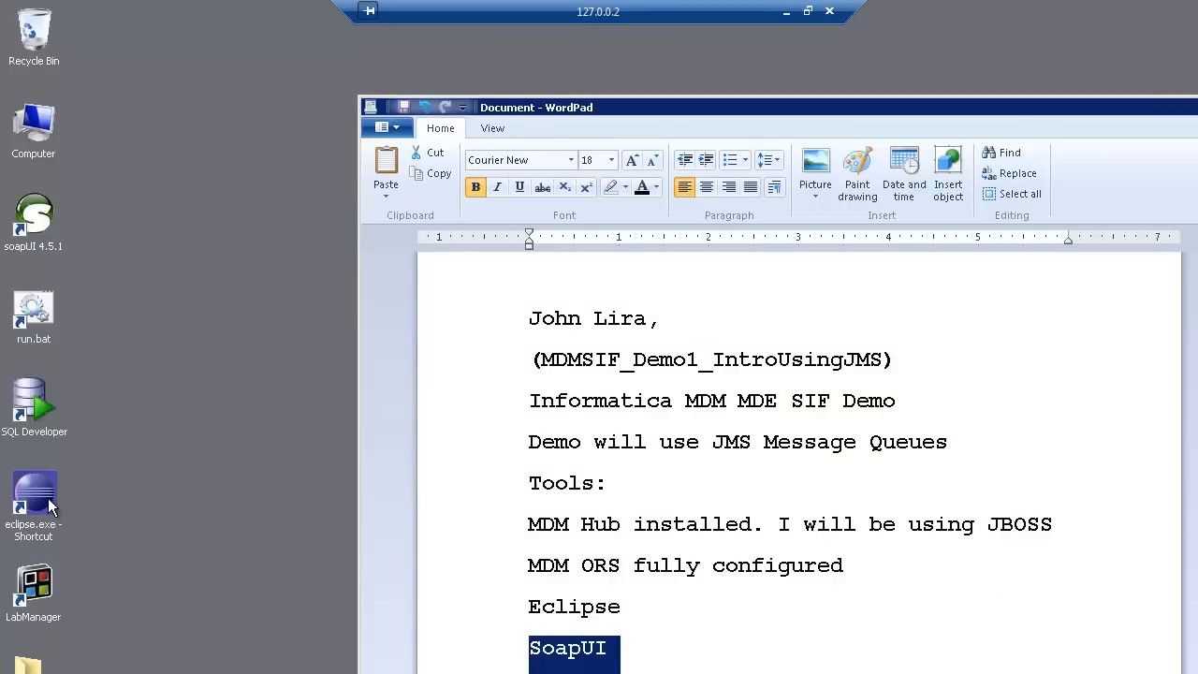
# Launch Eclipse from the eclipse.exe desktop shortcut
pyautogui.doubleClick(34, 496)
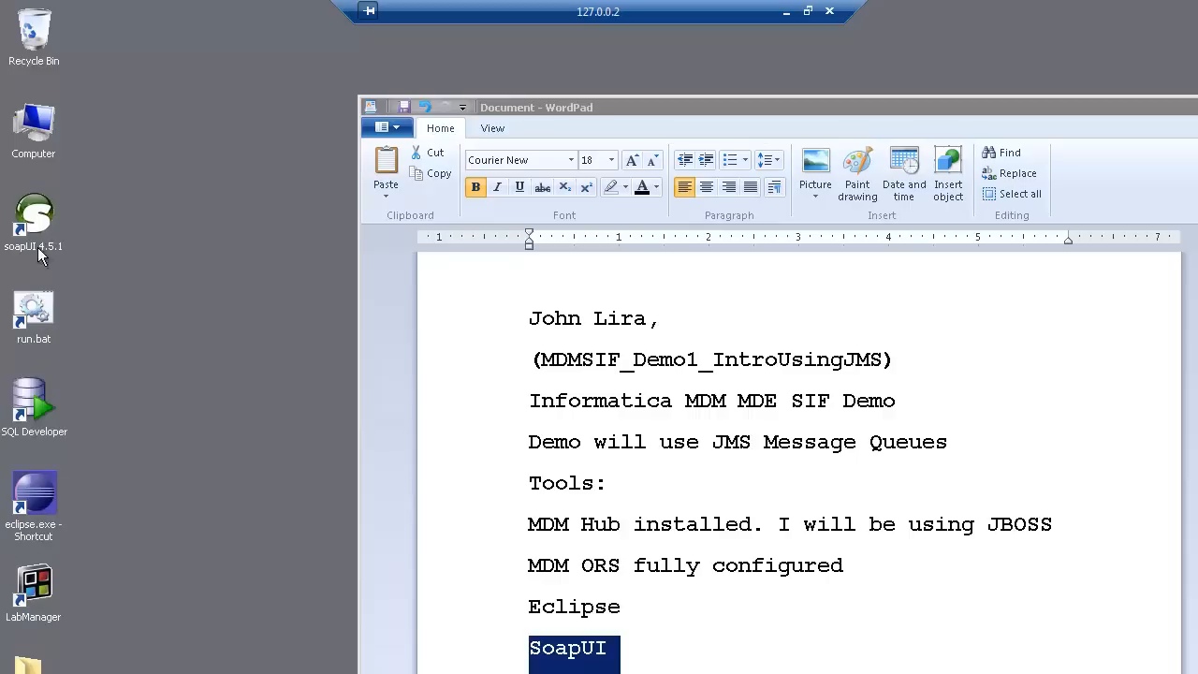
pyautogui.moveTo(49, 397)
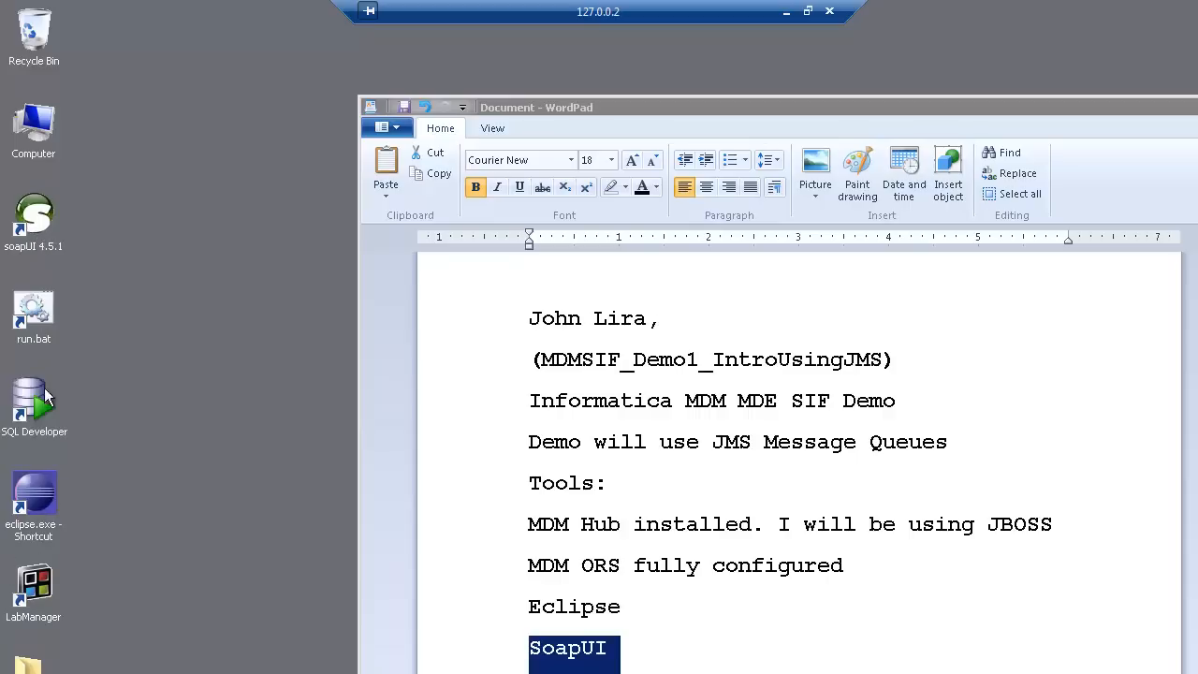
pyautogui.moveTo(48, 397)
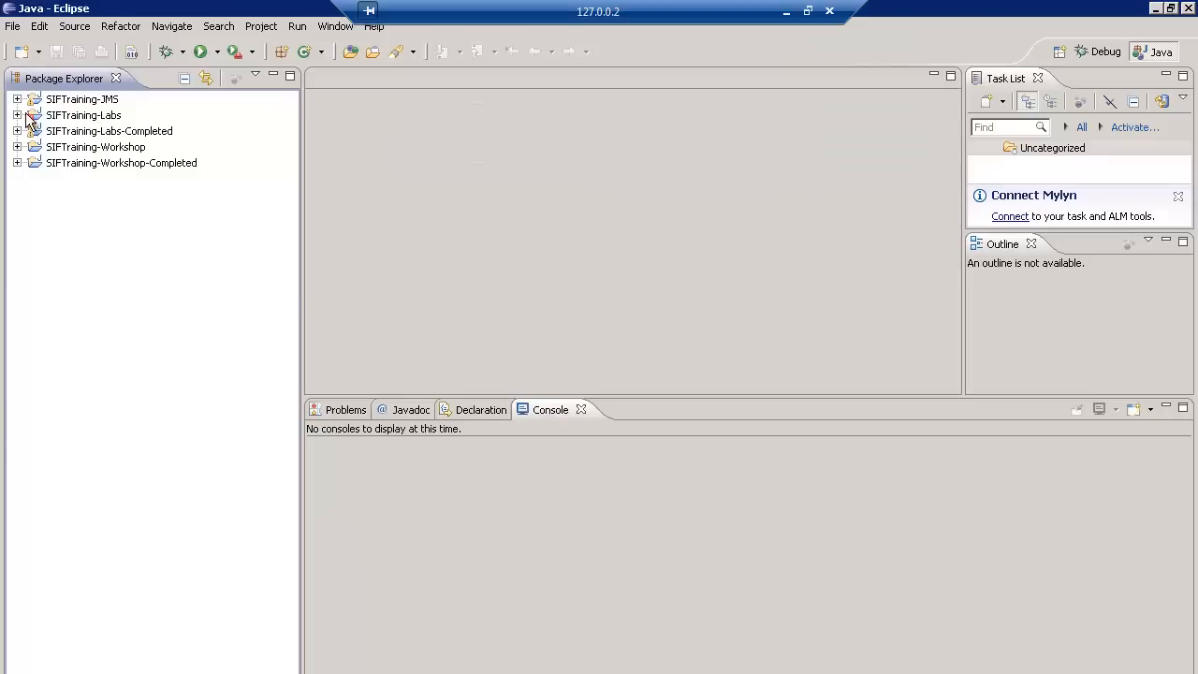
# Expand SIFTraining-JMS > source/java > com.siperian.siftraining.jms and open GetMessageTriggerResponses.java
pyautogui.click(82, 98)
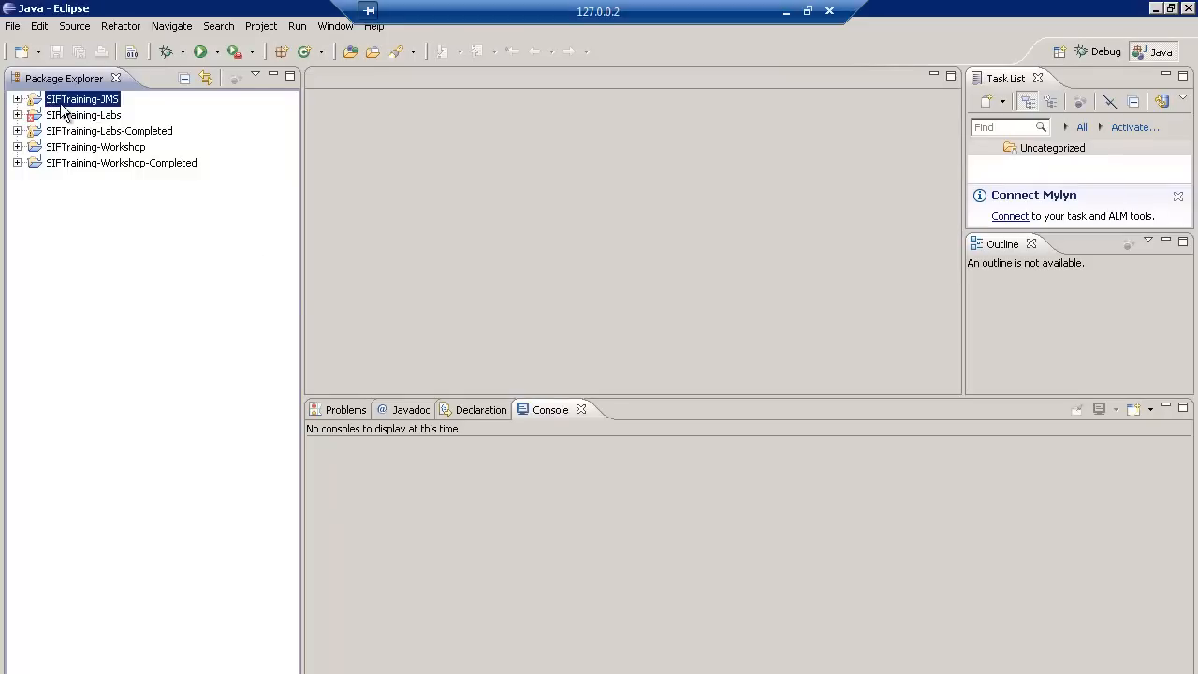
pyautogui.click(17, 97)
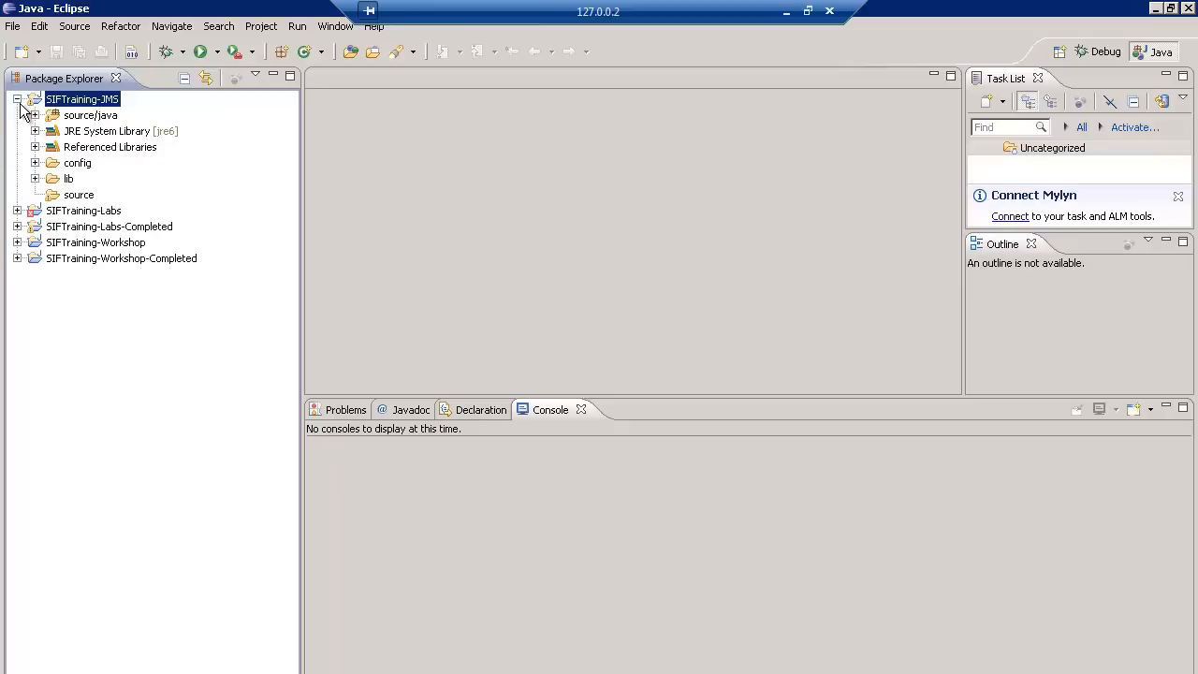
pyautogui.click(34, 116)
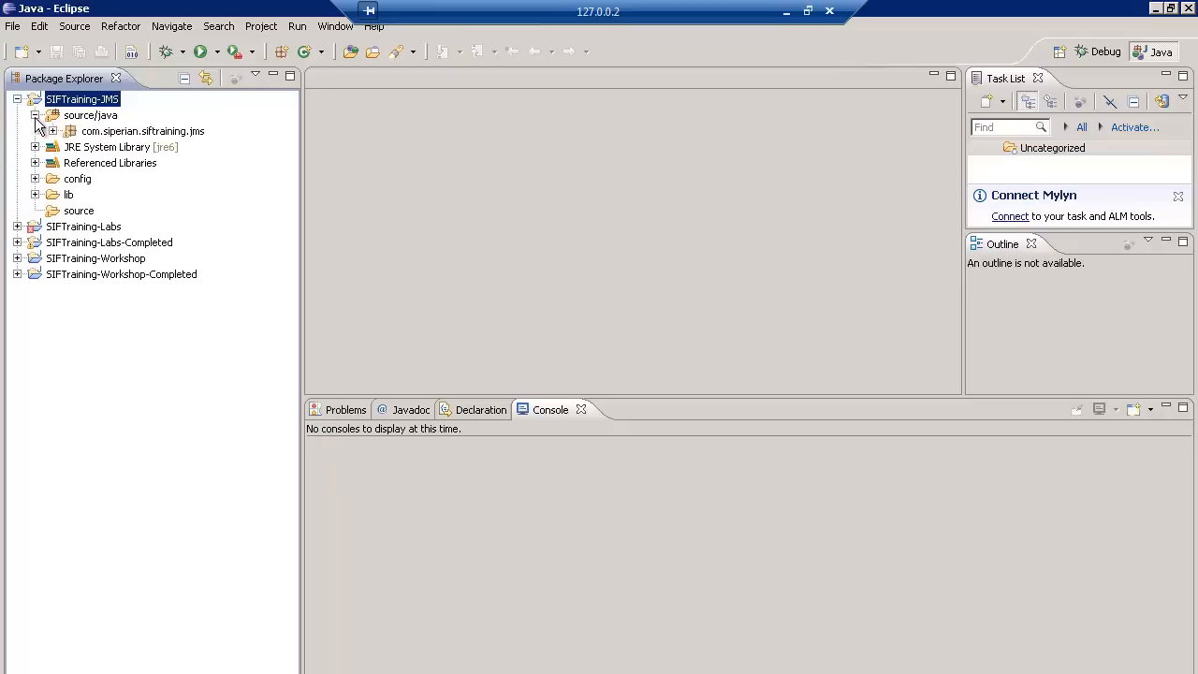
pyautogui.click(53, 131)
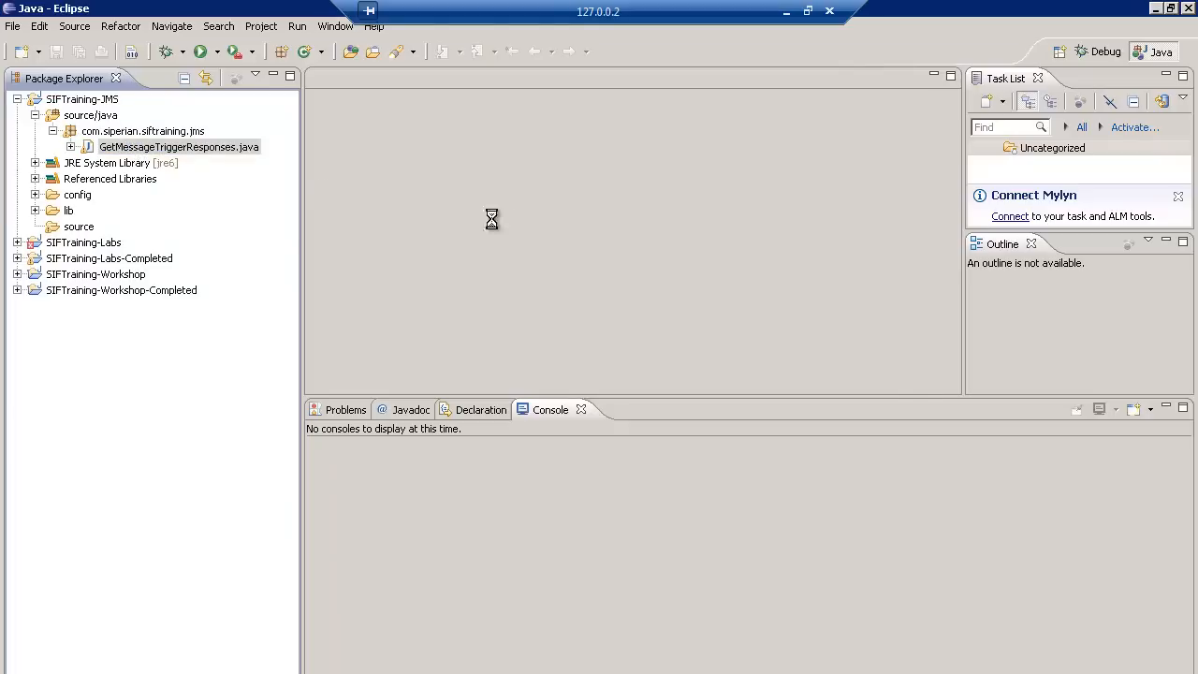
pyautogui.doubleClick(179, 146)
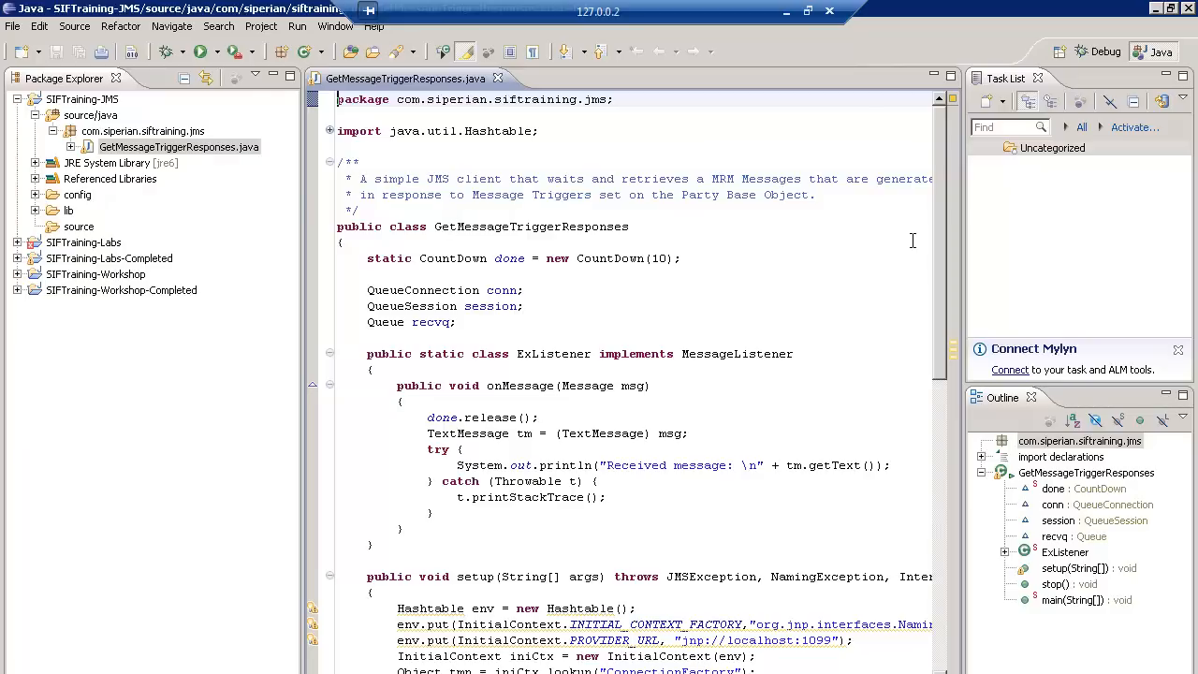
# Look through the GetMessageTriggerResponses JMS client code in the editor
pyautogui.doubleClick(531, 225)
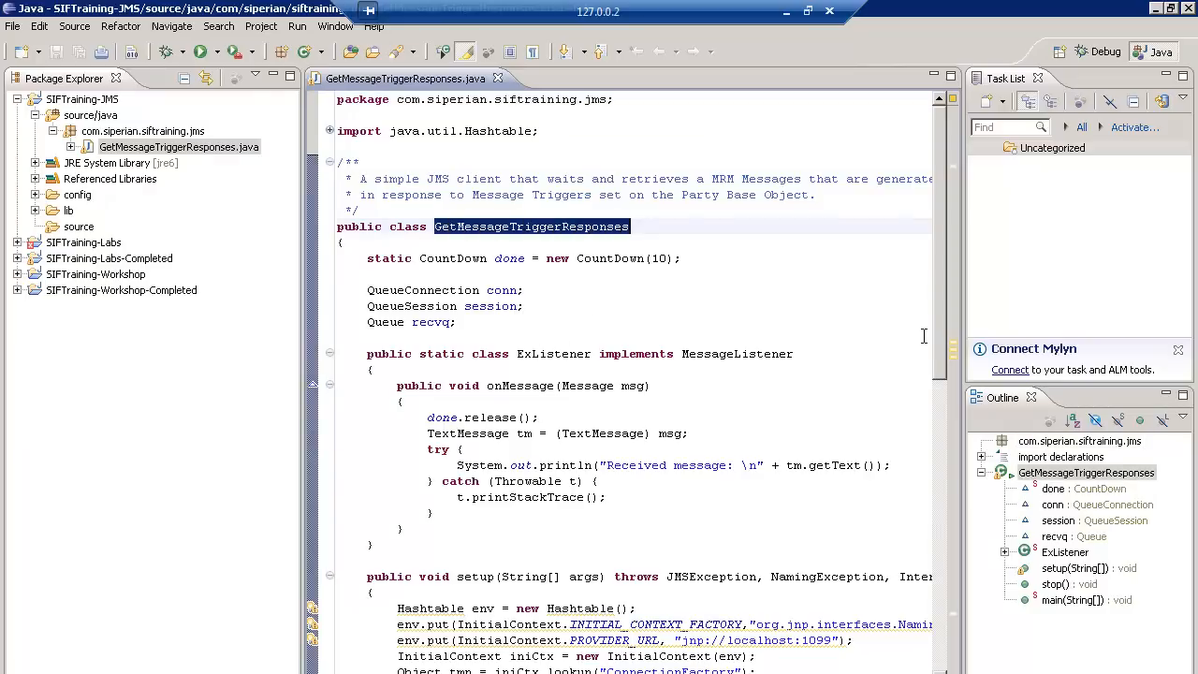
pyautogui.scroll(-3)
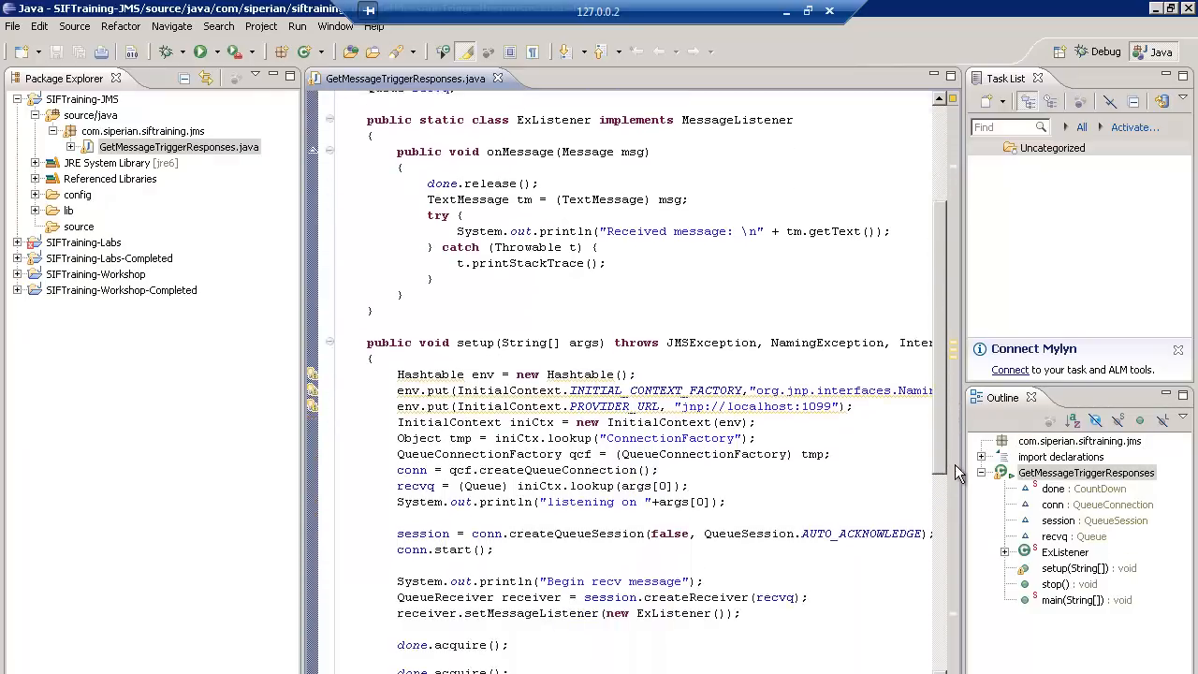
pyautogui.scroll(-3)
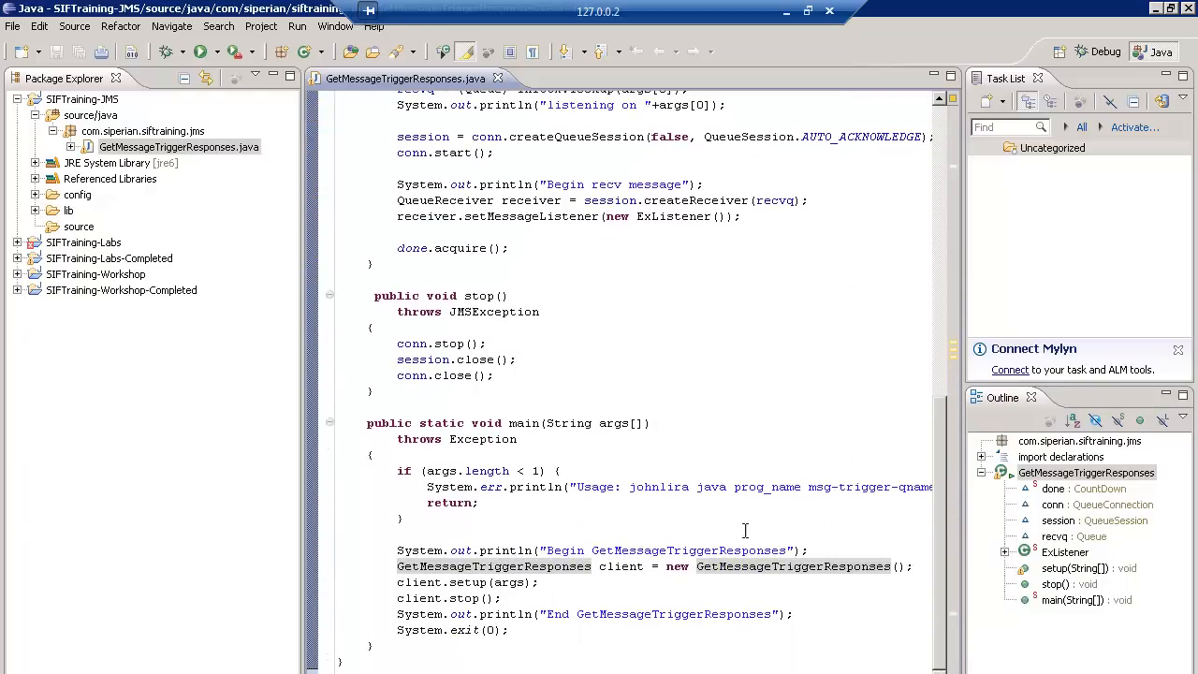
pyautogui.doubleClick(659, 487)
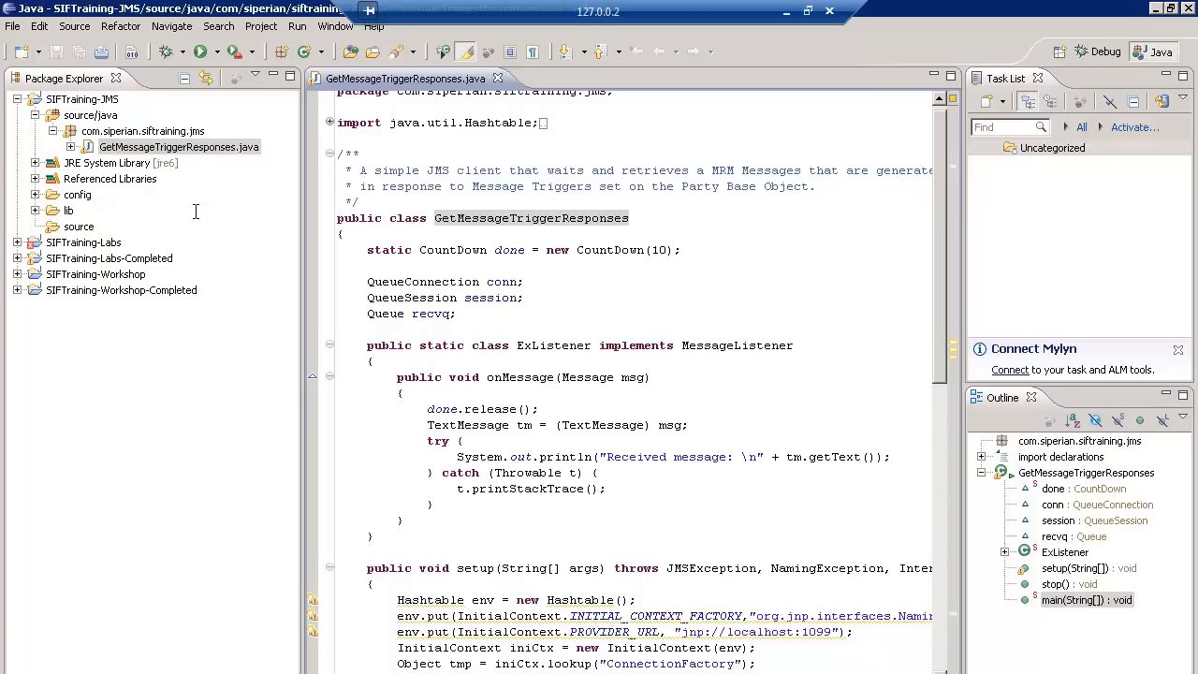
pyautogui.moveTo(159, 154)
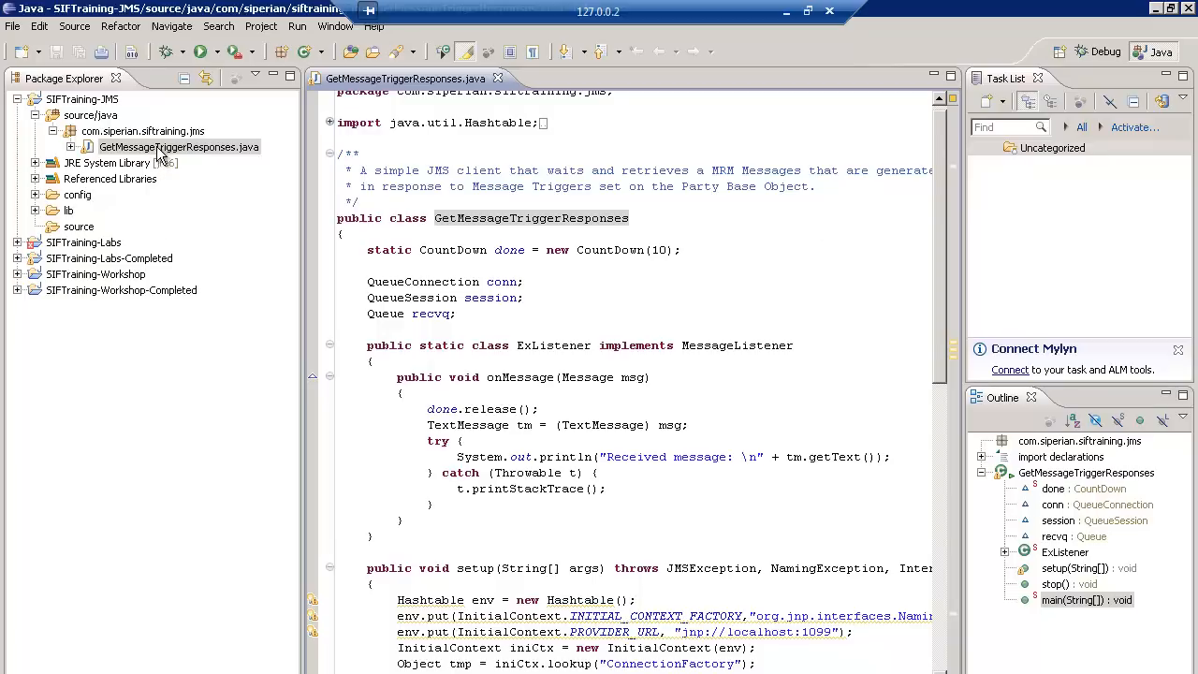
pyautogui.rightClick(178, 146)
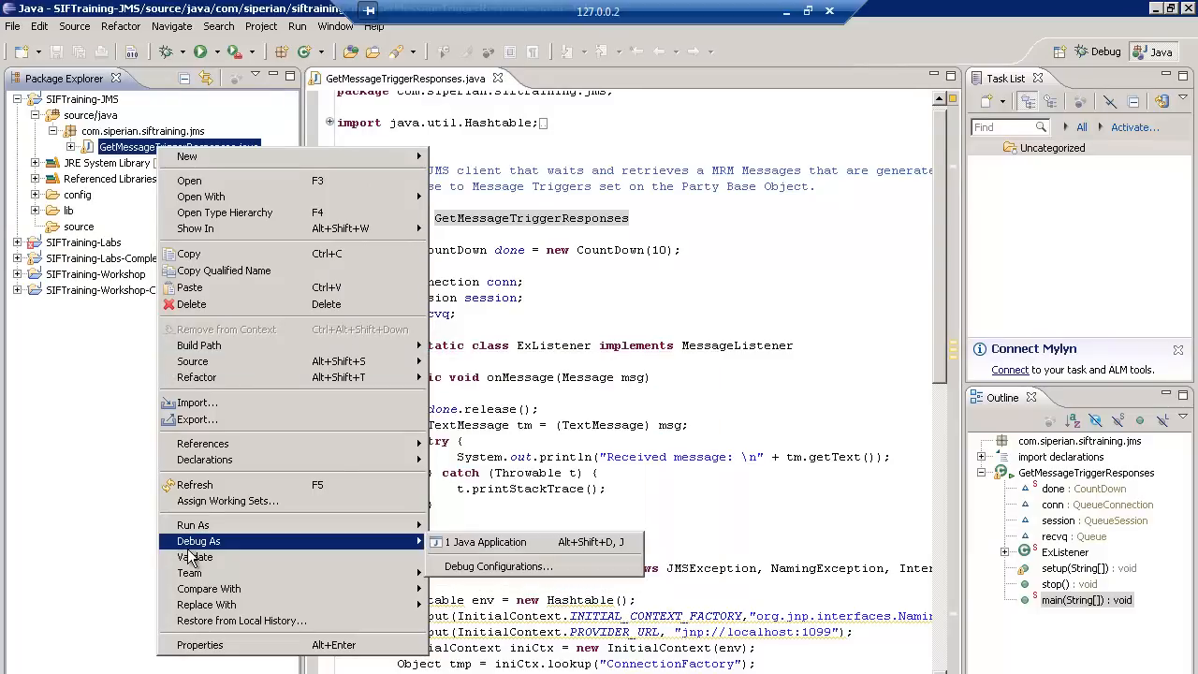
pyautogui.moveTo(197, 557)
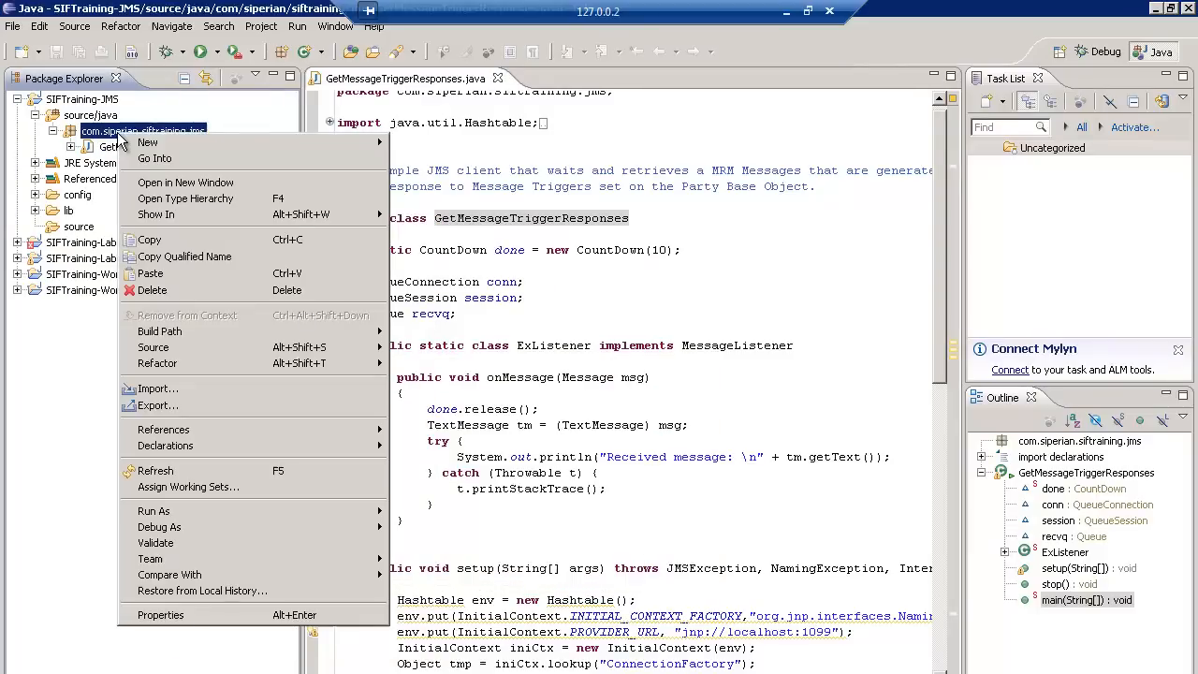
pyautogui.moveTo(157, 388)
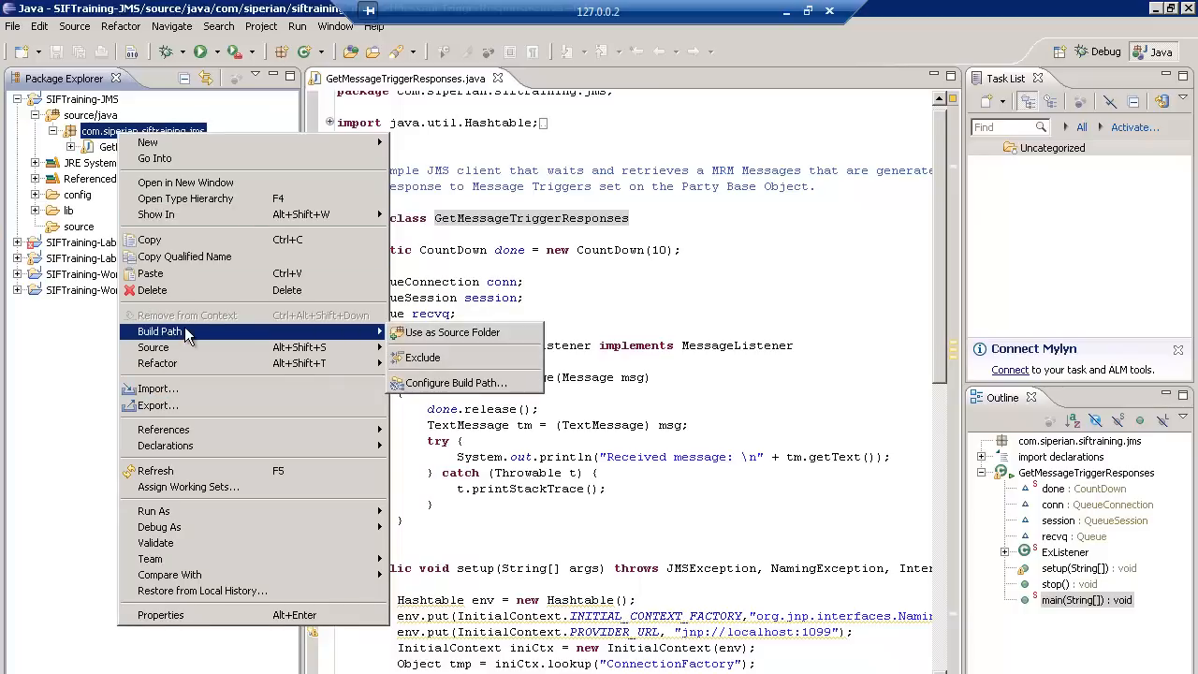
pyautogui.moveTo(456, 381)
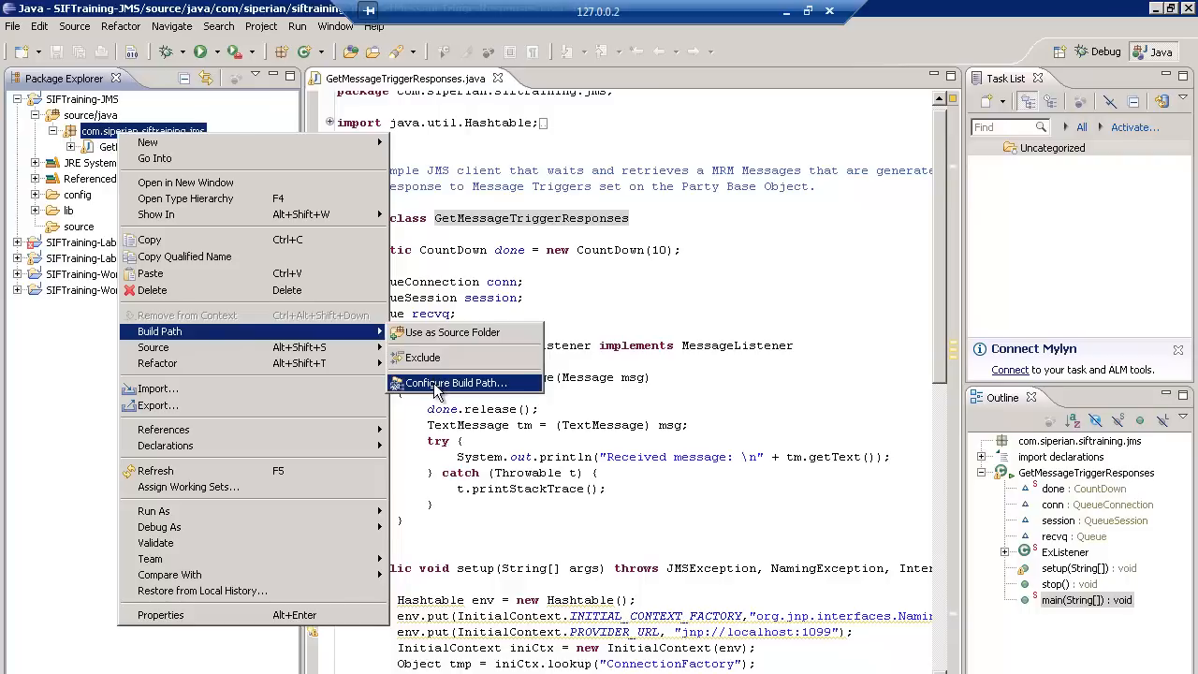
pyautogui.click(457, 382)
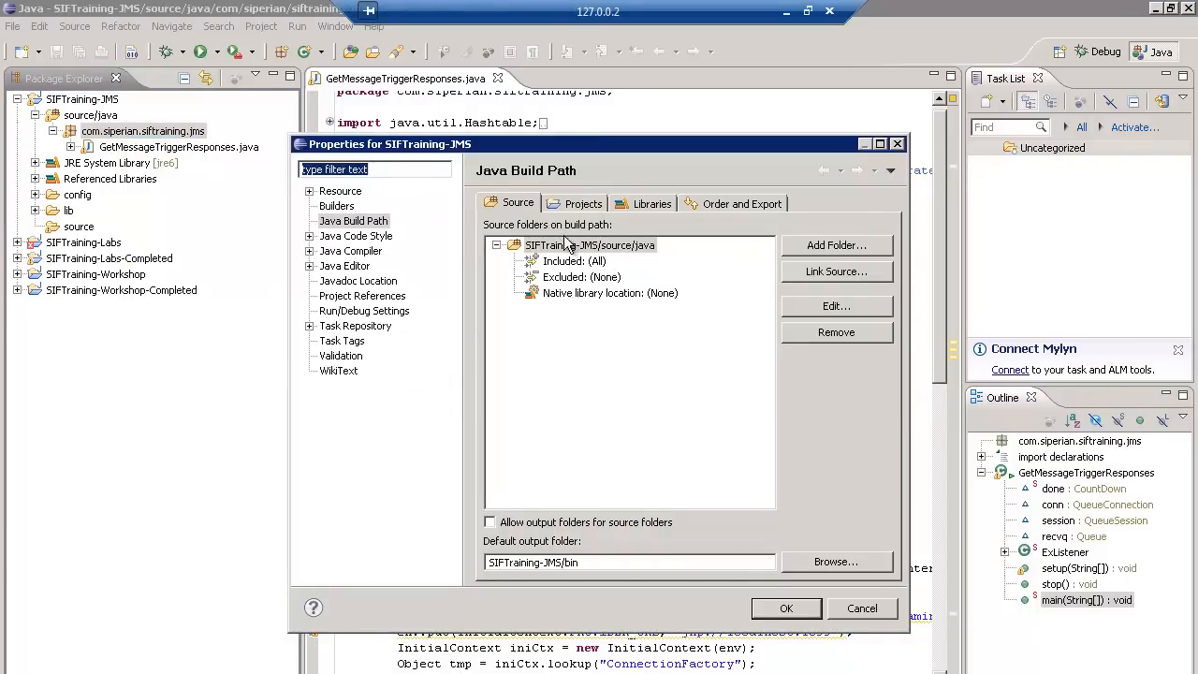
pyautogui.click(651, 202)
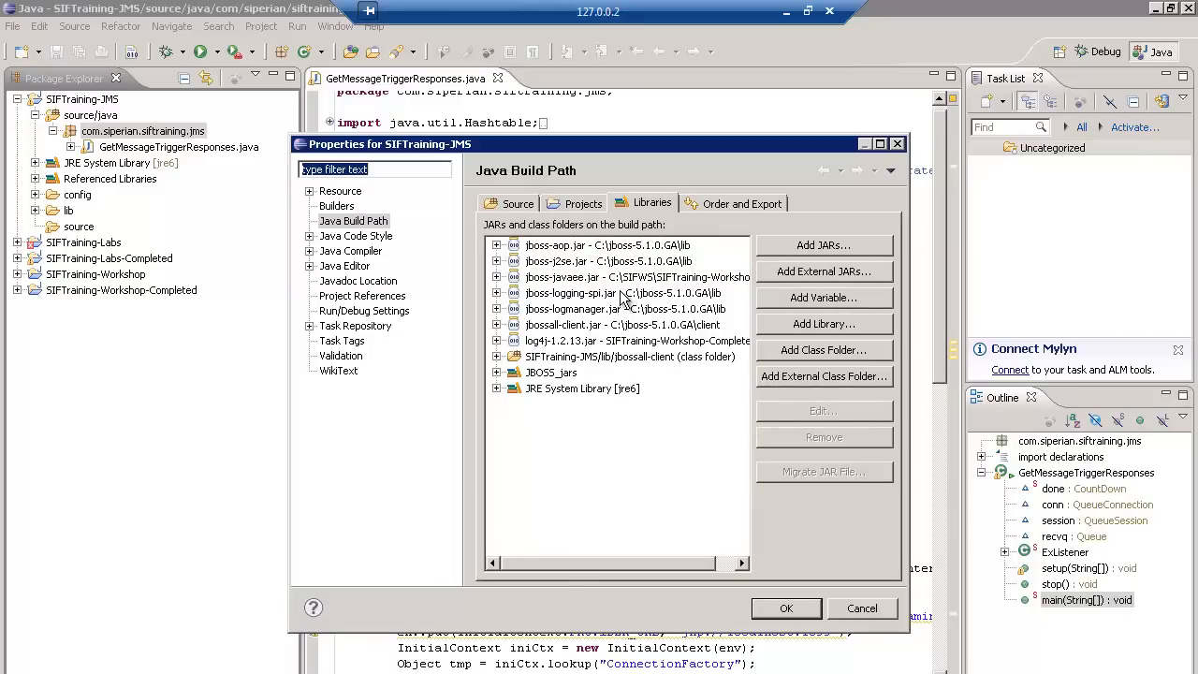
pyautogui.click(622, 325)
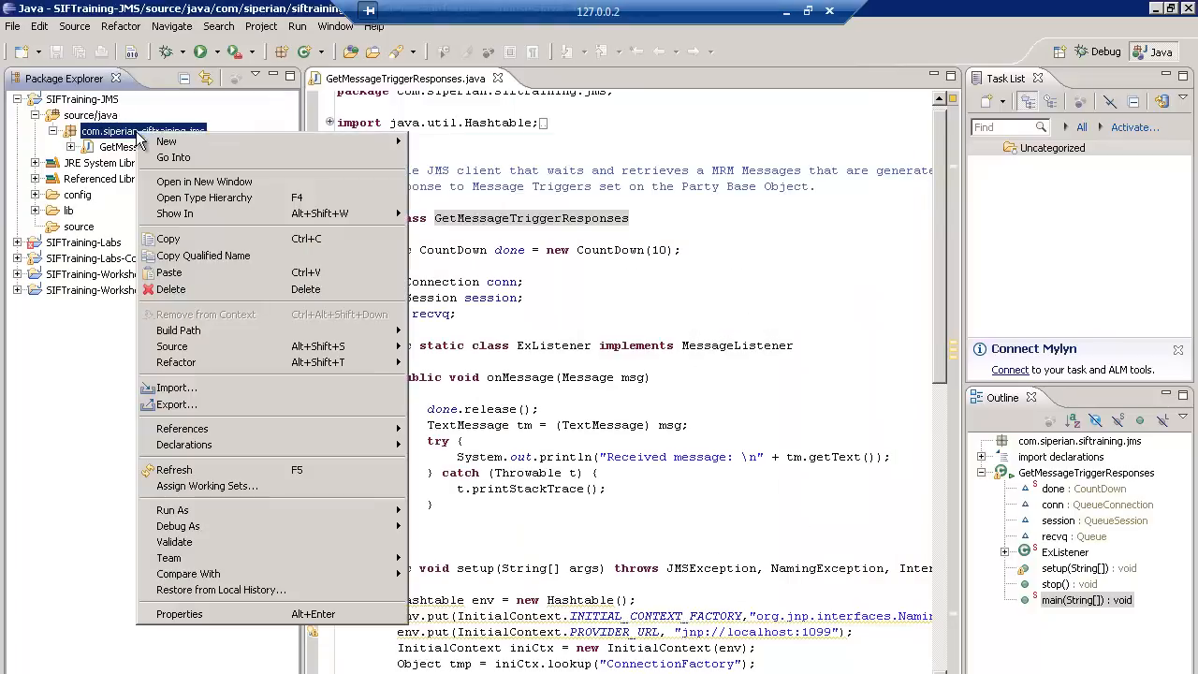
pyautogui.moveTo(172, 509)
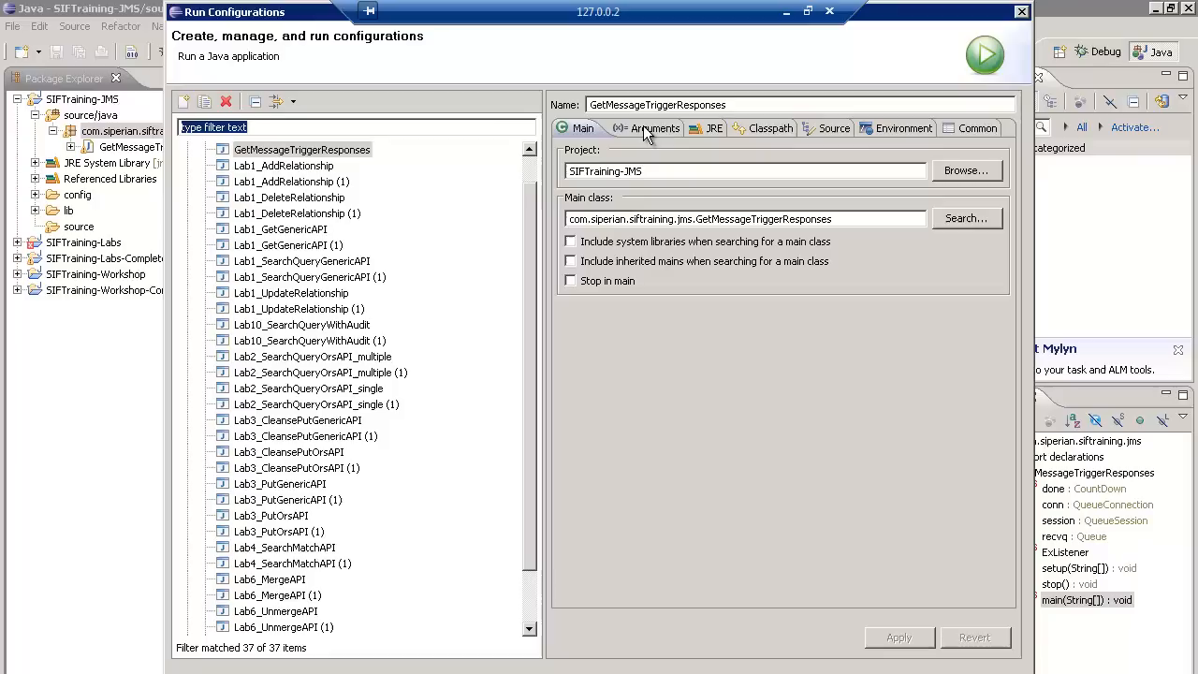
pyautogui.click(653, 127)
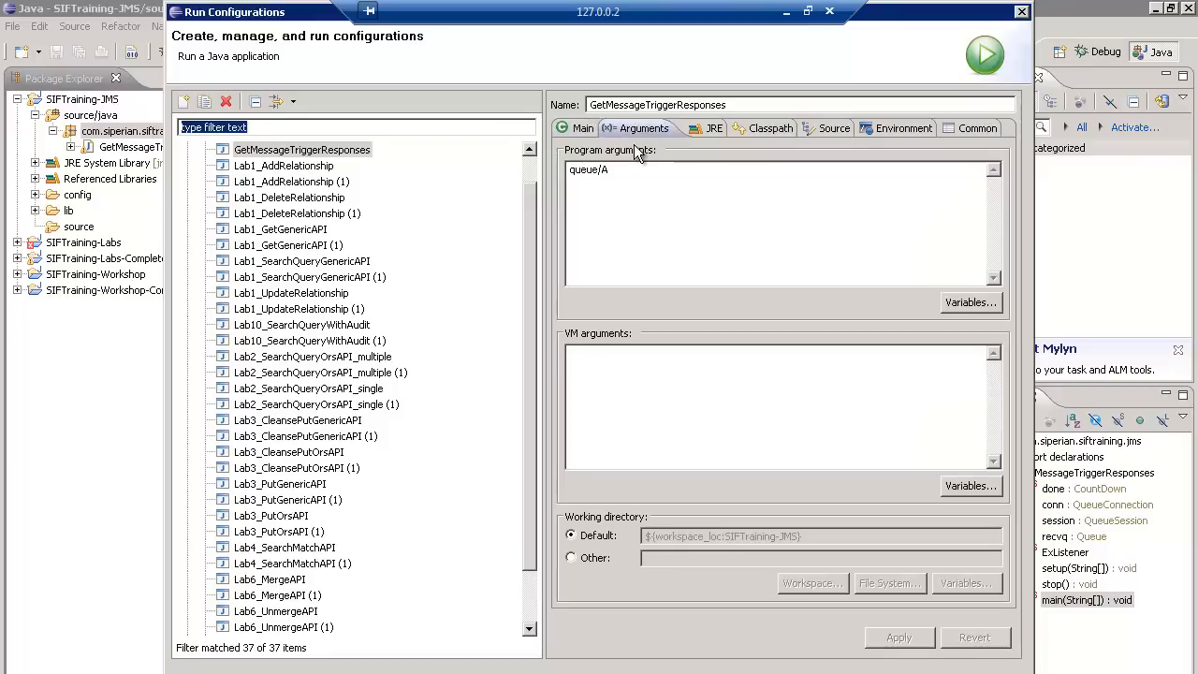
pyautogui.click(609, 170)
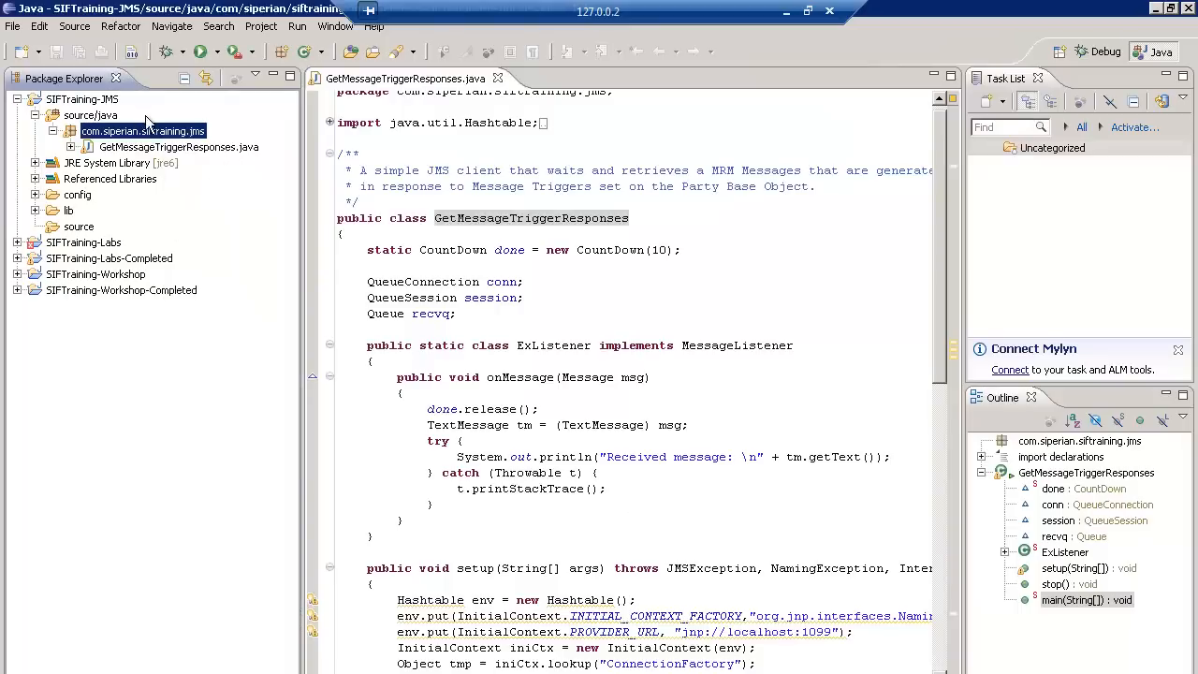
# Bring up the context actions for GetMessageTriggerResponses.java to run it as a Java application
pyautogui.rightClick(146, 131)
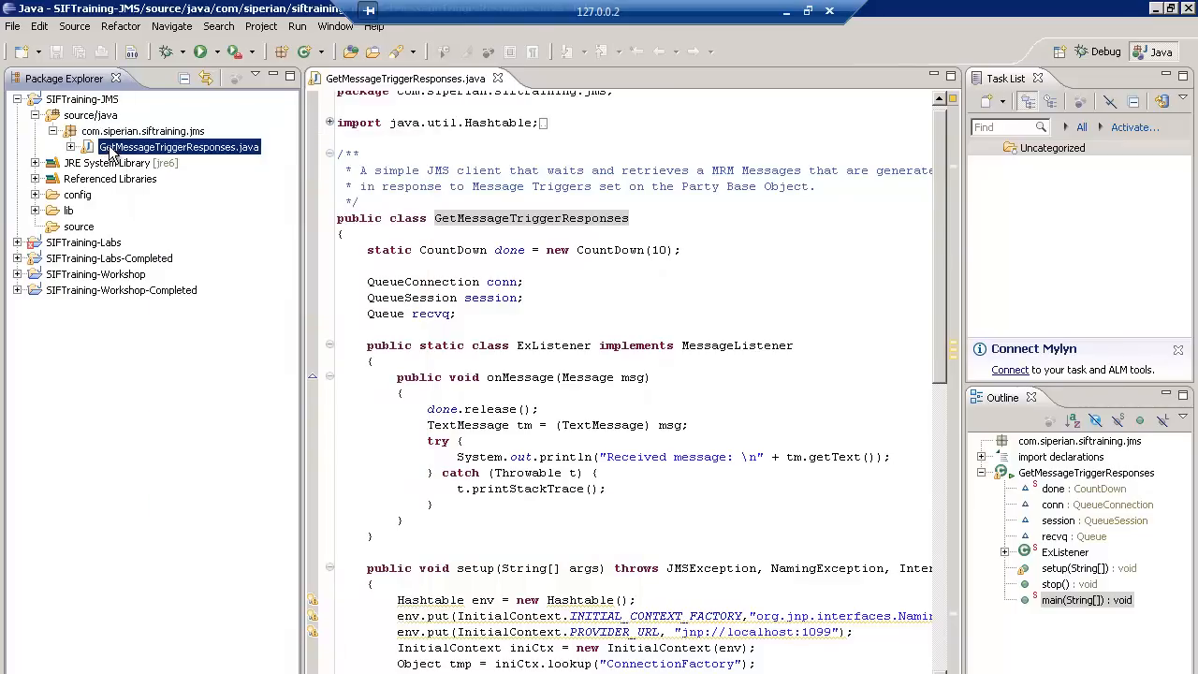
pyautogui.rightClick(178, 146)
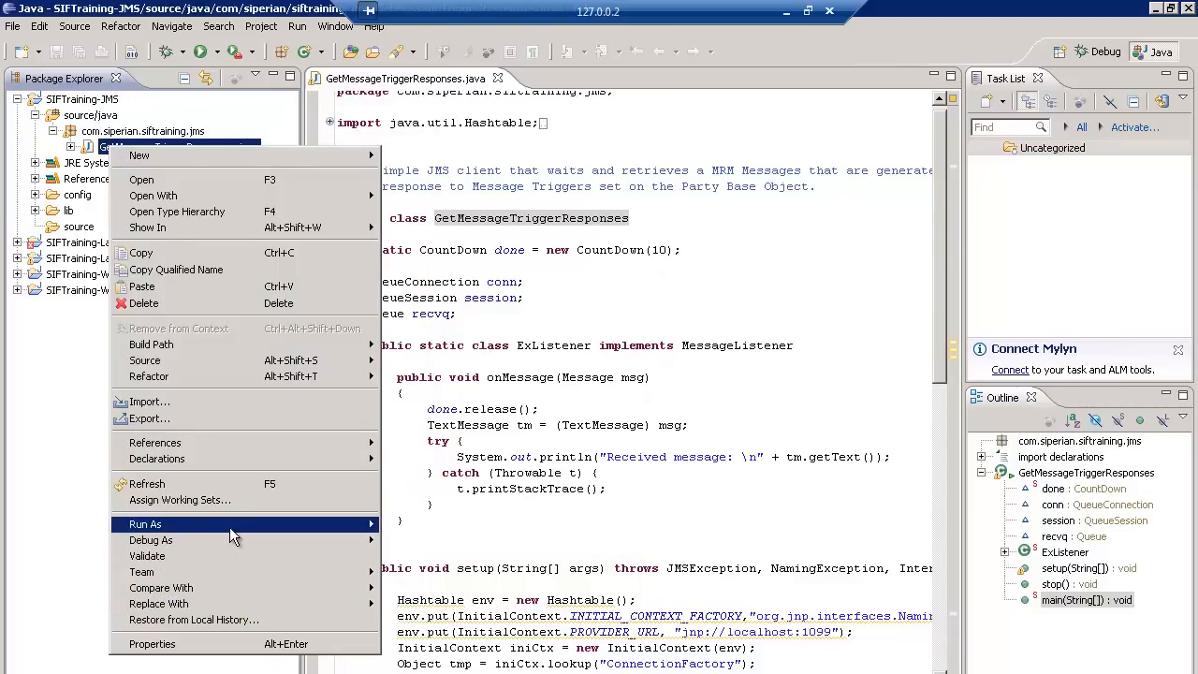
pyautogui.moveTo(146, 524)
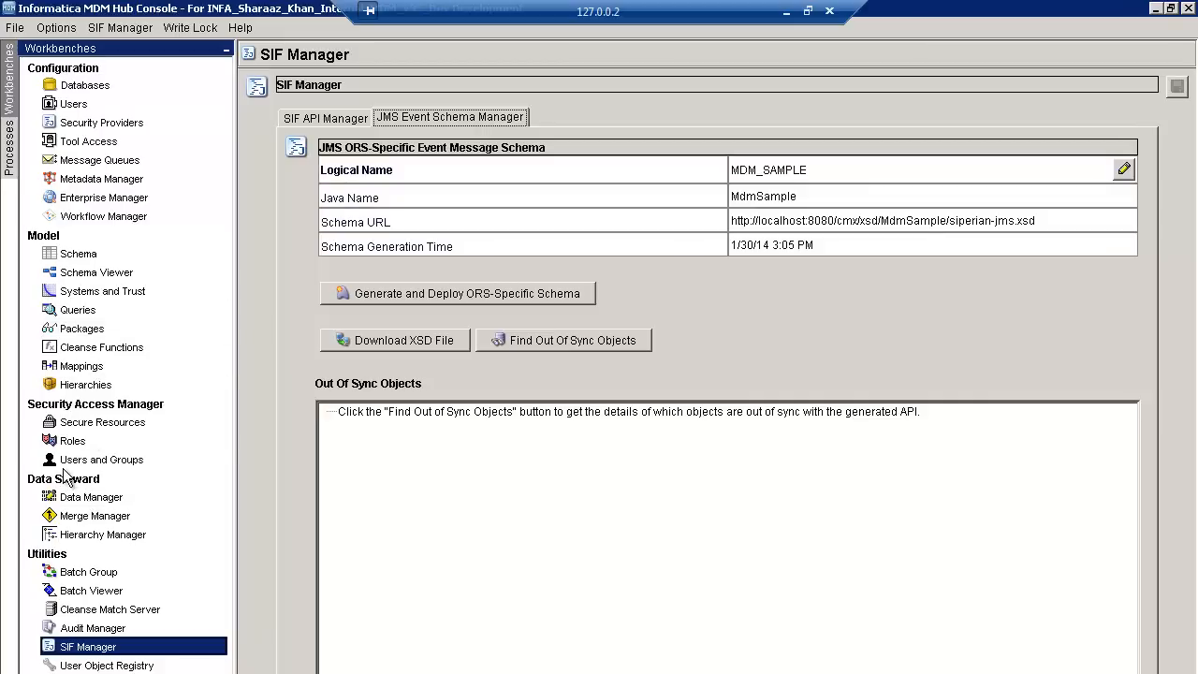
# In Data Manager, search the Party base object through the PKG Party Labs PUT package and list its records
pyautogui.click(92, 497)
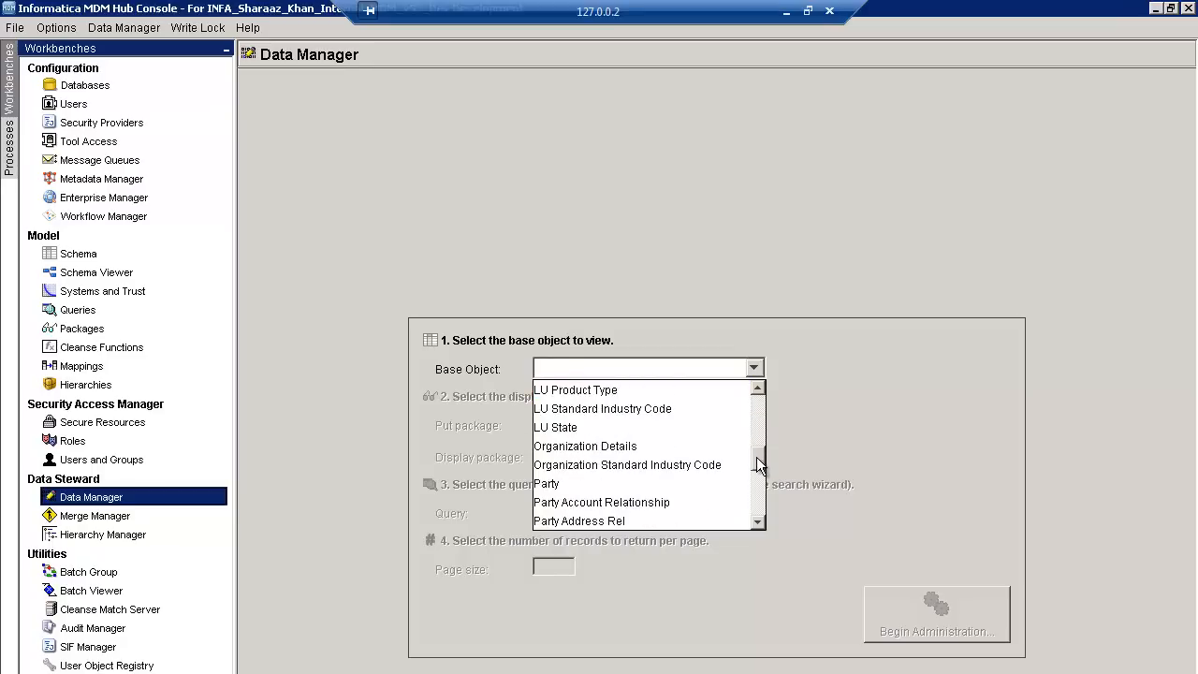
pyautogui.click(546, 483)
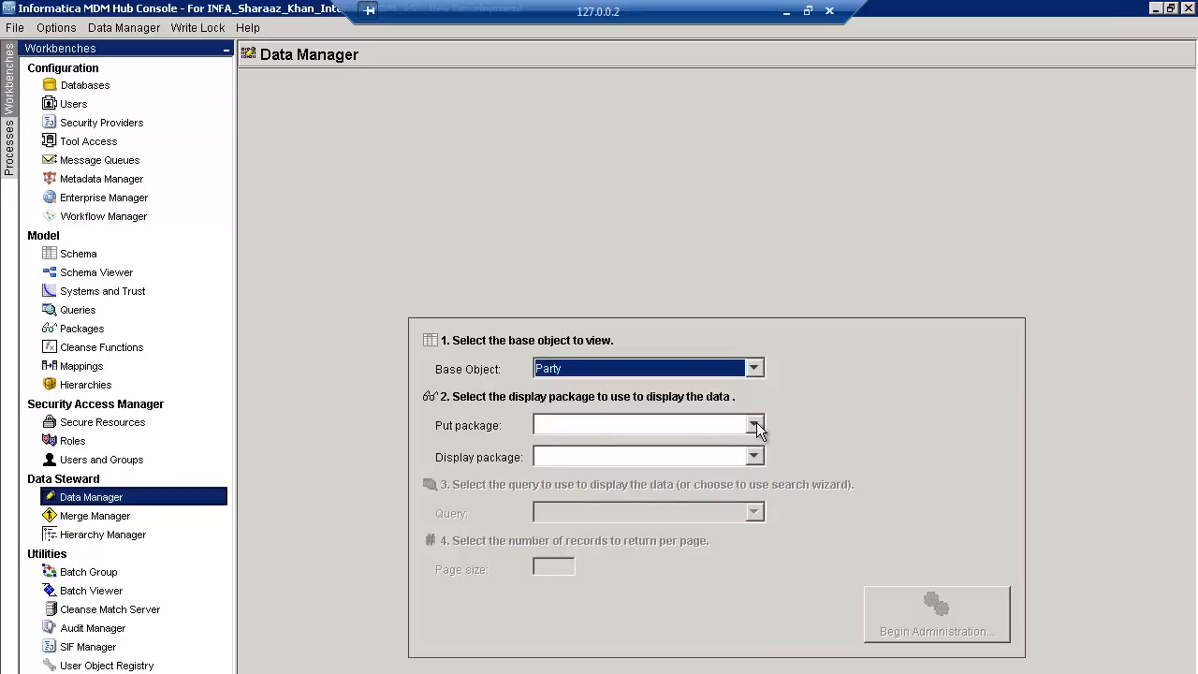
pyautogui.click(754, 424)
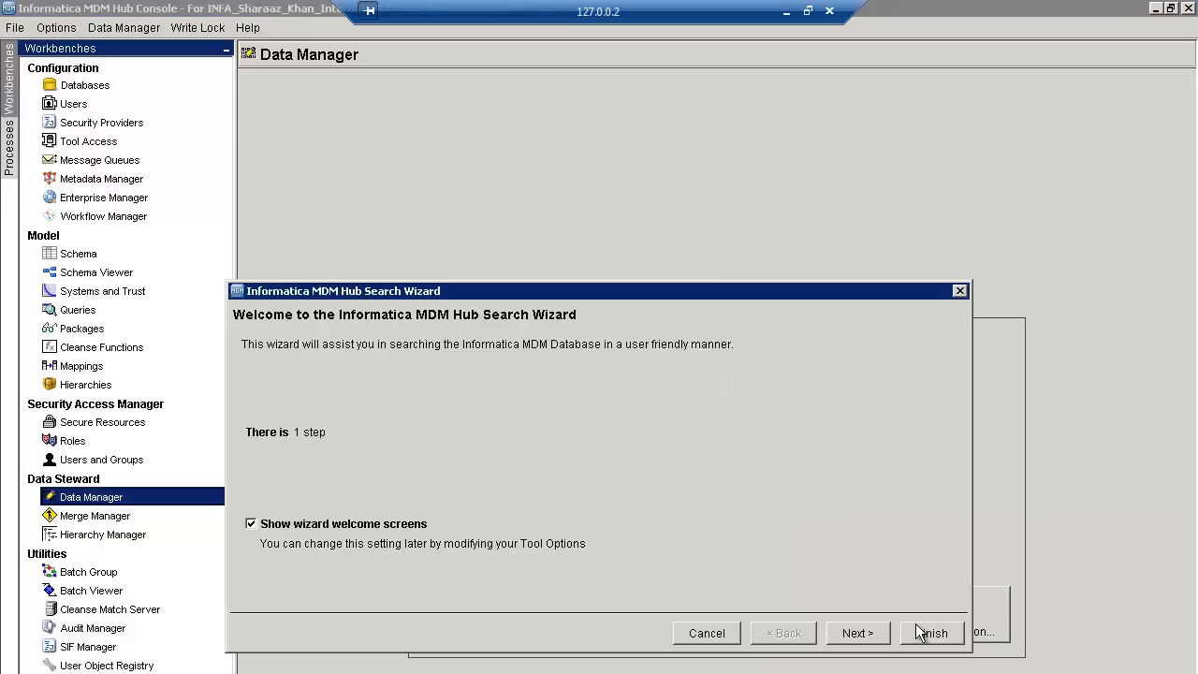
pyautogui.click(932, 632)
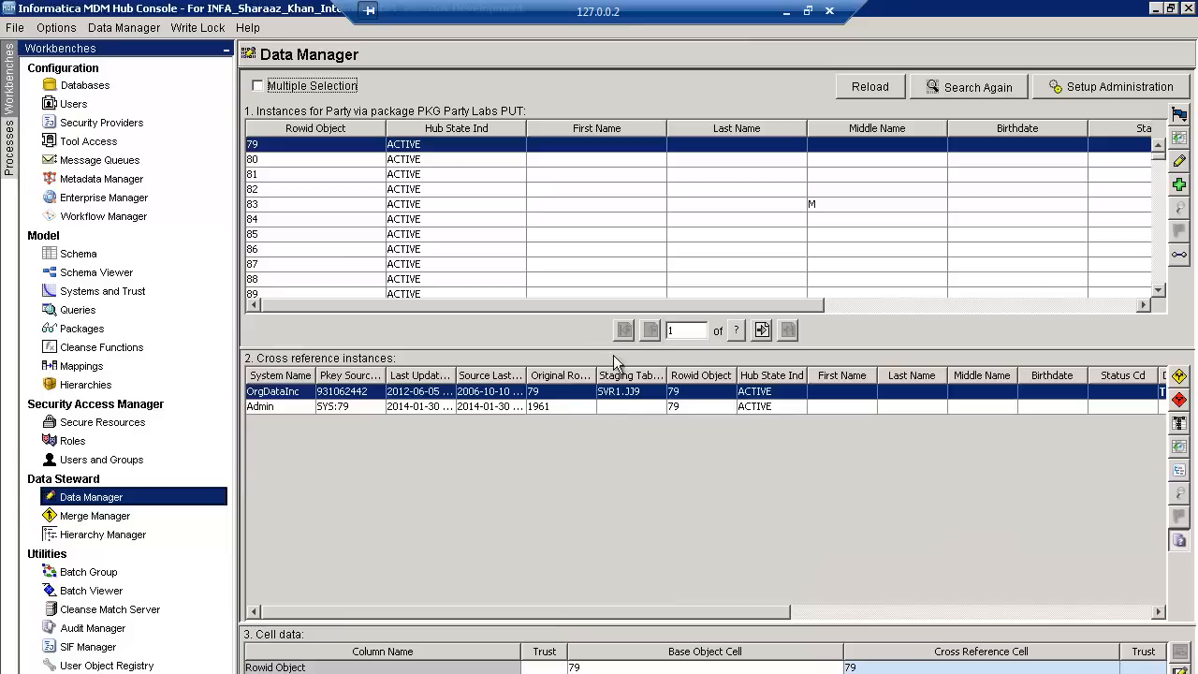
# Edit the first Party record with middle name xxxxx and gender code FEMALE
pyautogui.click(760, 329)
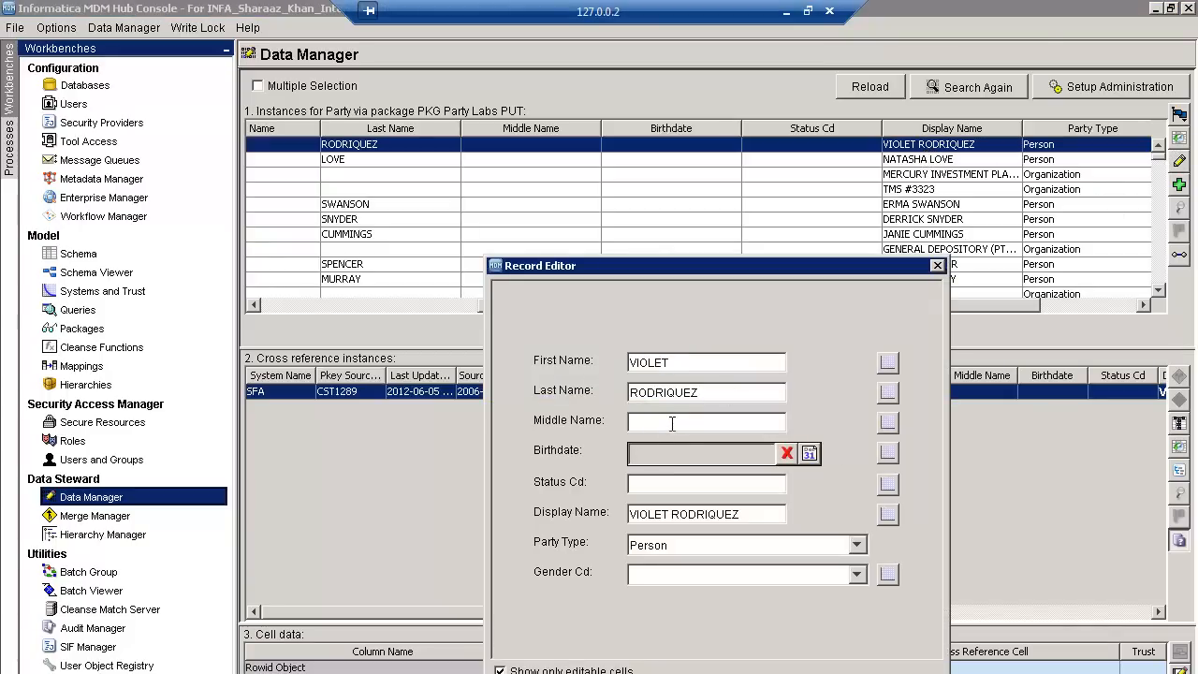
pyautogui.write('xxxxx')
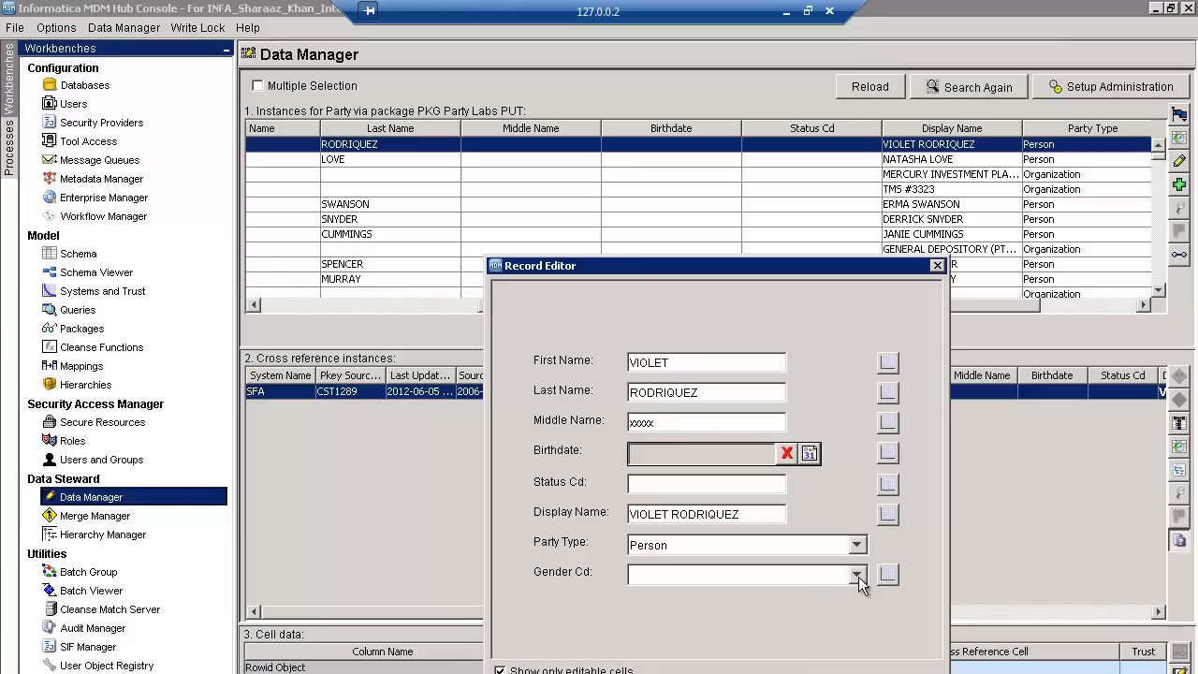
pyautogui.click(740, 573)
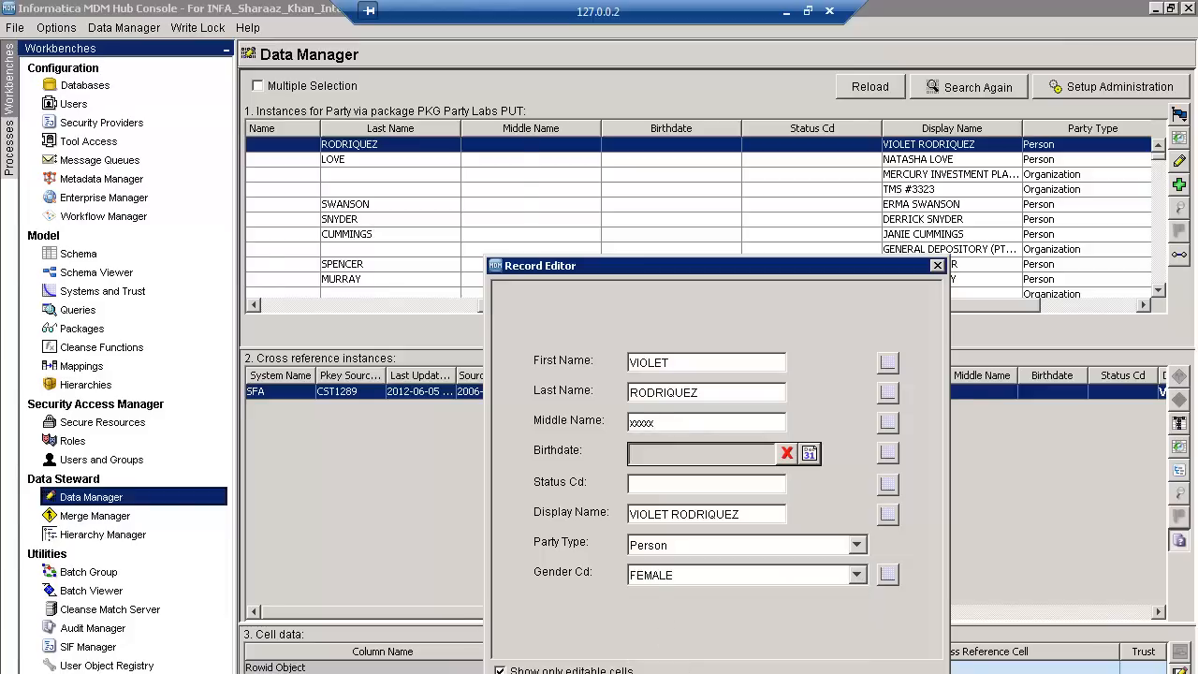
pyautogui.click(936, 266)
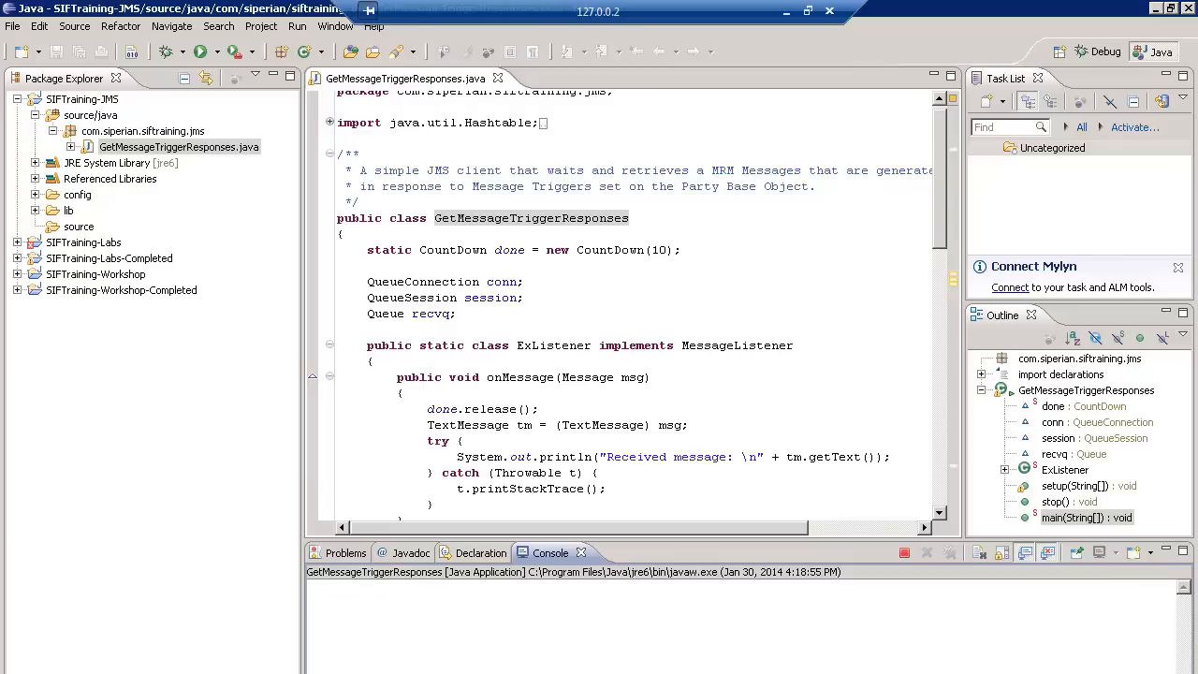
# Check the Eclipse client's console output for the received Party update message
pyautogui.click(157, 51)
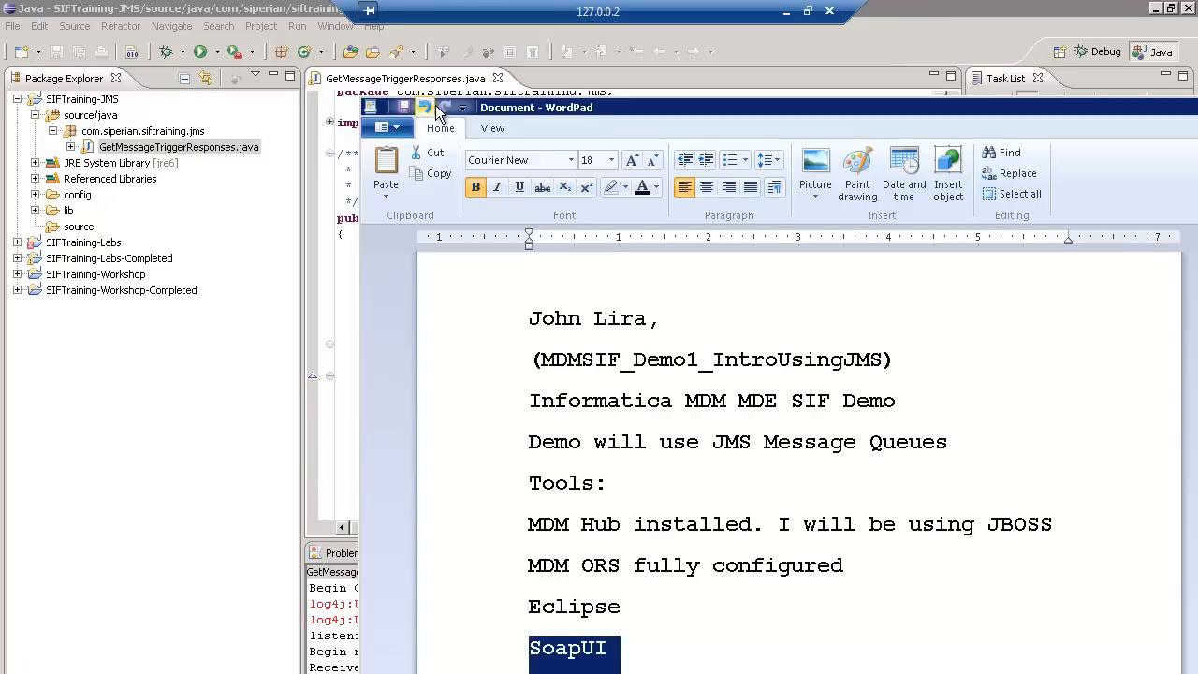
# Review the demo notes, then start a blank Notepad++ document for the Party update XML
pyautogui.click(382, 127)
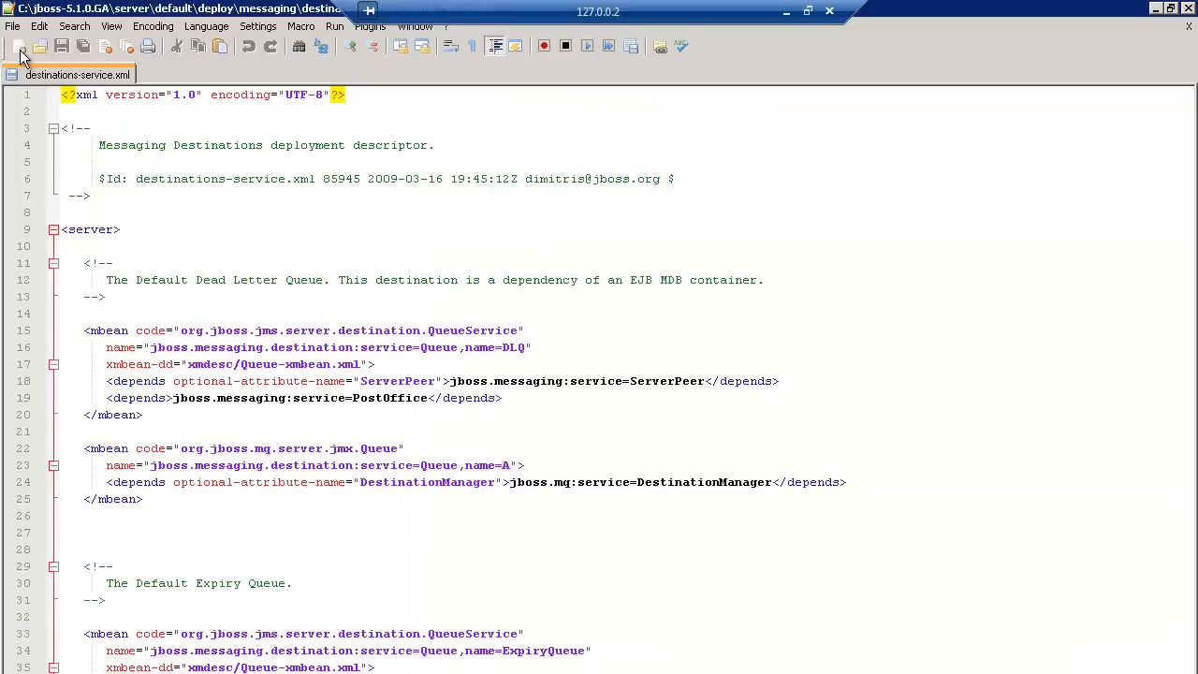
pyautogui.click(21, 45)
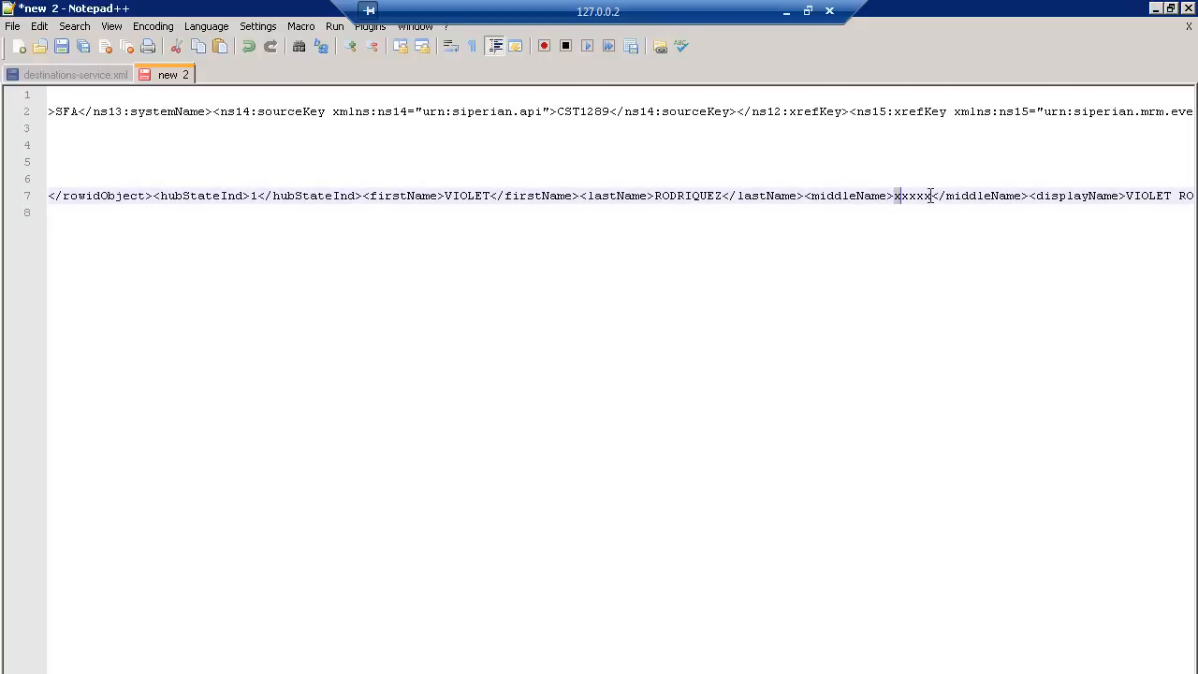
# Inspect middleName xxxxx and genderCd F in the Party XML, then close it without saving
pyautogui.doubleClick(913, 197)
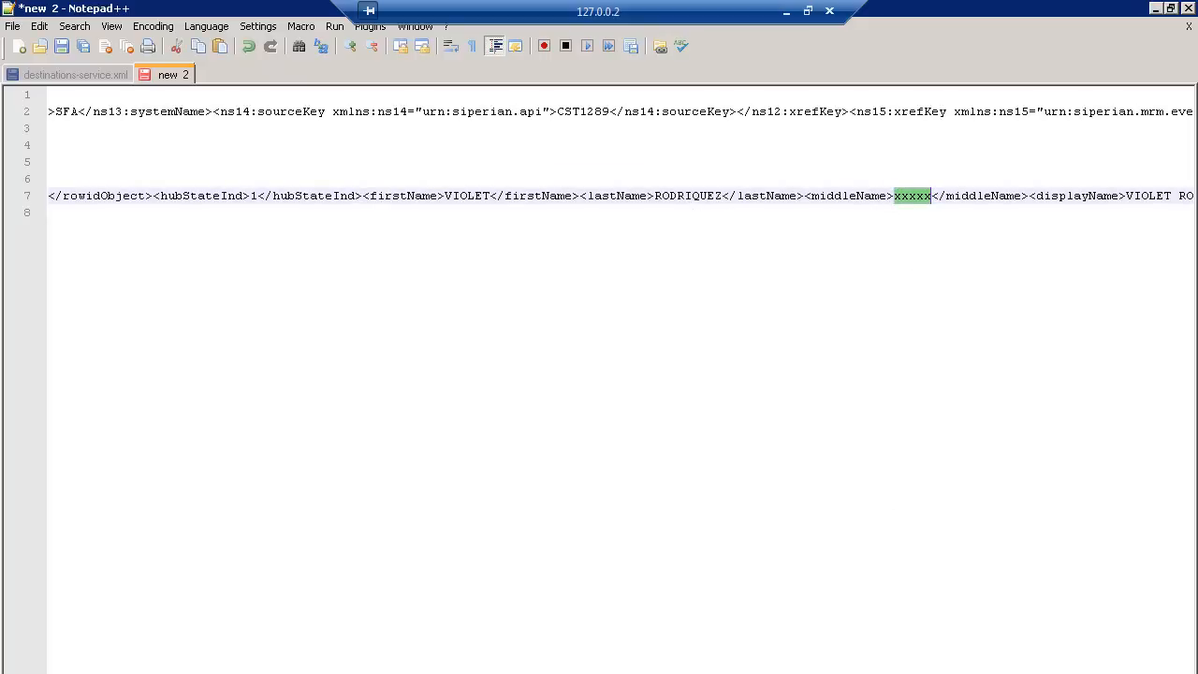
pyautogui.hscroll(3)
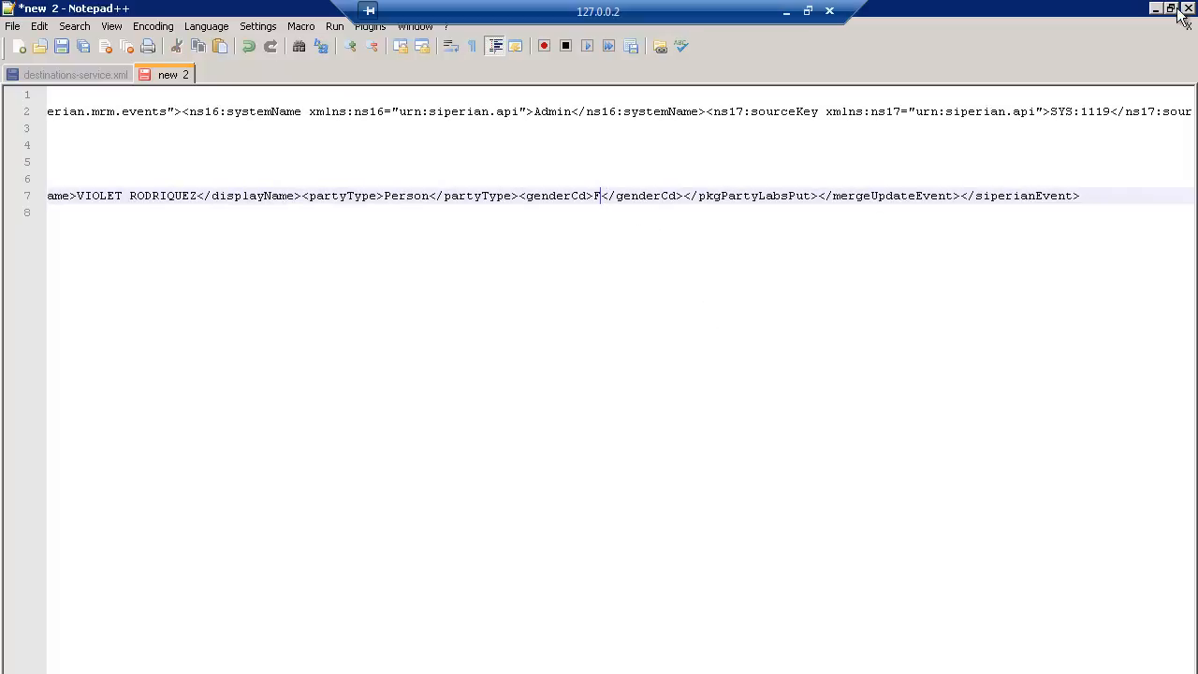
pyautogui.click(1183, 8)
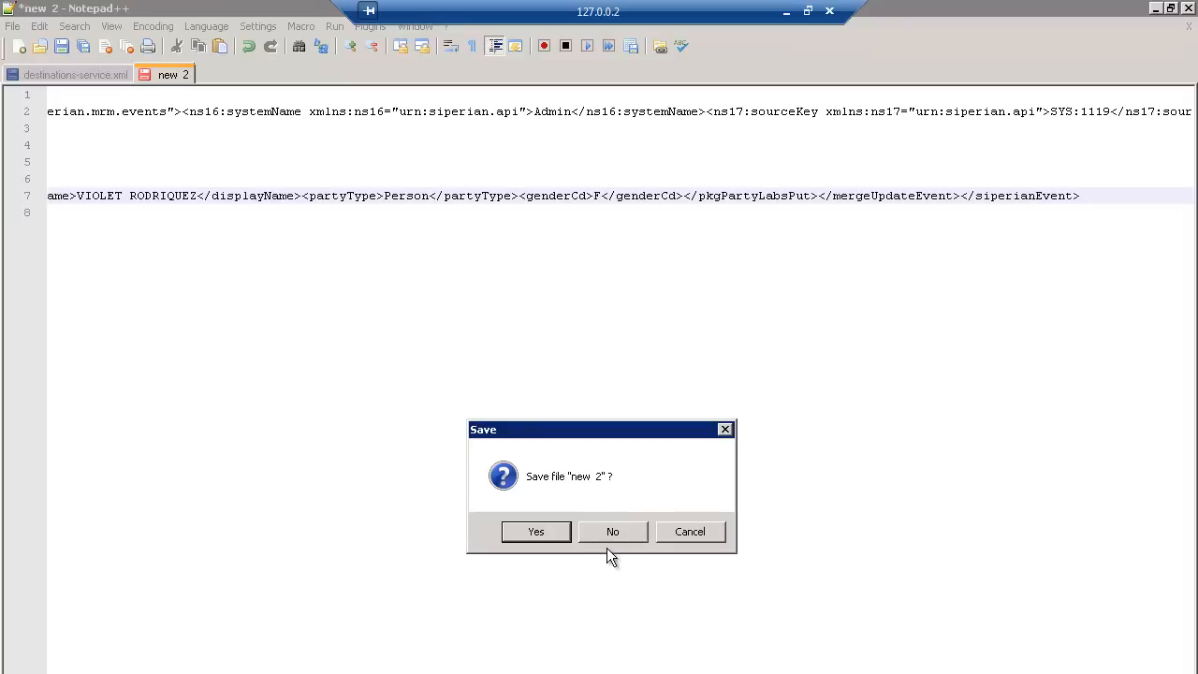
pyautogui.click(612, 532)
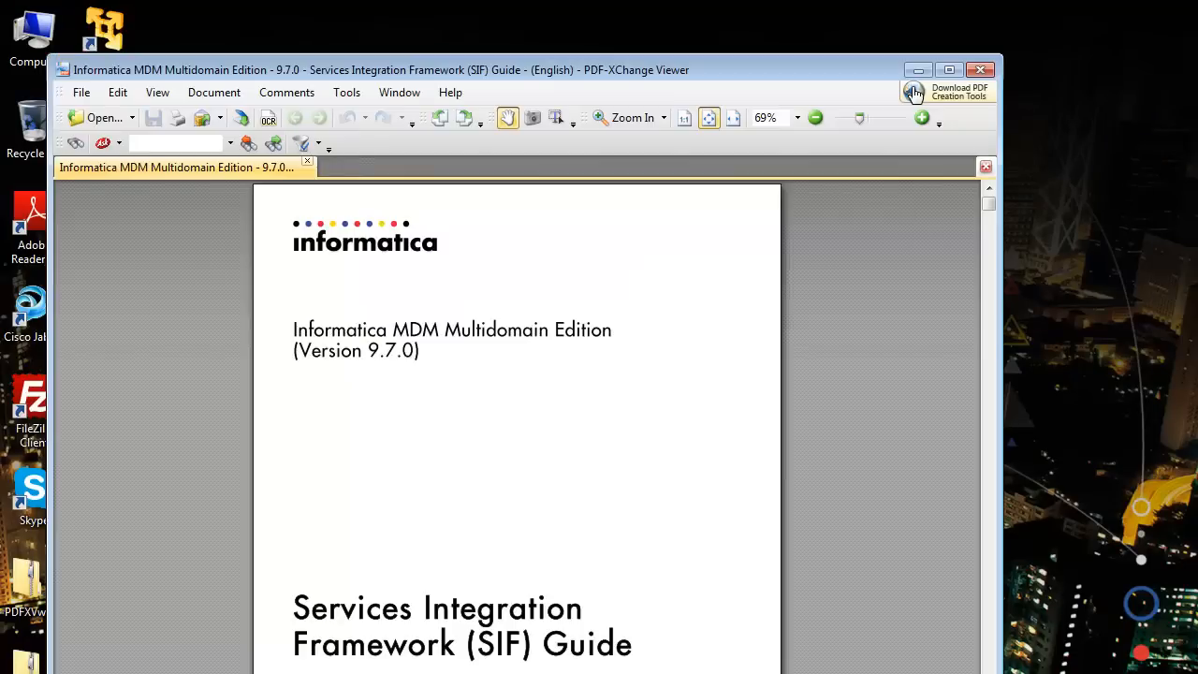
pyautogui.moveTo(272, 592)
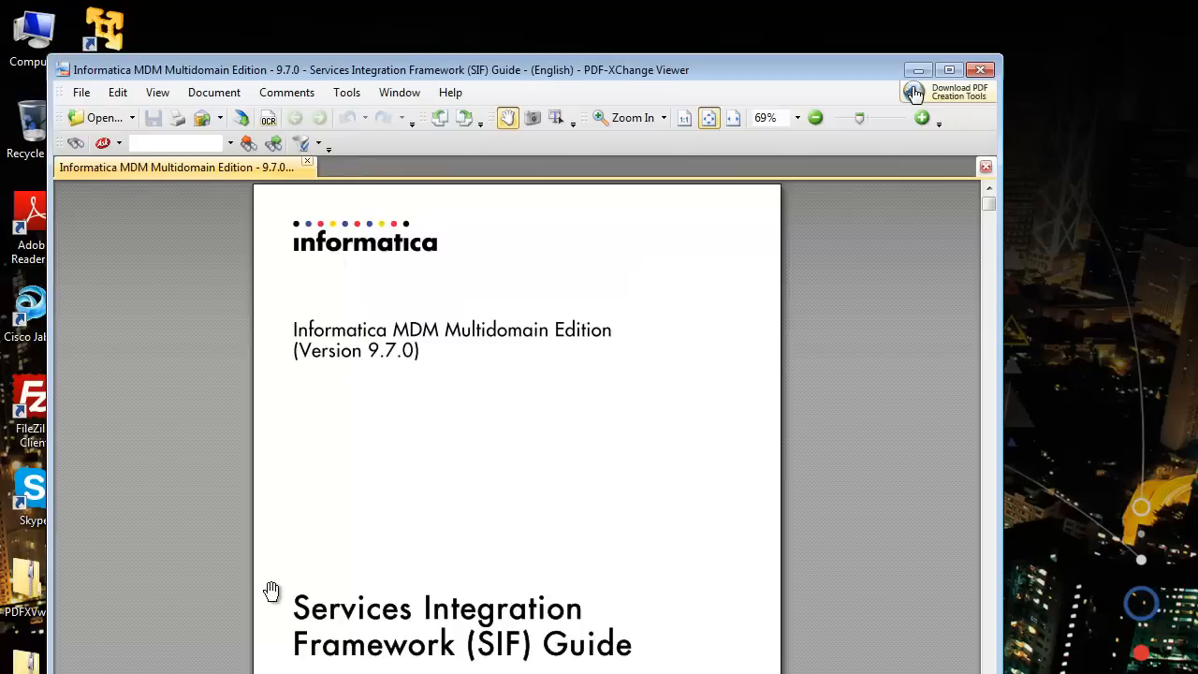
pyautogui.moveTo(427, 659)
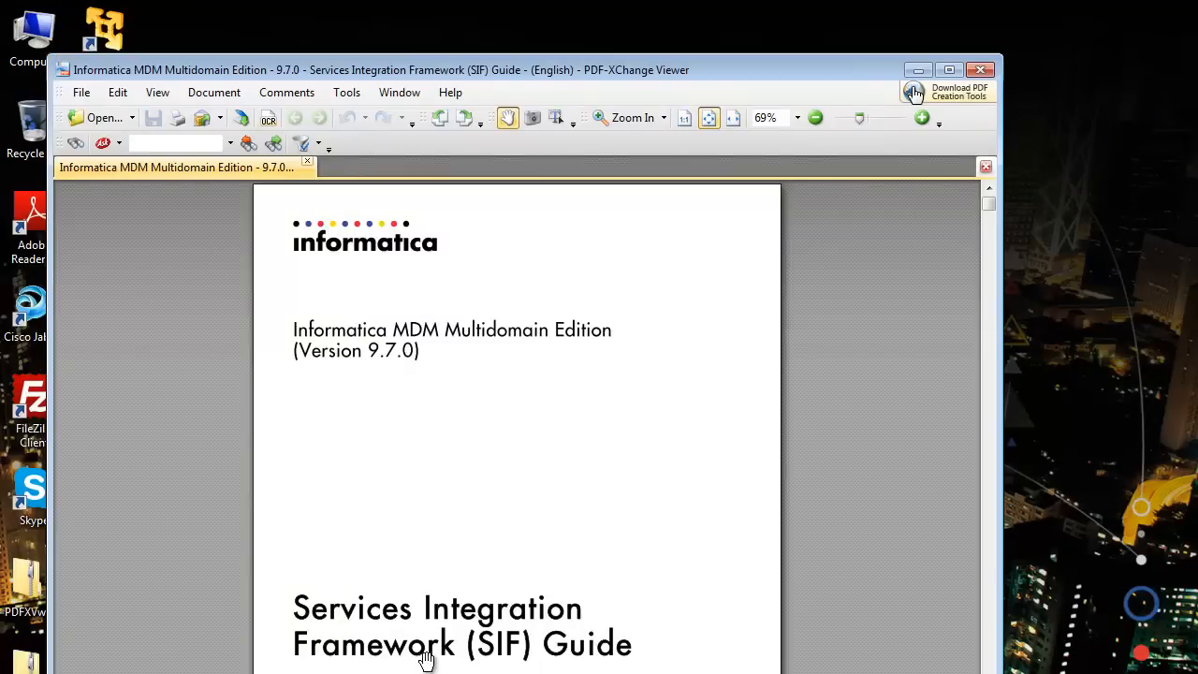
pyautogui.moveTo(588, 665)
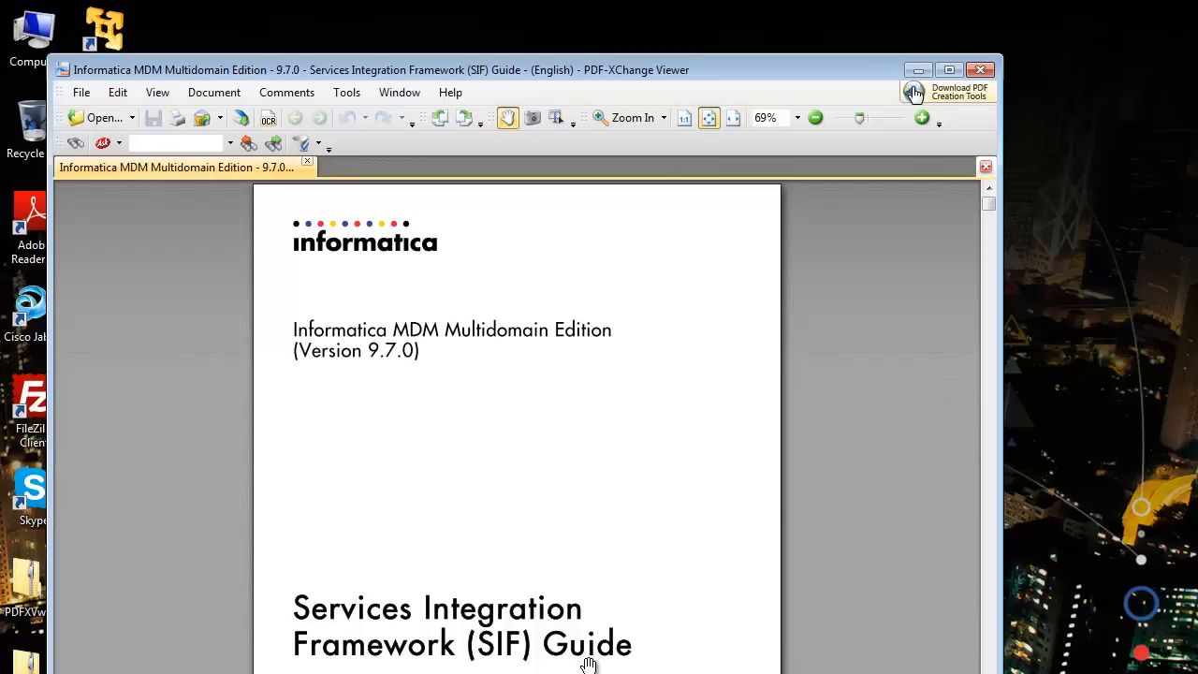